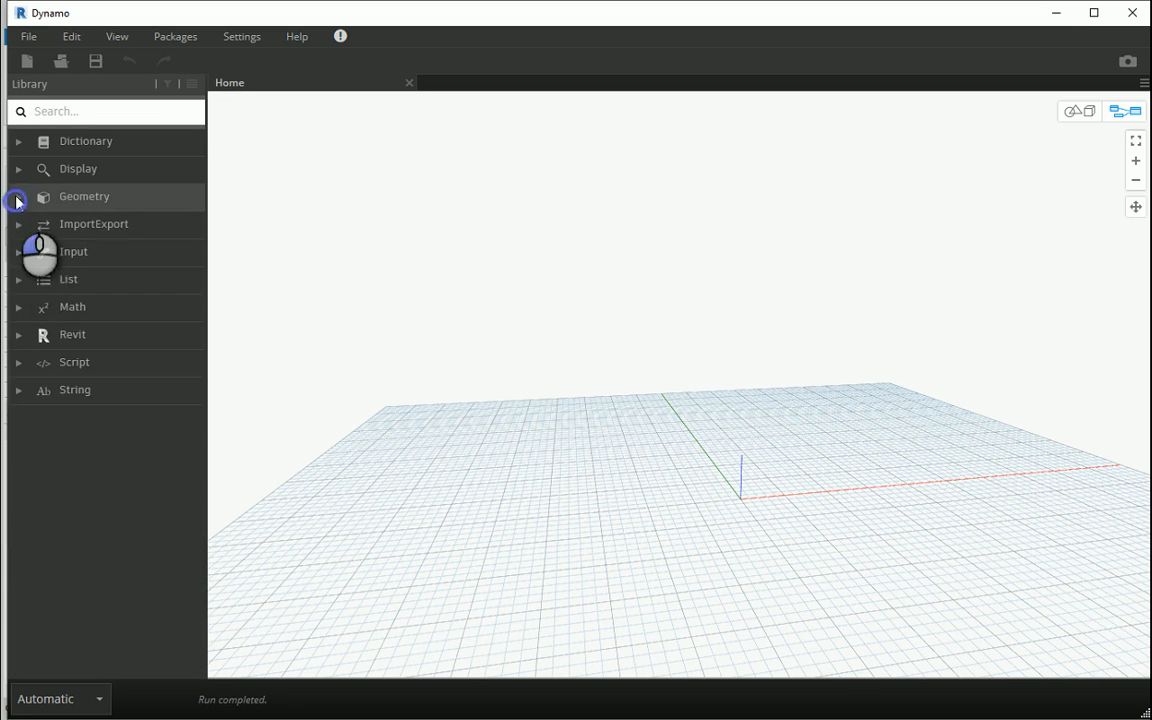
# Step: Browse the Library down through Geometry and Tessellation to the Voronoi nodes
pyautogui.click(18, 196)
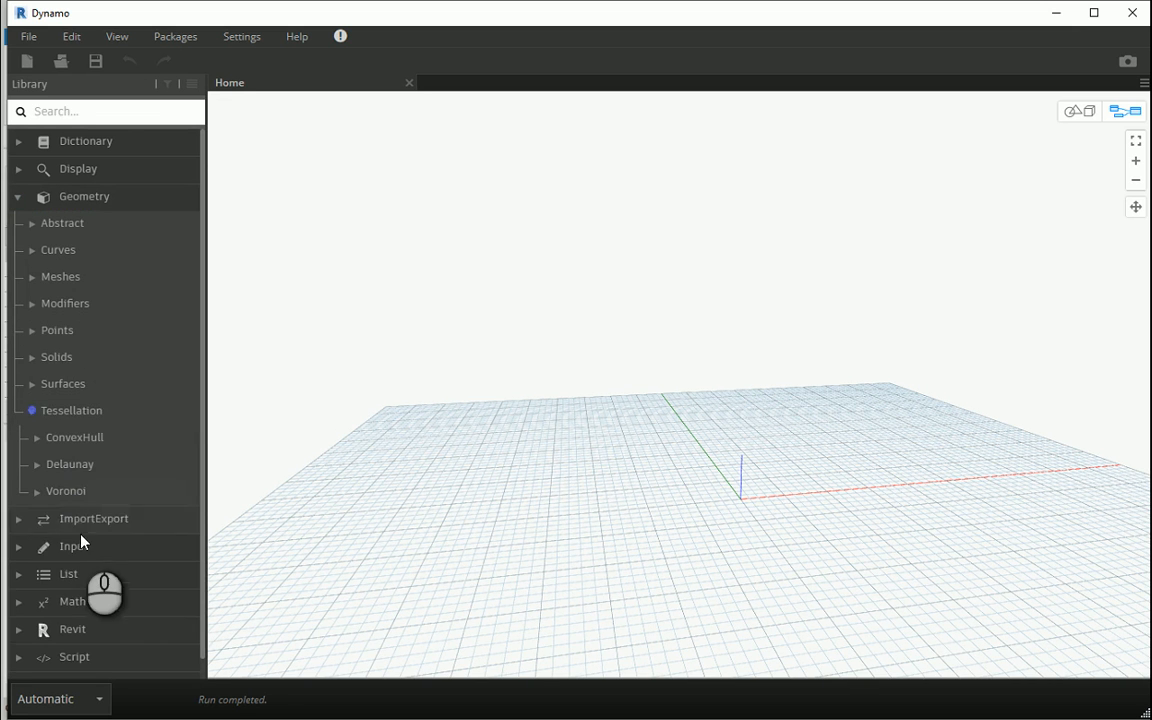
pyautogui.moveTo(64, 490)
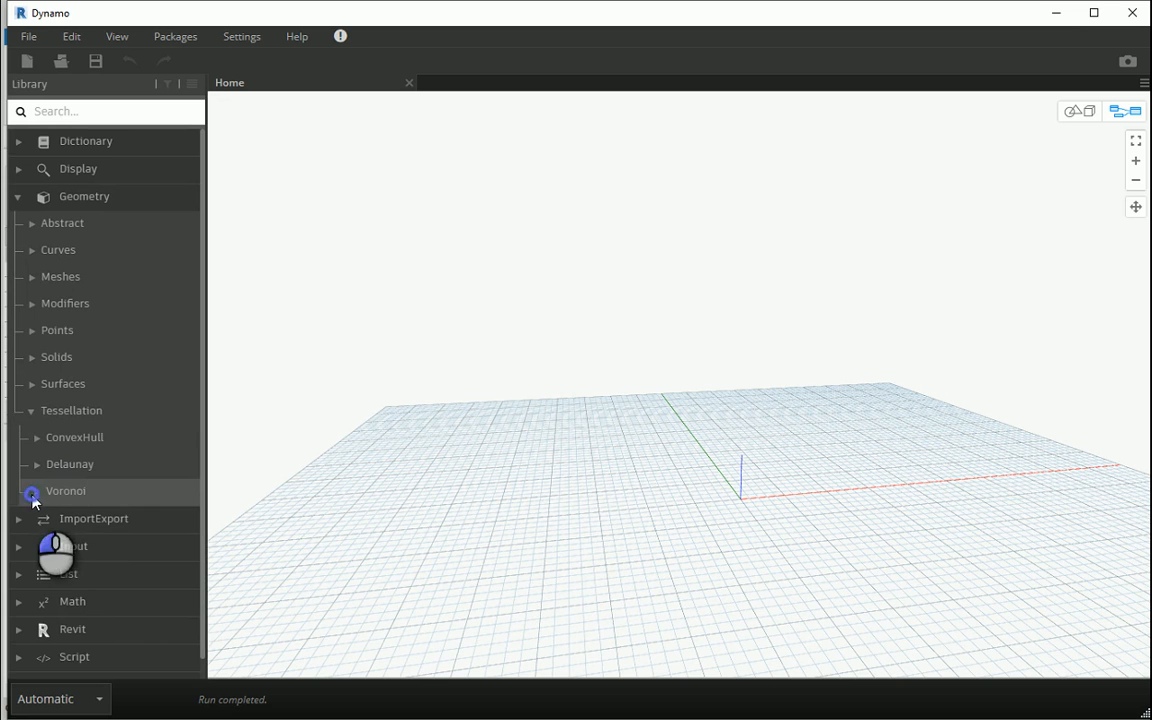
pyautogui.click(64, 490)
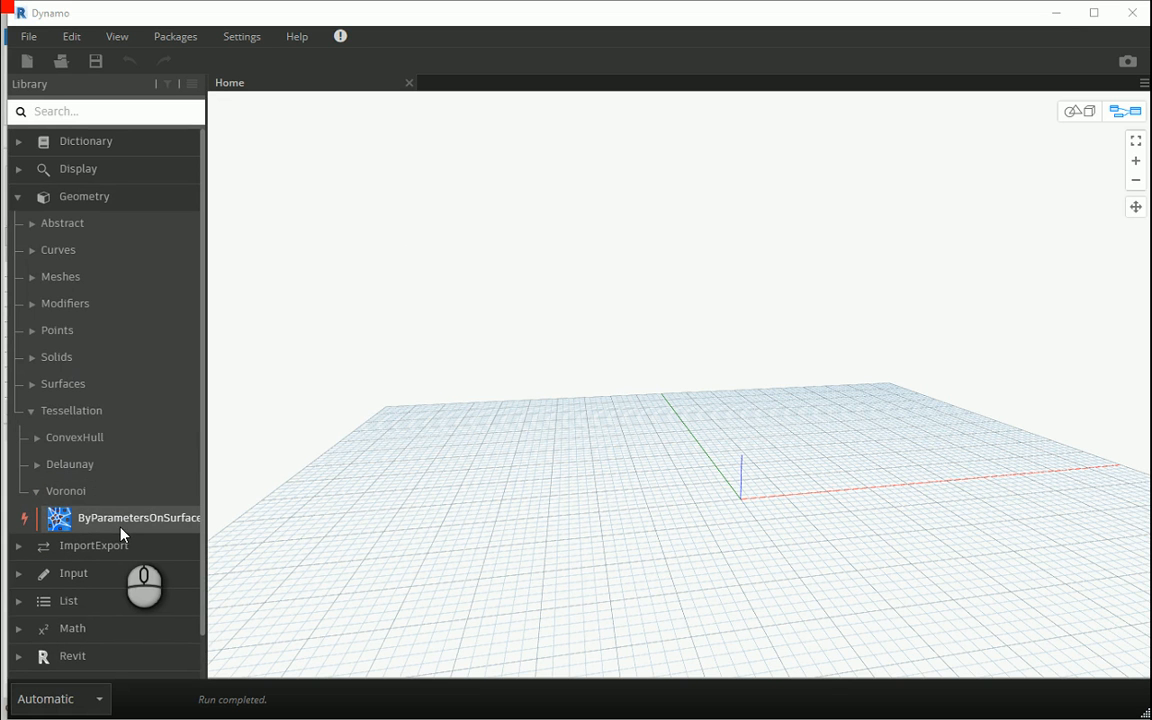
pyautogui.moveTo(76, 520)
pyautogui.write('rectangle')
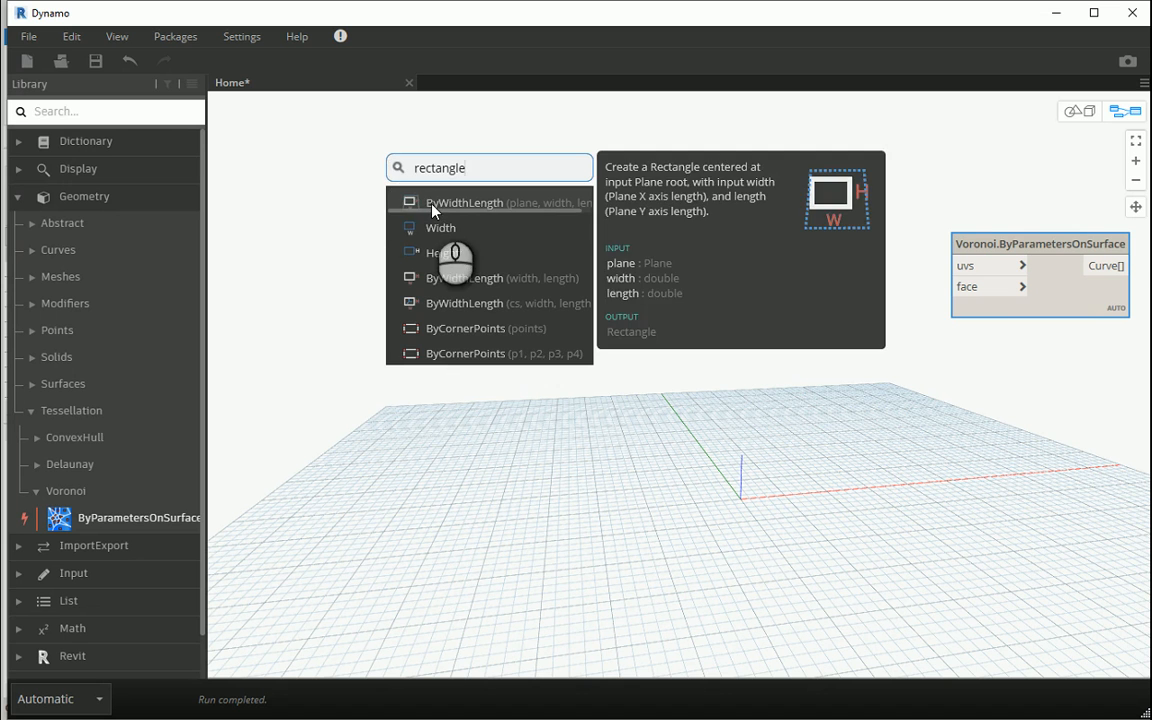
# Step: Add Rectangle.ByWidthLength on the XZ plane and hide the plane's geometry preview
pyautogui.click(464, 202)
pyautogui.write('5;')
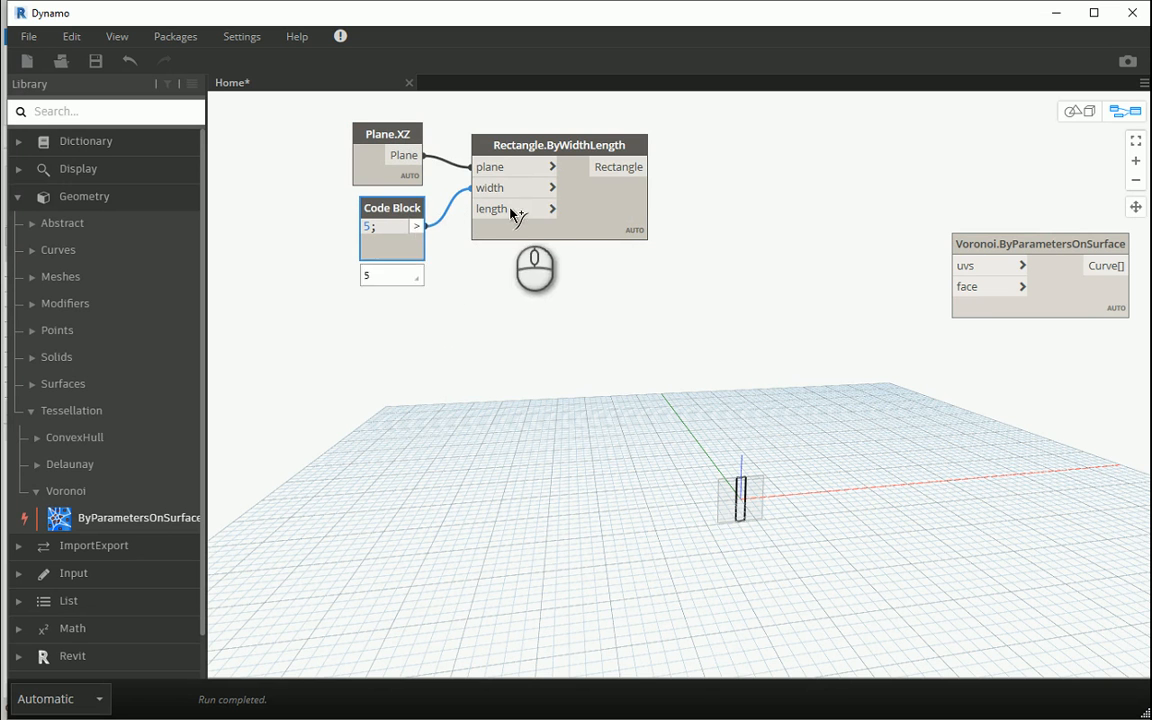
pyautogui.rightClick(388, 132)
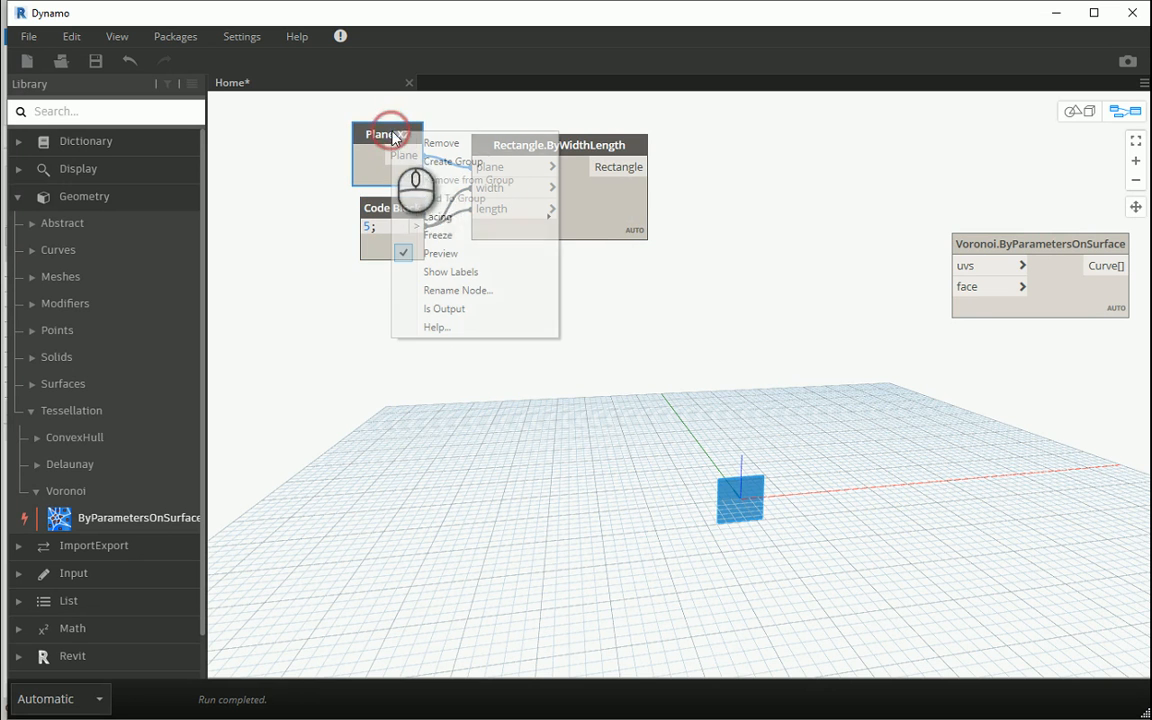
pyautogui.click(440, 252)
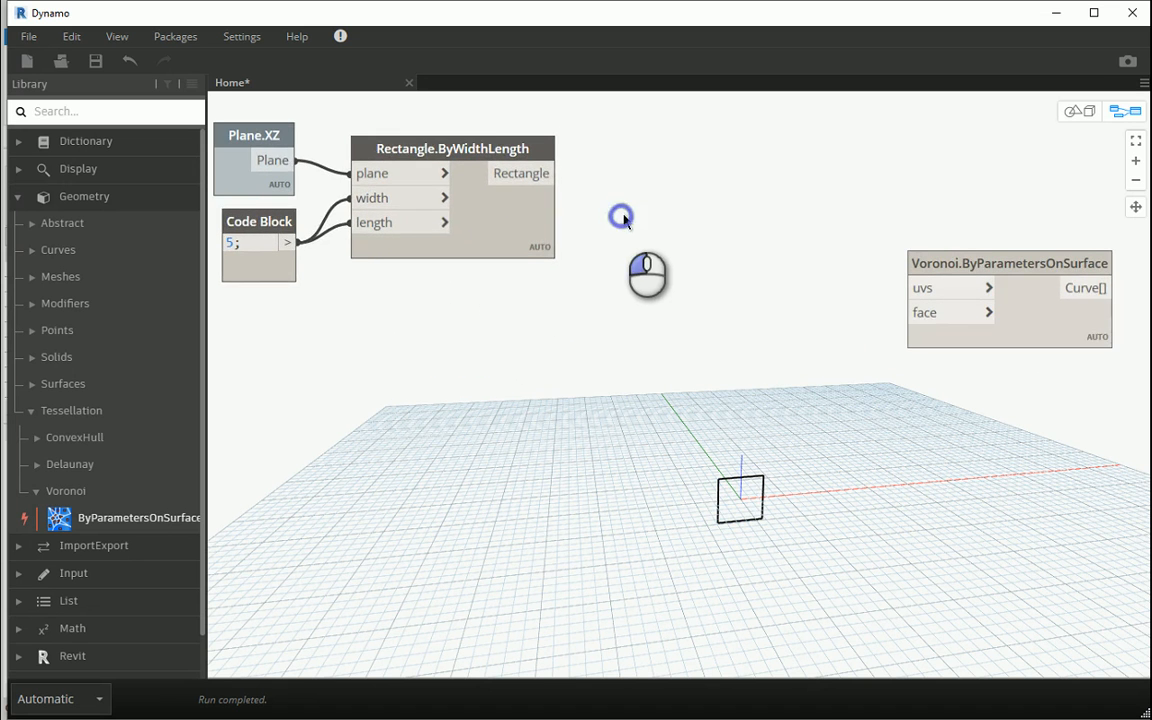
# Step: Add a Surface.ByPatch node and wire the rectangle into it
pyautogui.rightClick(622, 214)
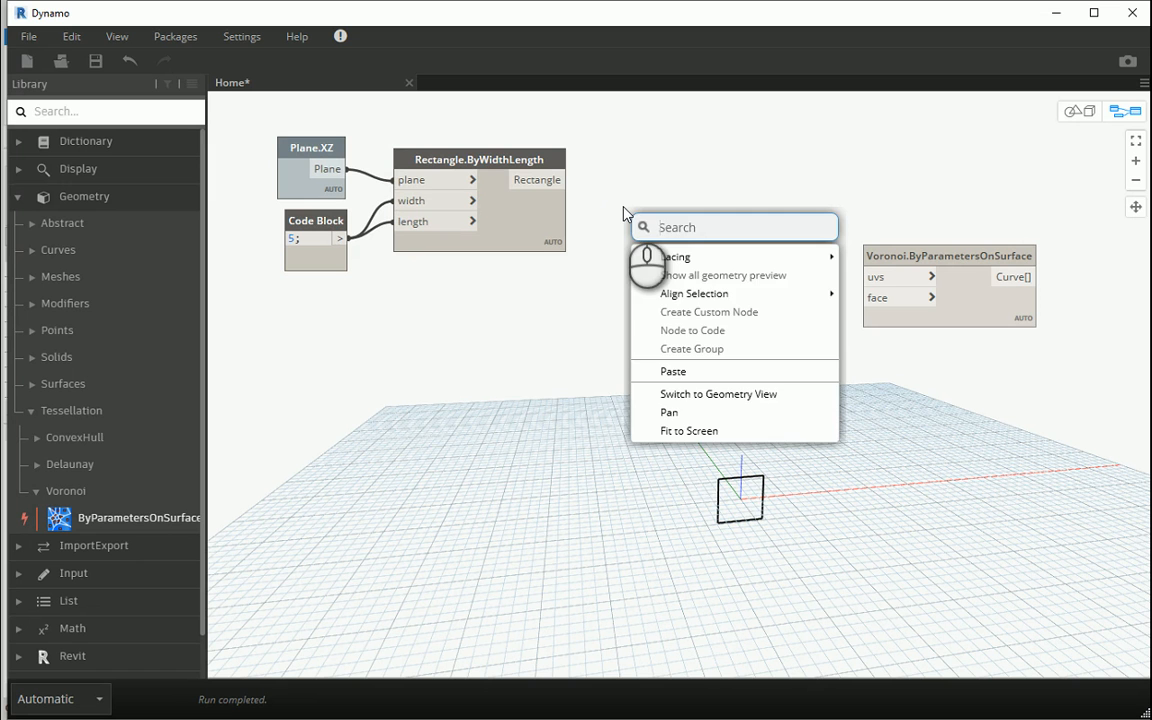
pyautogui.write('pa')
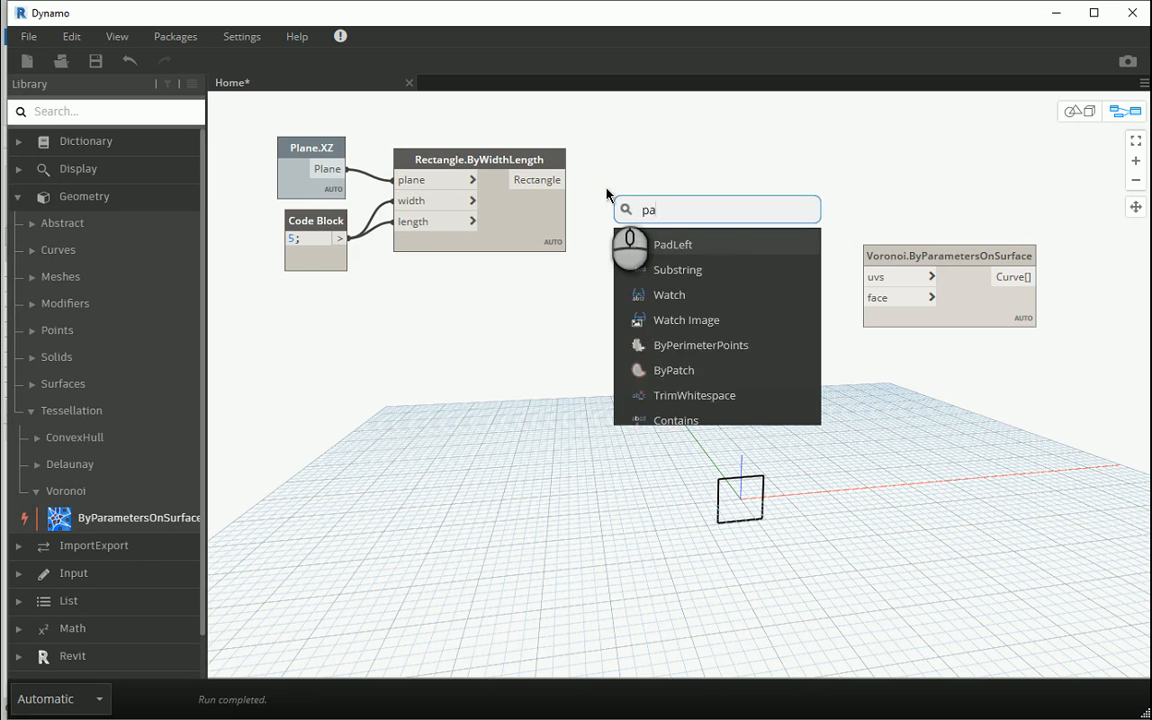
pyautogui.click(674, 368)
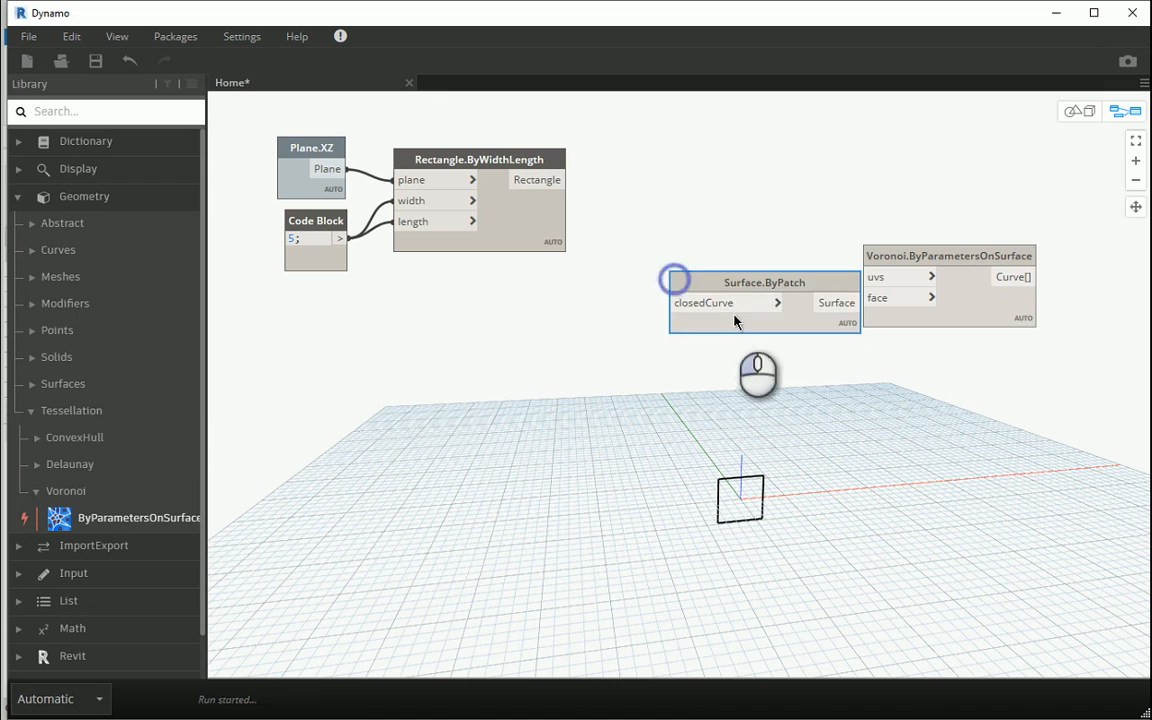
pyautogui.moveTo(764, 282); pyautogui.dragTo(696, 180)
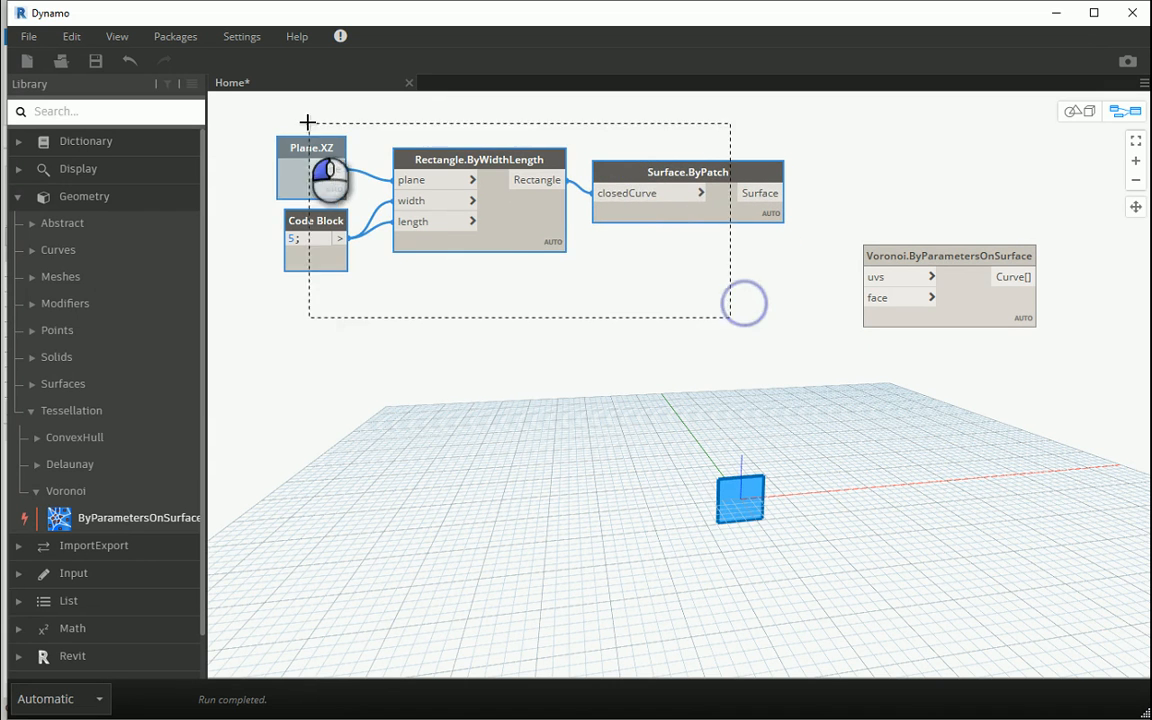
# Step: Group the wall nodes and title the group 'Wall Surface'
pyautogui.rightClick(480, 180)
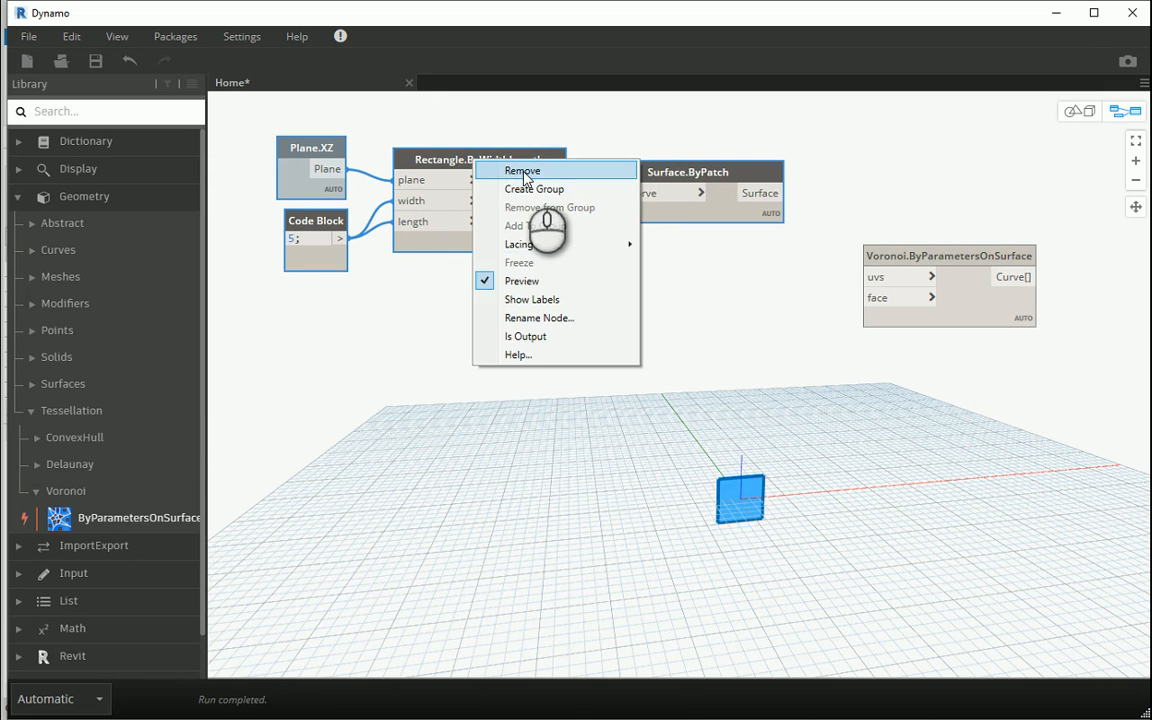
pyautogui.click(534, 188)
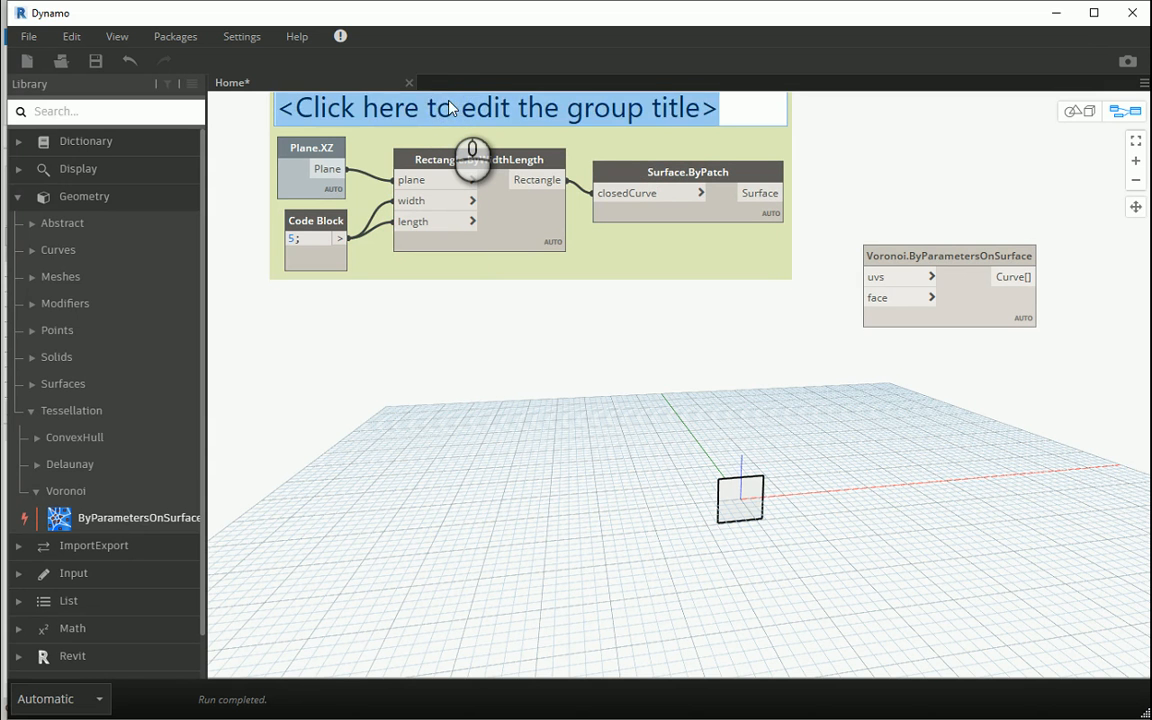
pyautogui.write('wall')
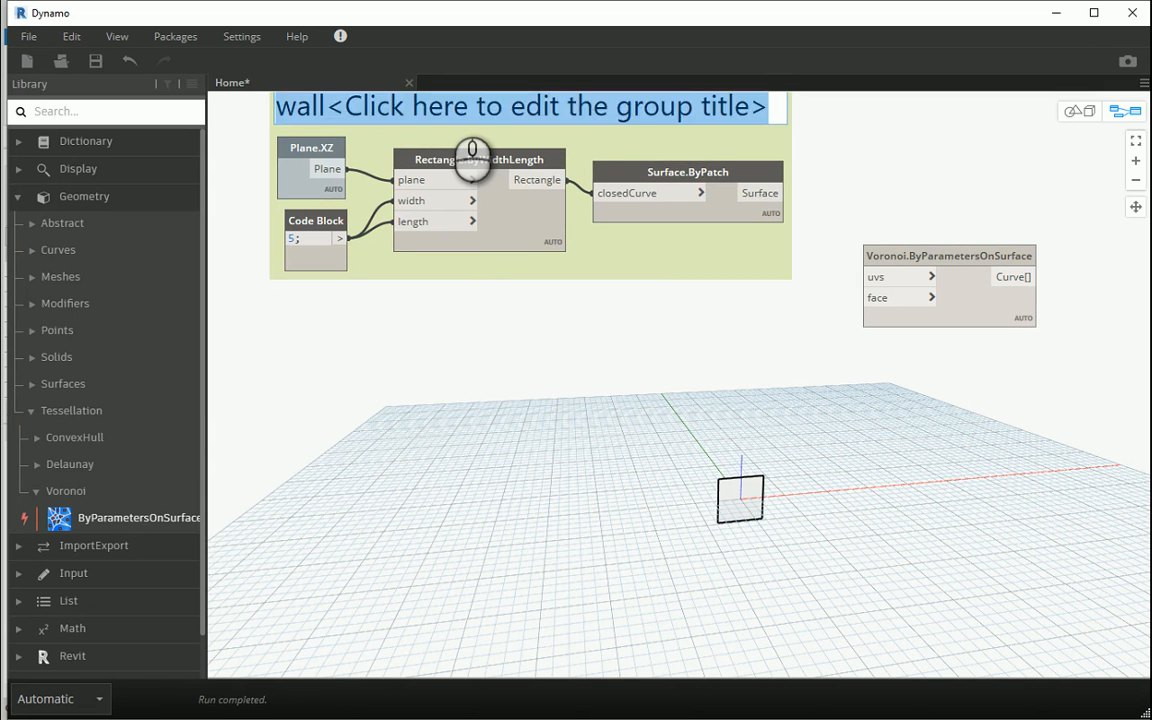
pyautogui.write('Wall Surface')
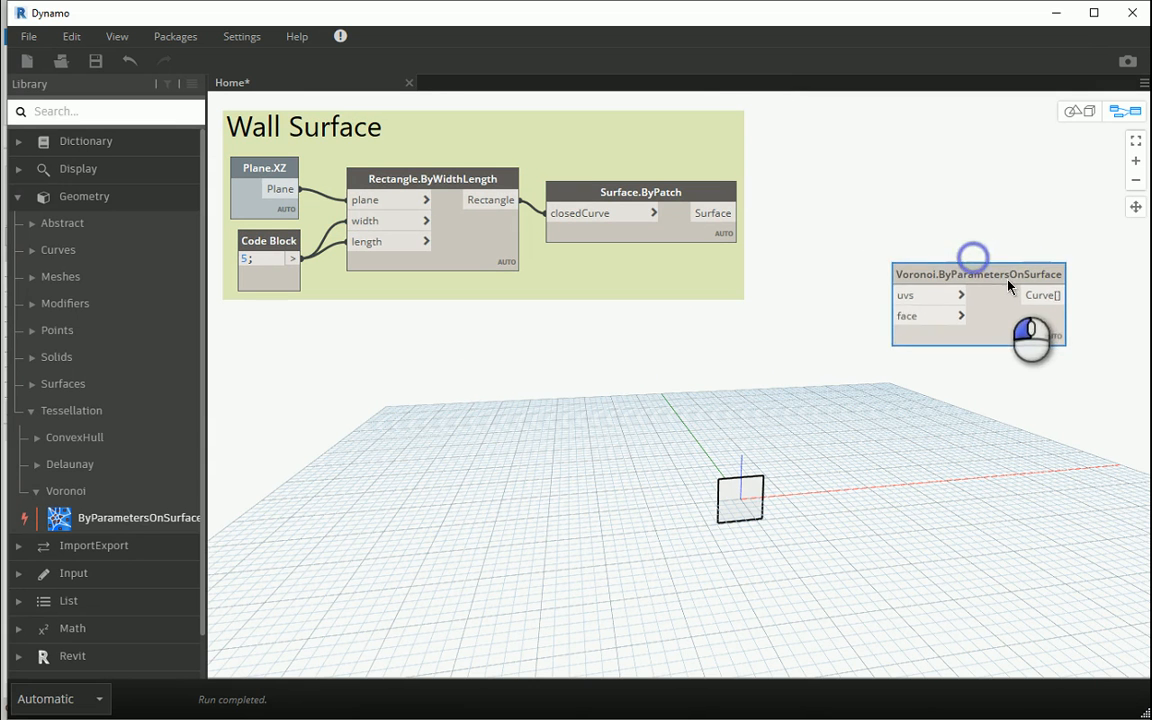
# Step: Wire the patch surface into the Voronoi face input and add Surface.UVParameterAtPoint from the Surfaces library
pyautogui.moveTo(978, 276); pyautogui.dragTo(1028, 296)
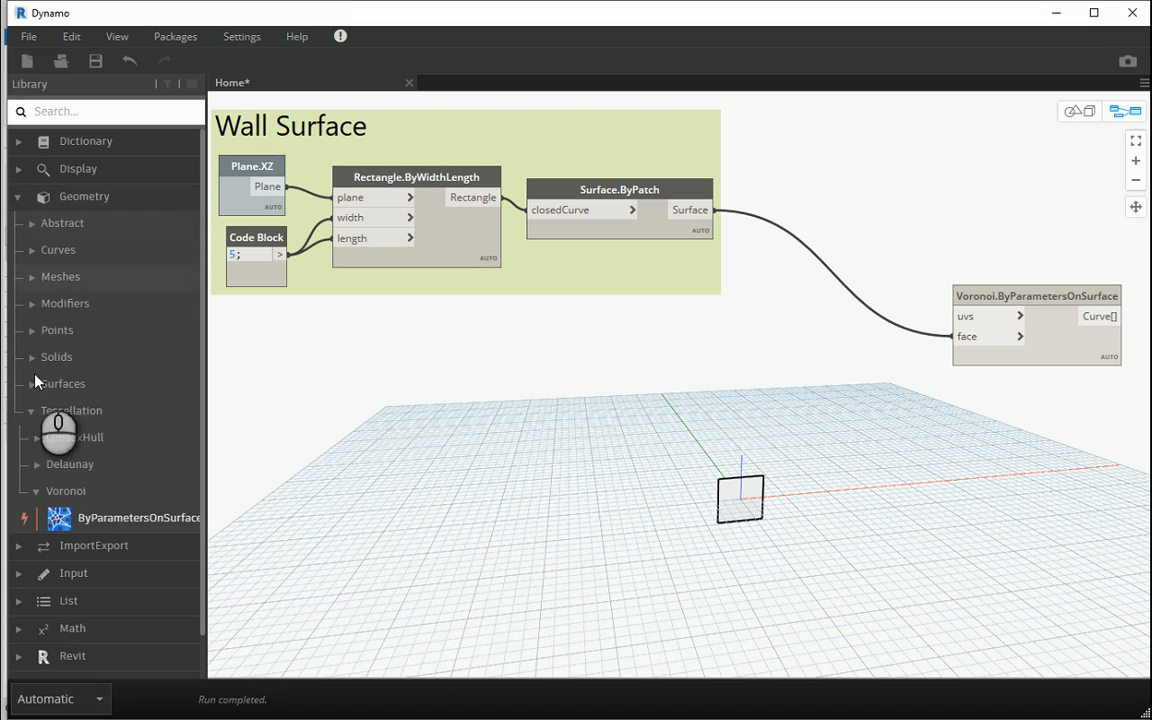
pyautogui.click(62, 384)
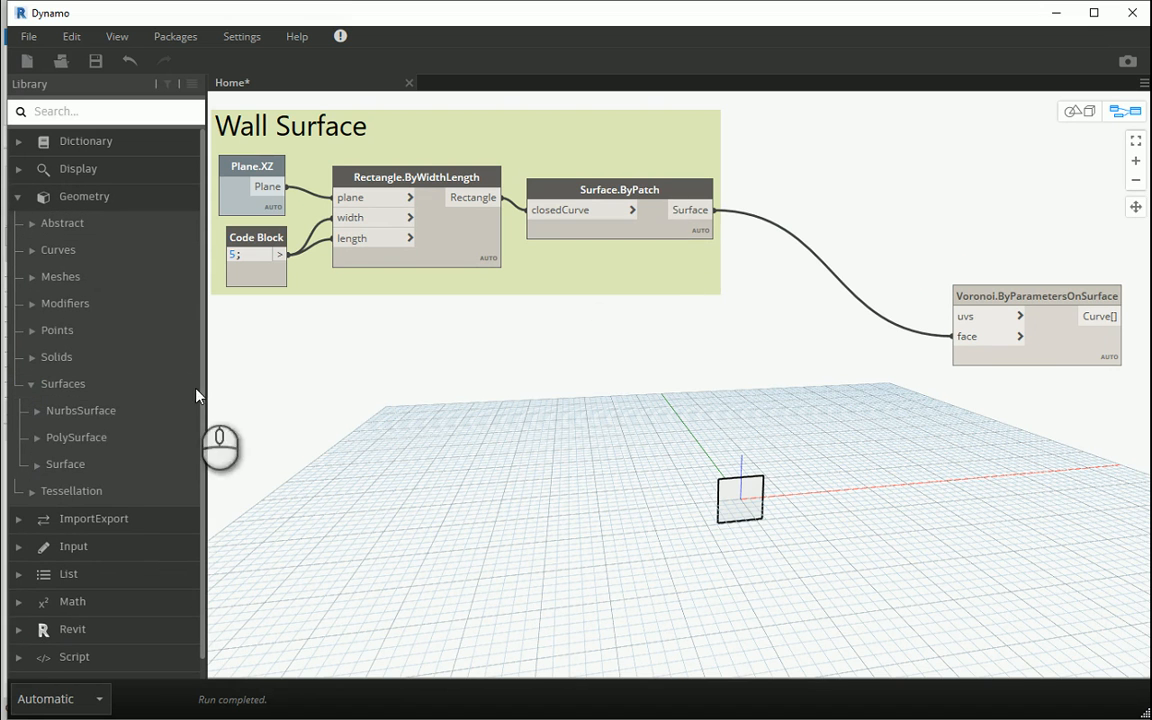
pyautogui.click(64, 464)
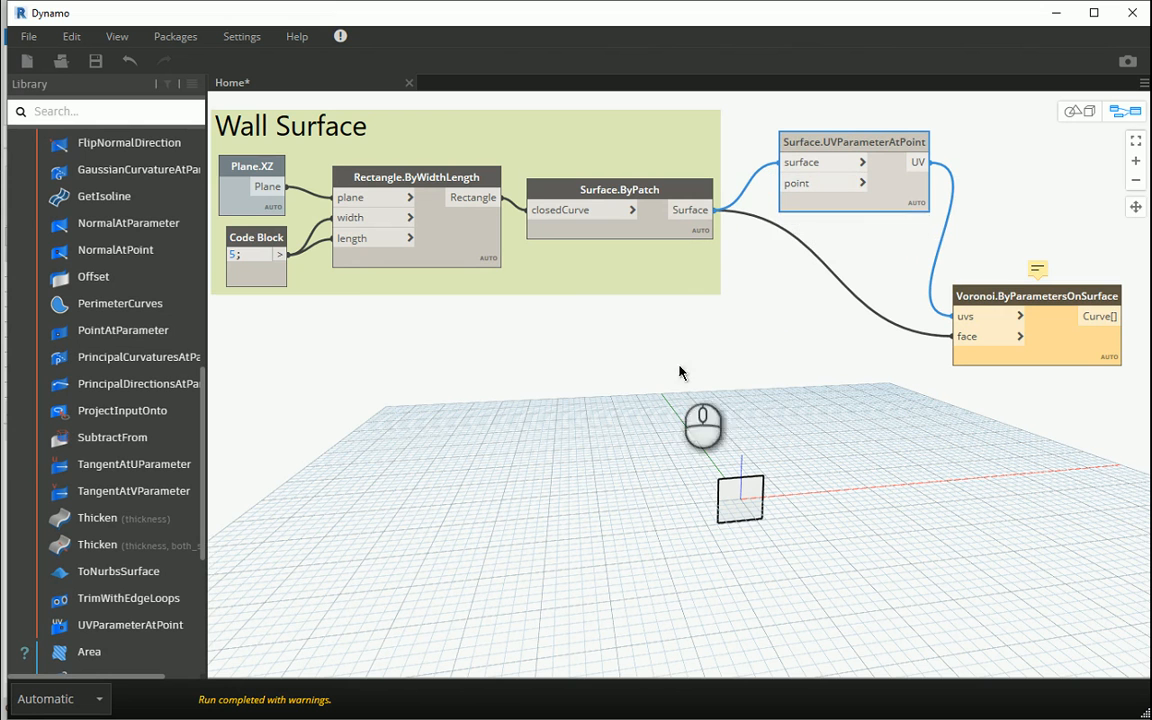
pyautogui.click(1062, 112)
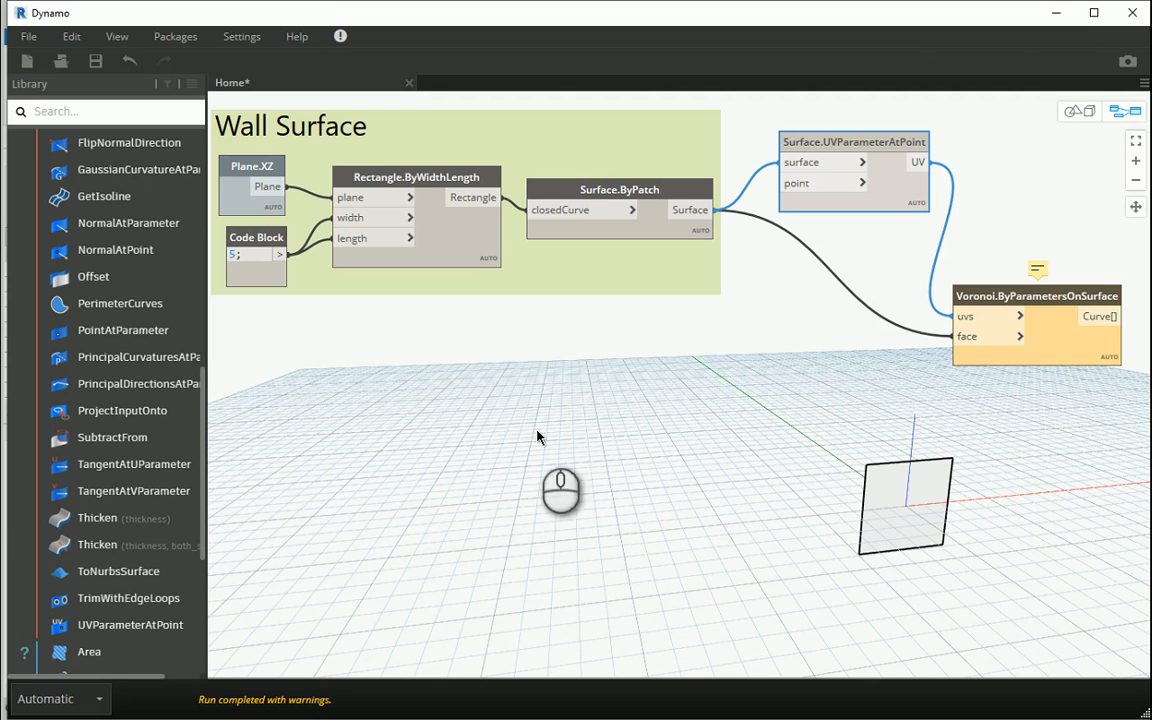
pyautogui.moveTo(600, 344)
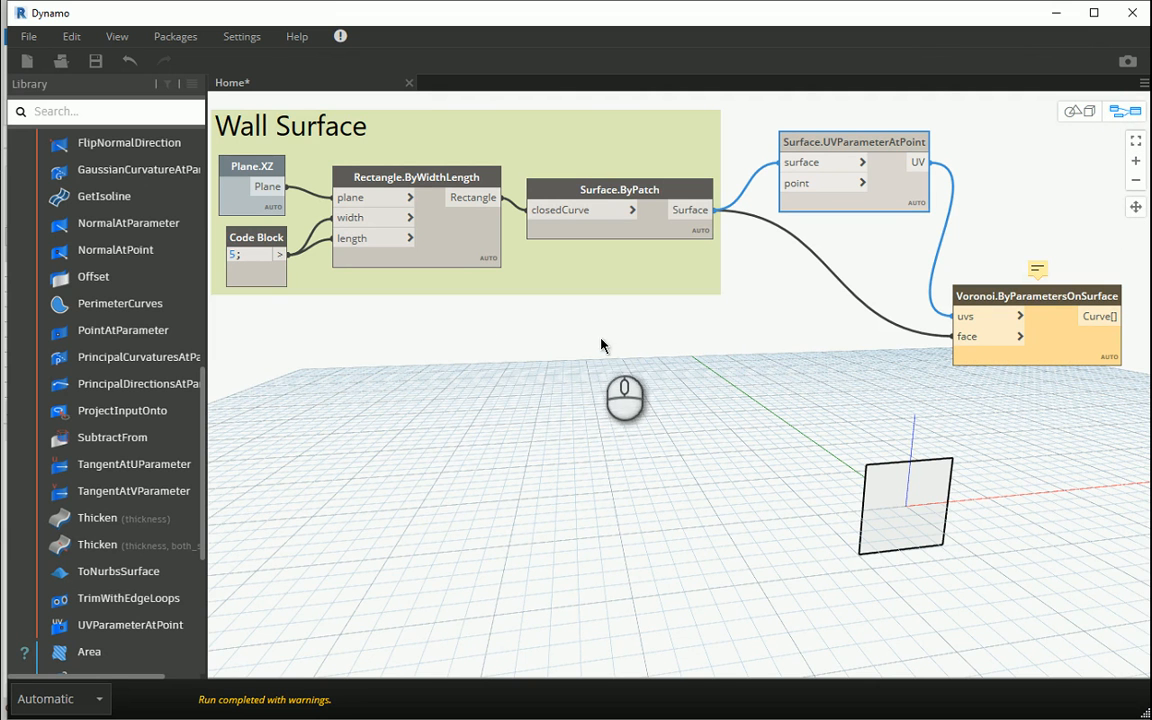
pyautogui.moveTo(124, 330)
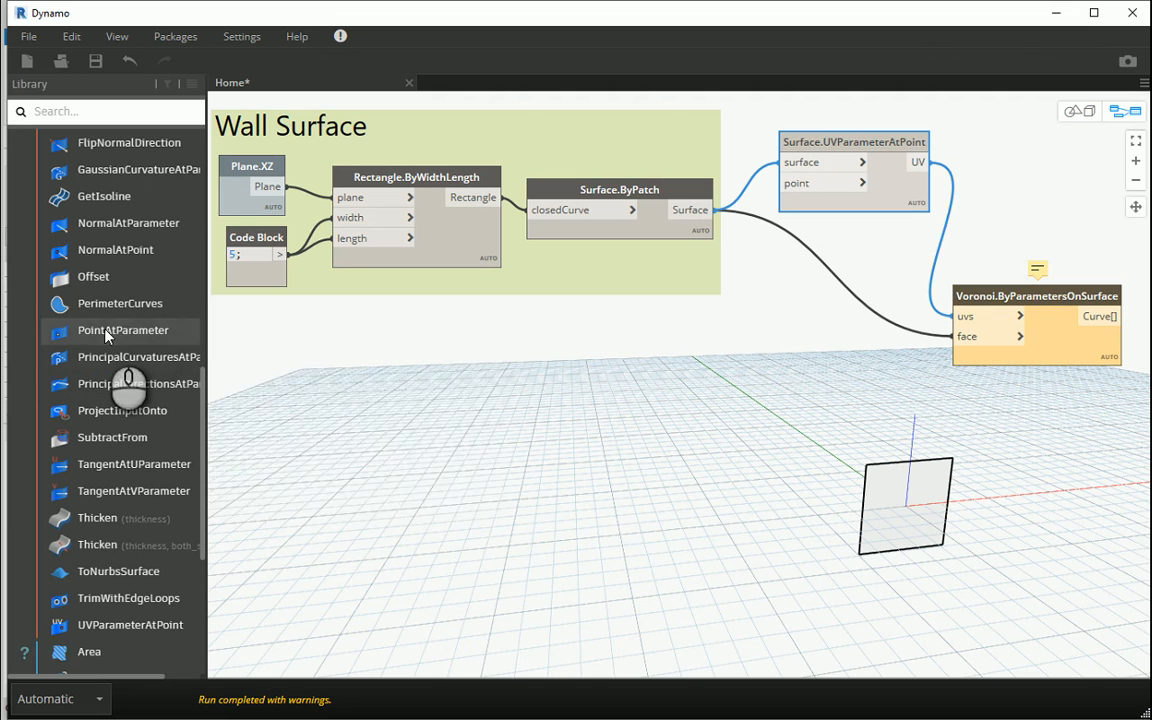
# Step: Add Surface.PointAtParameter and a Math.RandomList node
pyautogui.doubleClick(124, 330)
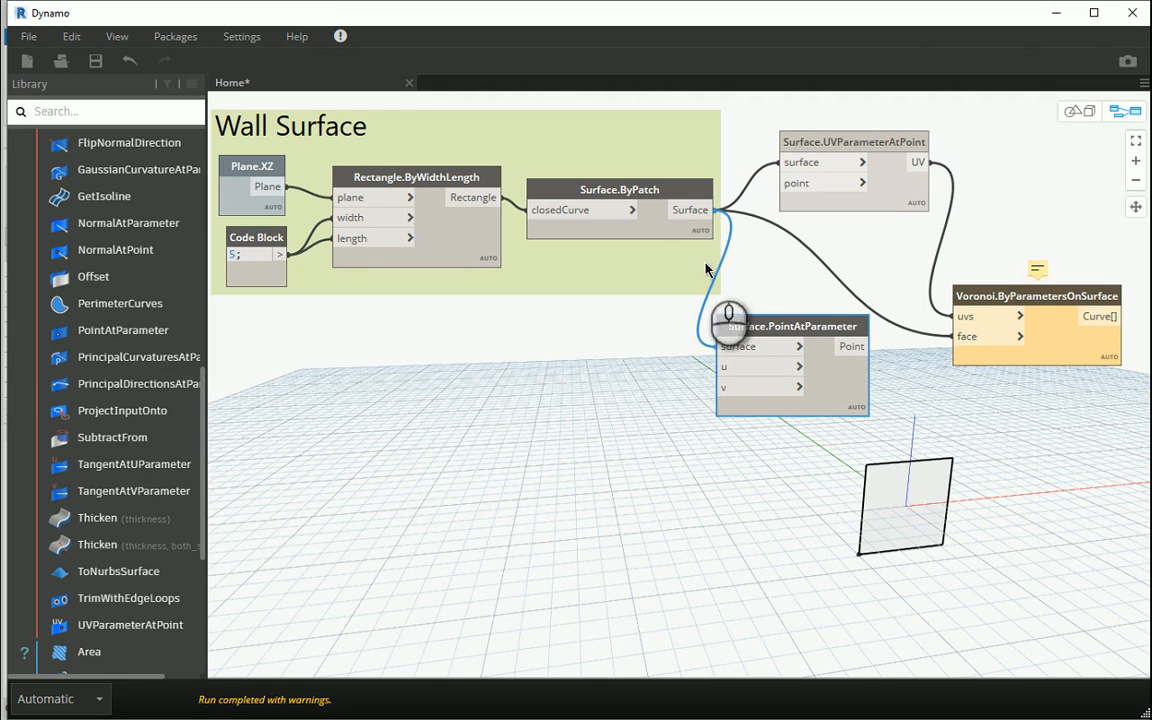
pyautogui.moveTo(896, 530)
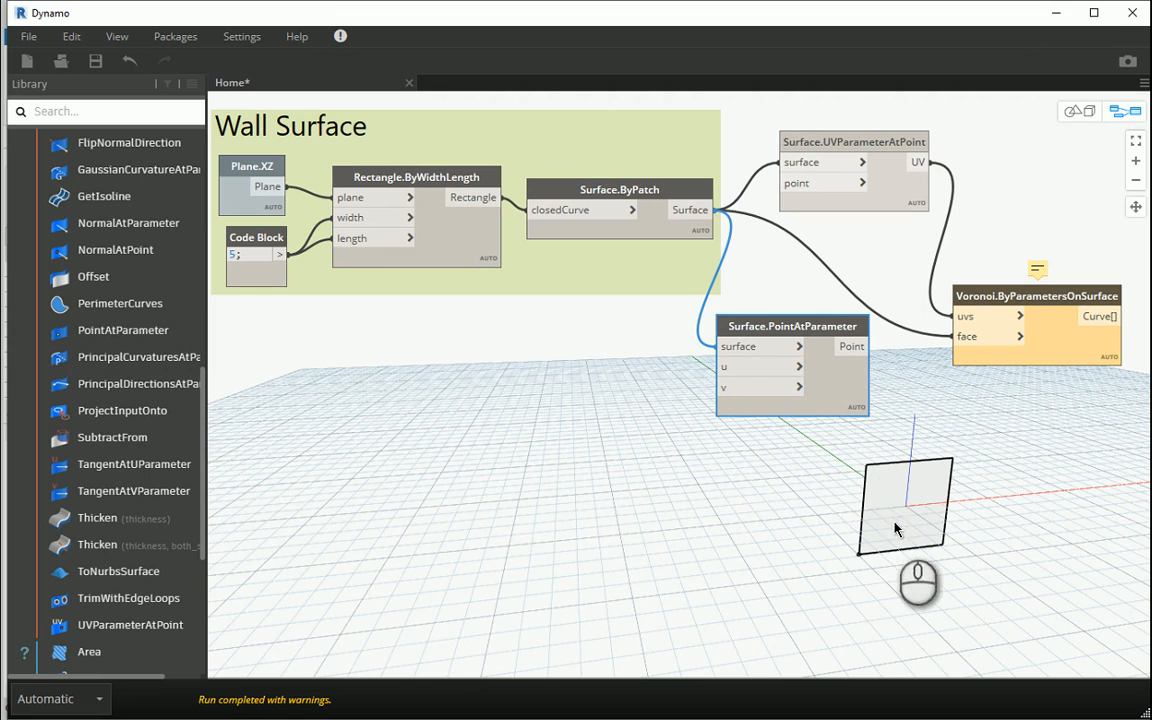
pyautogui.moveTo(956, 540)
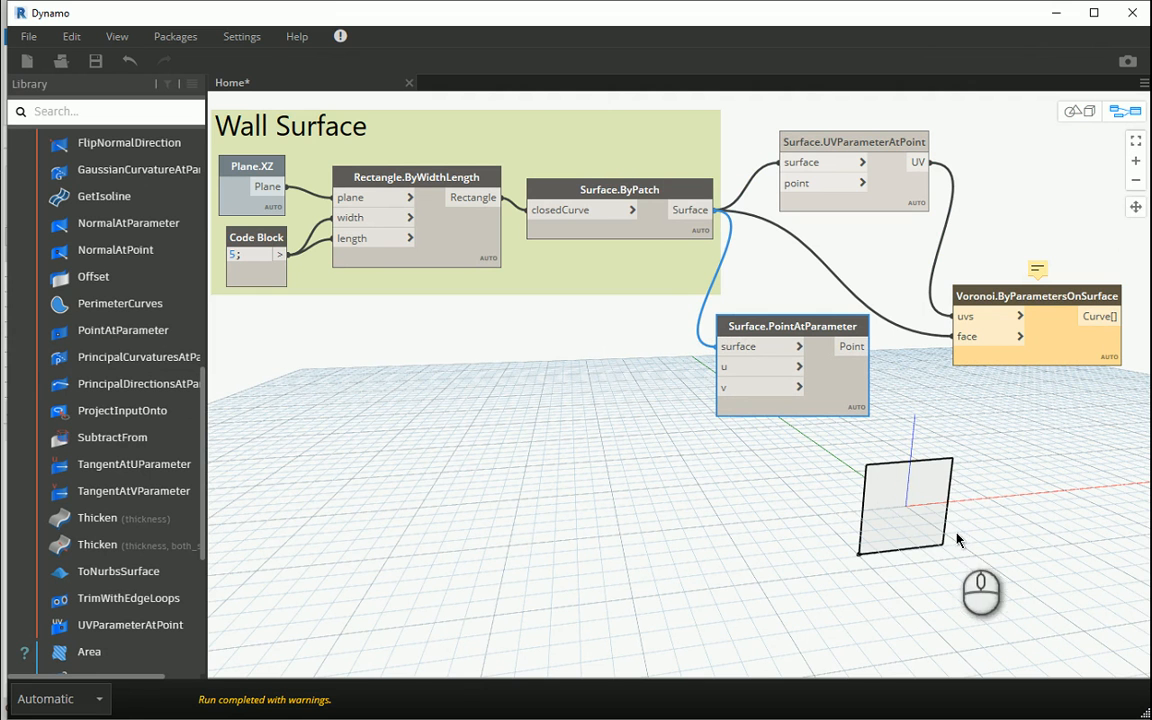
pyautogui.moveTo(858, 468)
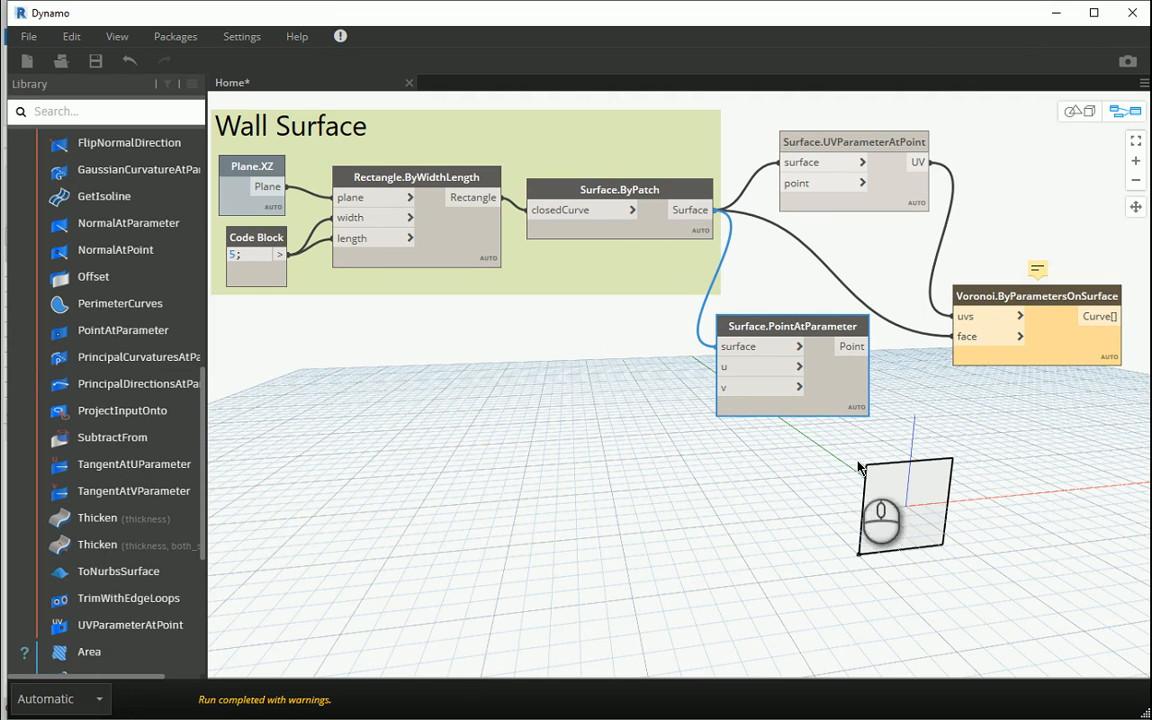
pyautogui.moveTo(530, 348)
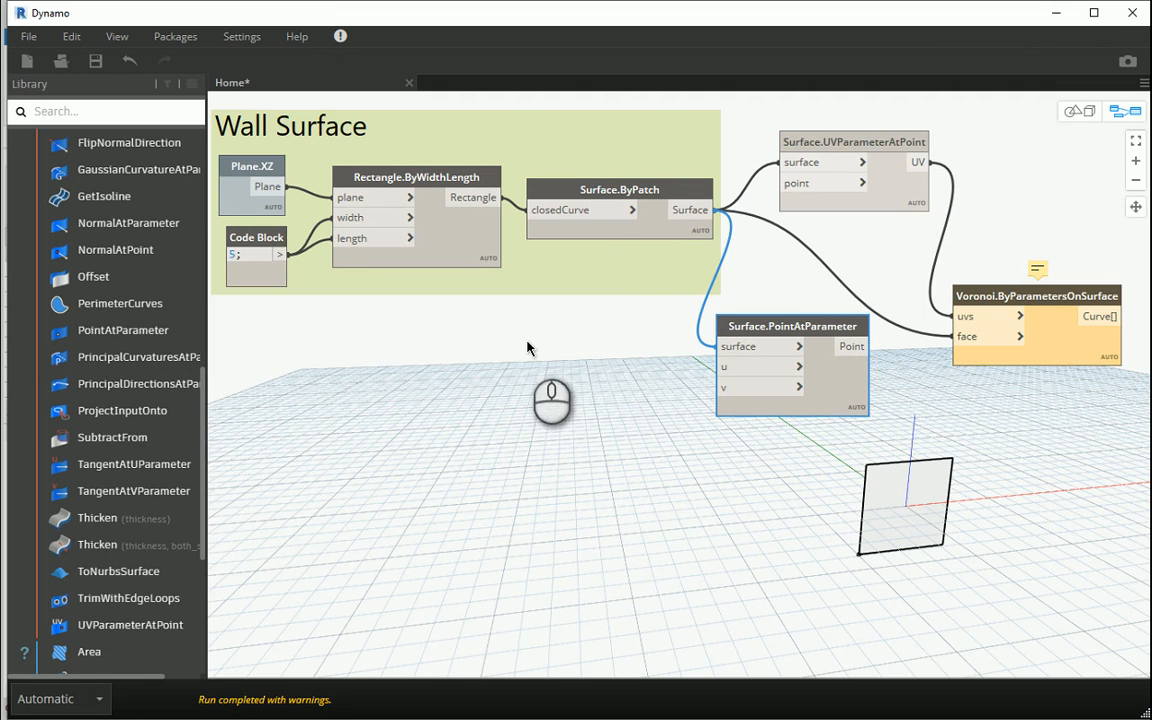
pyautogui.write('ran')
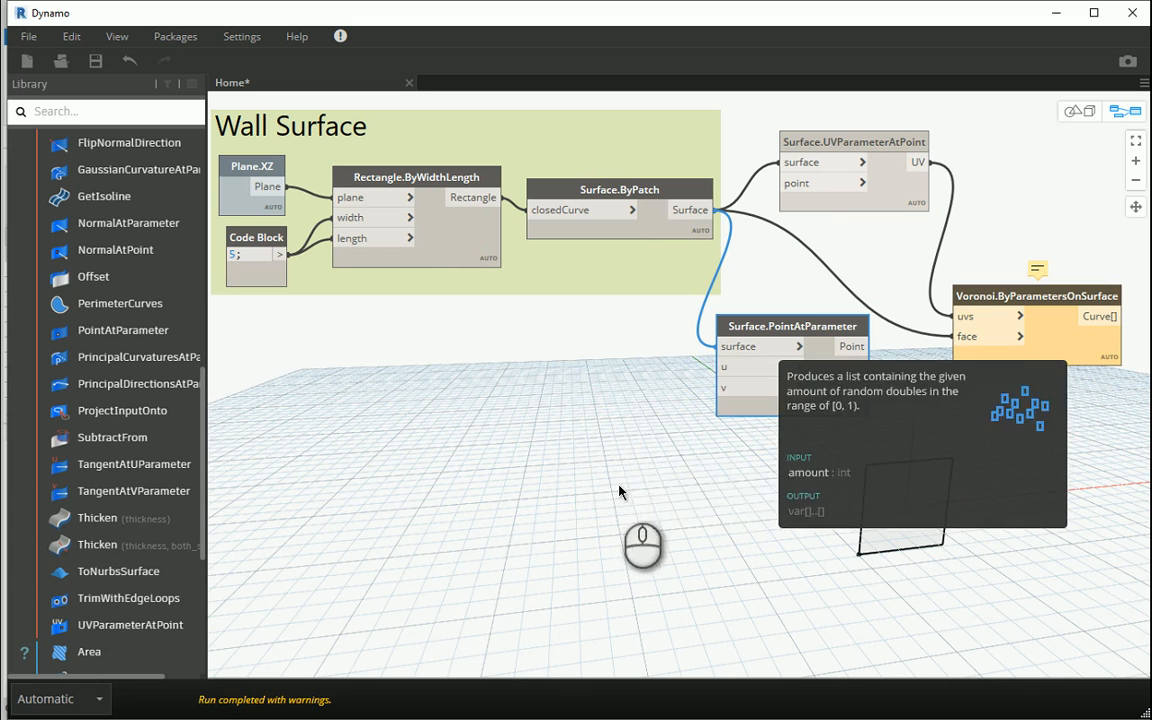
# Step: Add an Integer Slider with its range set, then feed the random numbers into the point parameters
pyautogui.rightClick(398, 340)
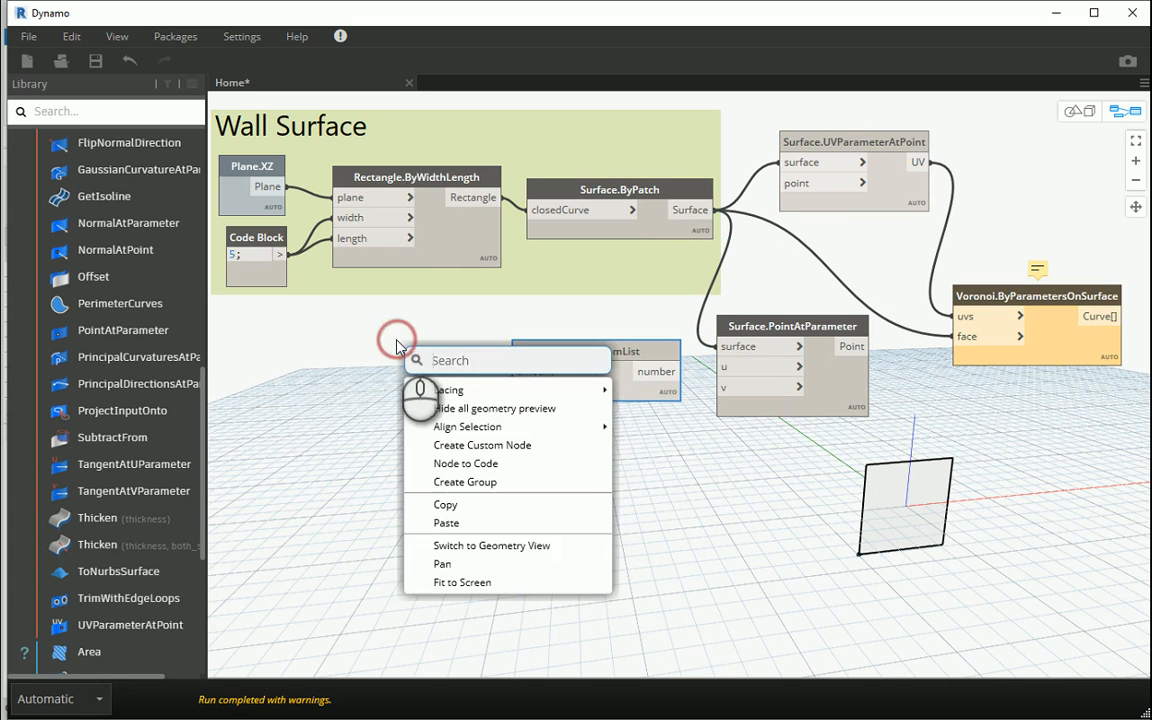
pyautogui.write('slider')
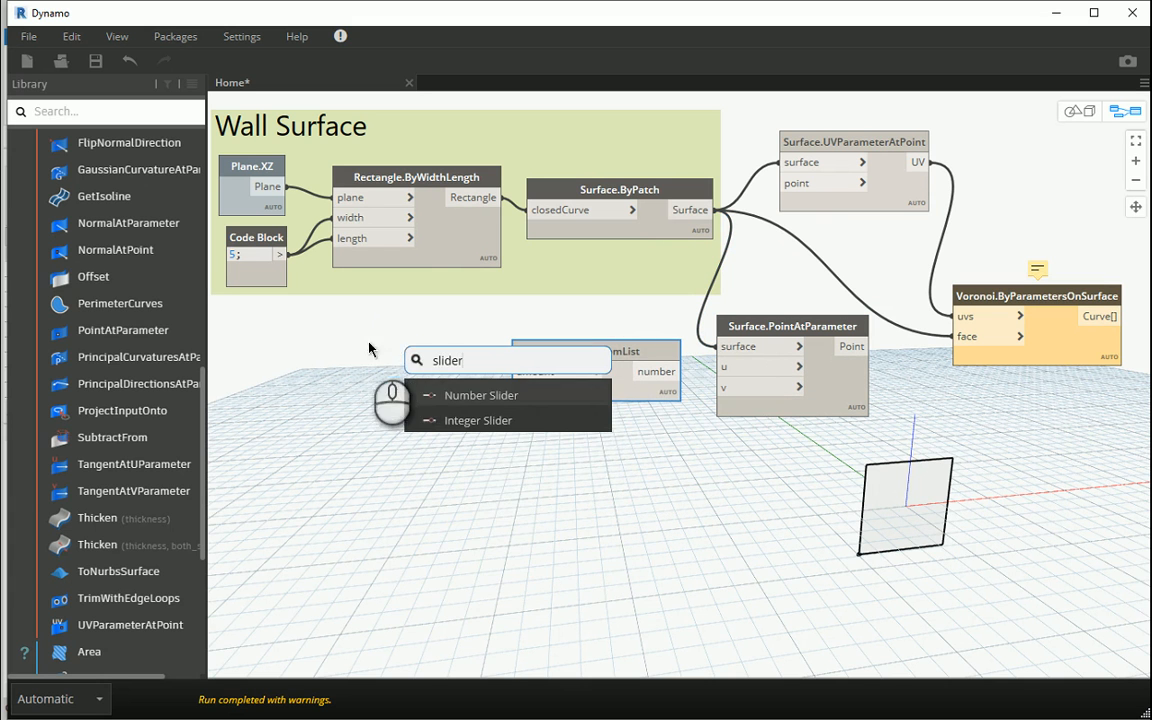
pyautogui.click(478, 420)
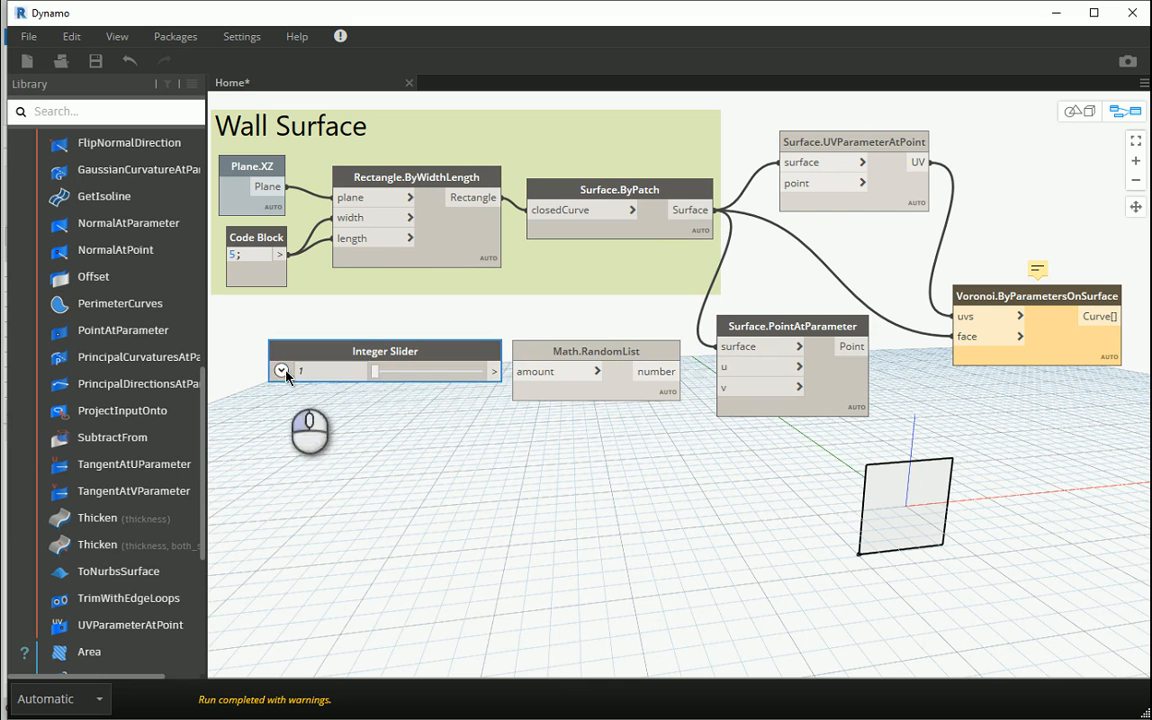
pyautogui.click(280, 370)
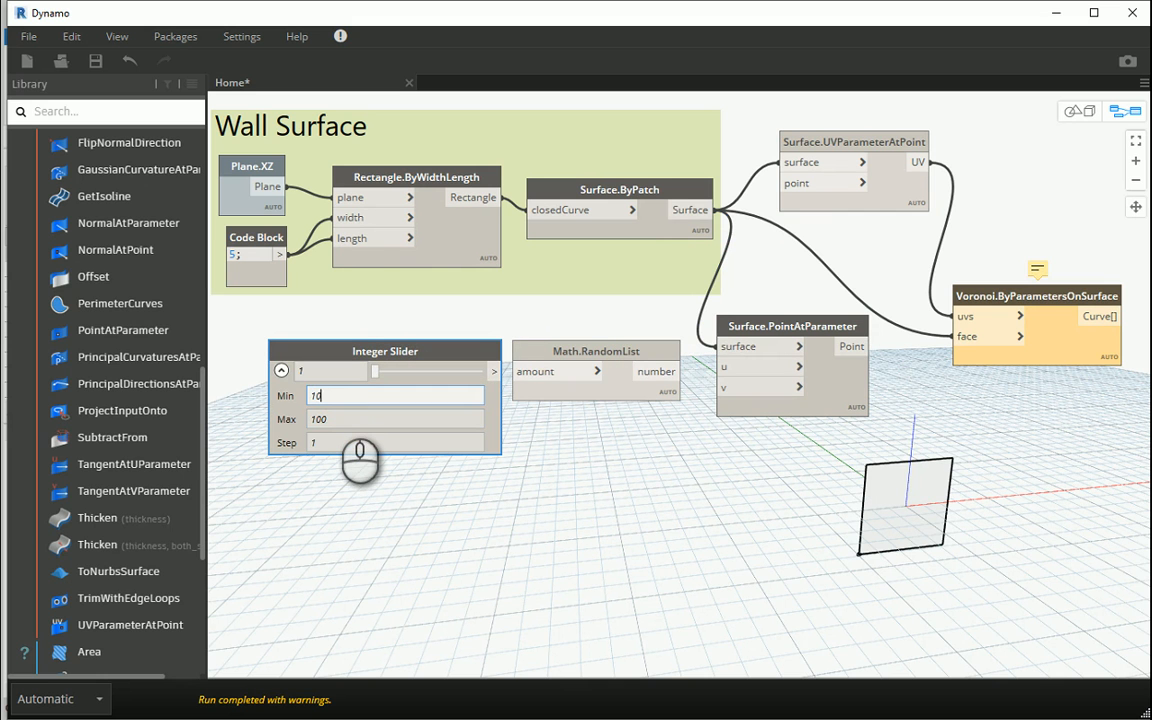
pyautogui.click(280, 370)
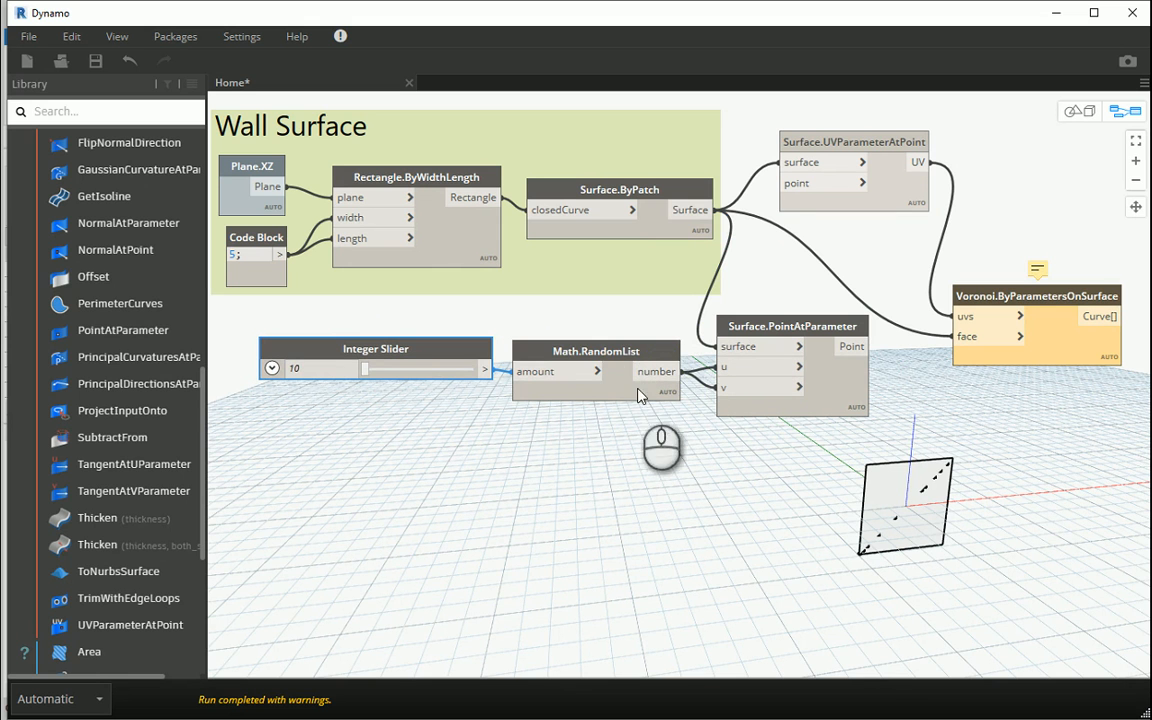
pyautogui.click(654, 388)
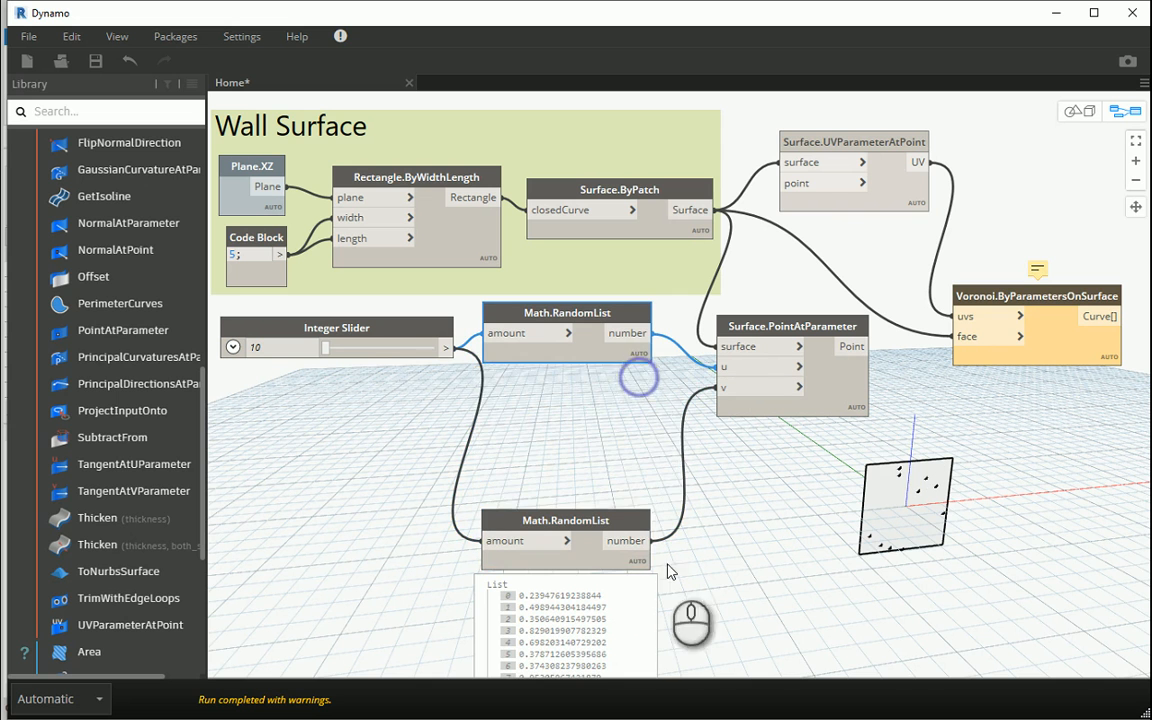
# Step: Place the second random list beside the first and orbit the dense Voronoi pattern on the wall
pyautogui.moveTo(564, 520); pyautogui.dragTo(572, 386)
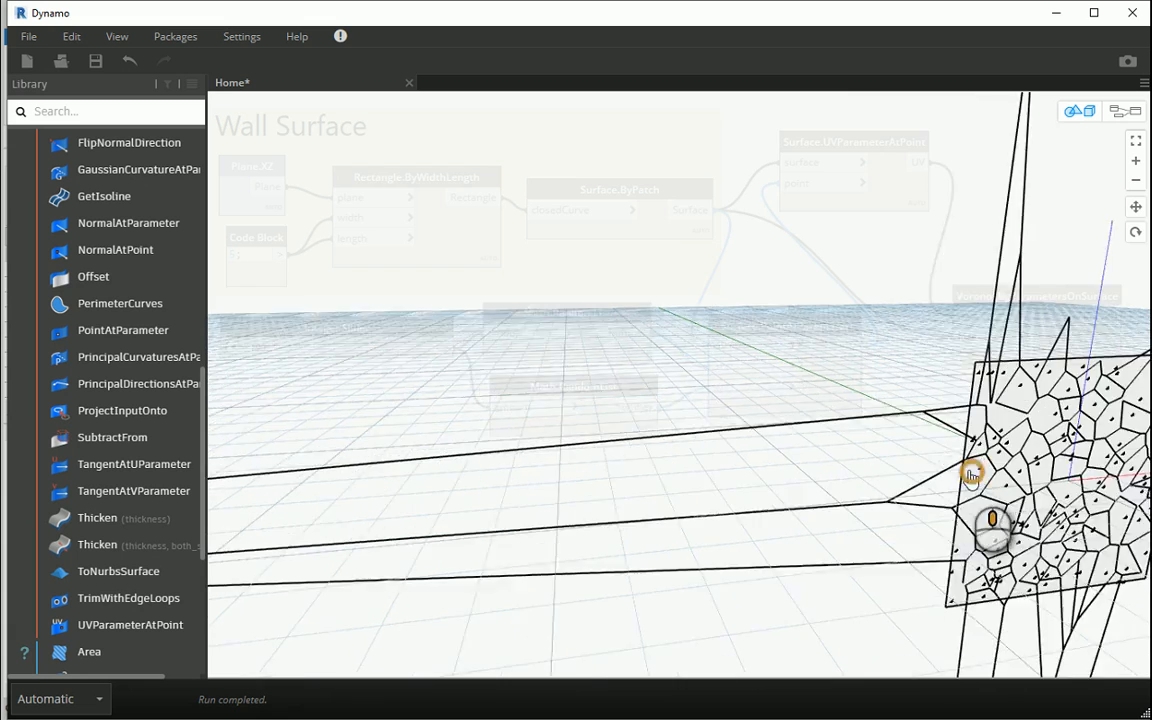
pyautogui.moveTo(970, 476); pyautogui.dragTo(940, 460)
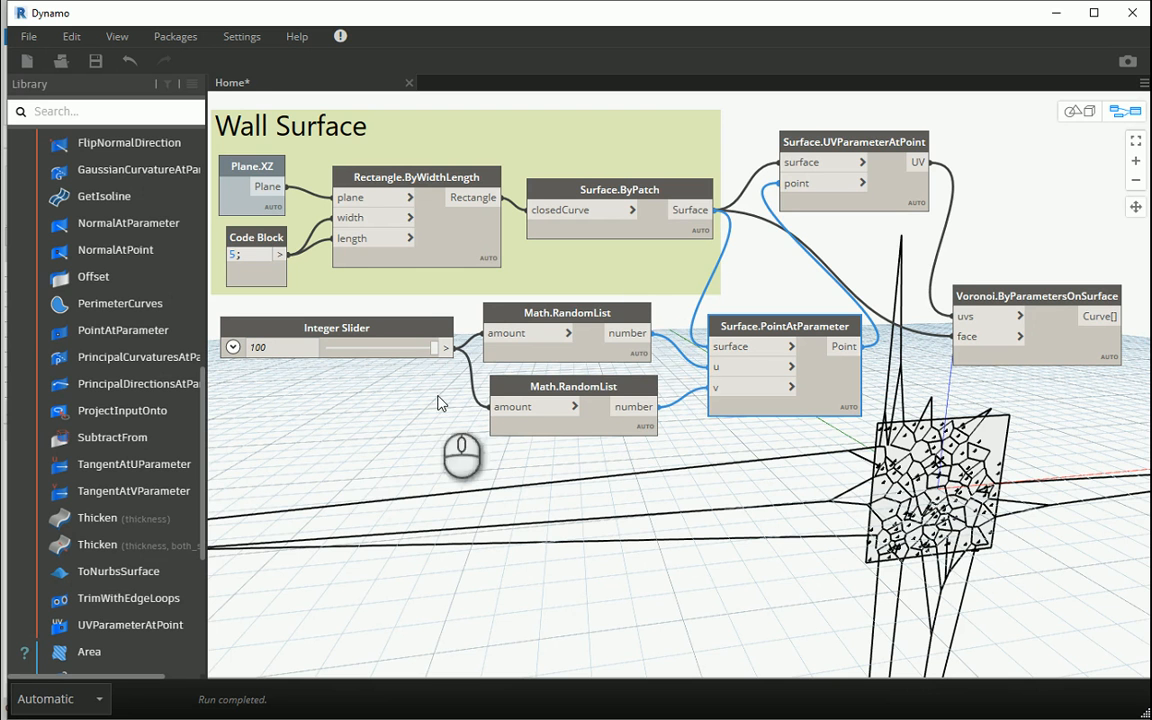
pyautogui.moveTo(816, 328)
pyautogui.write('e')
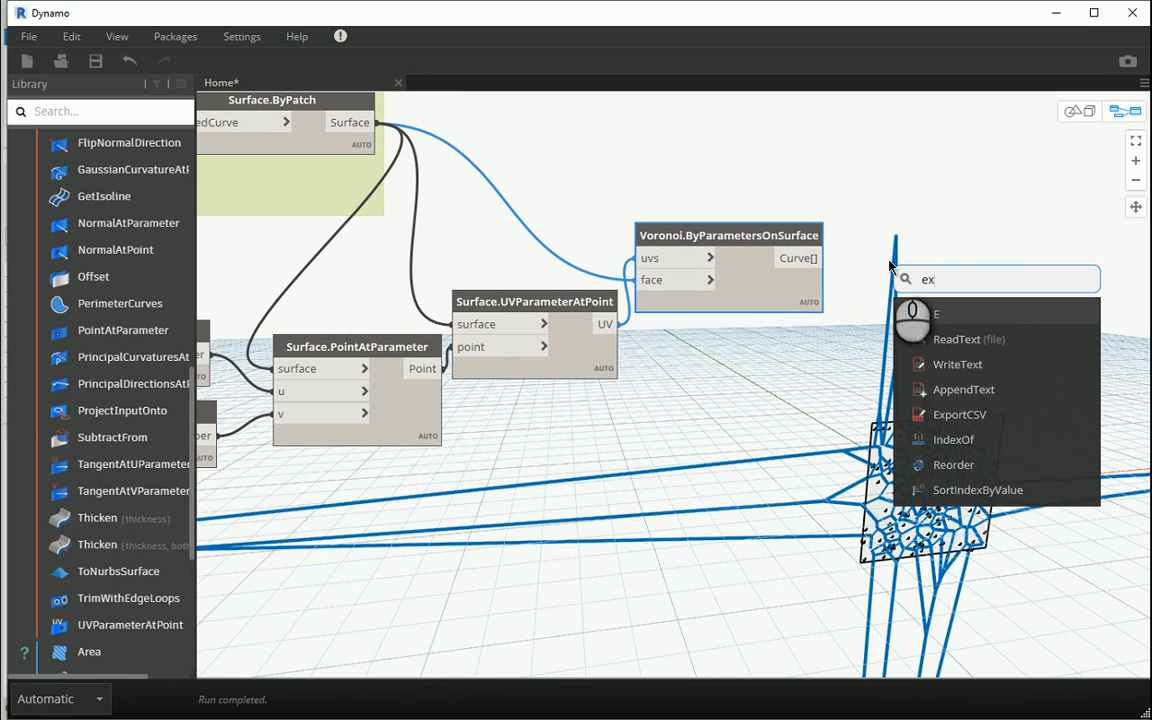
# Step: Add a Curve.Extrude node for the Voronoi curves
pyautogui.write('xtrude')
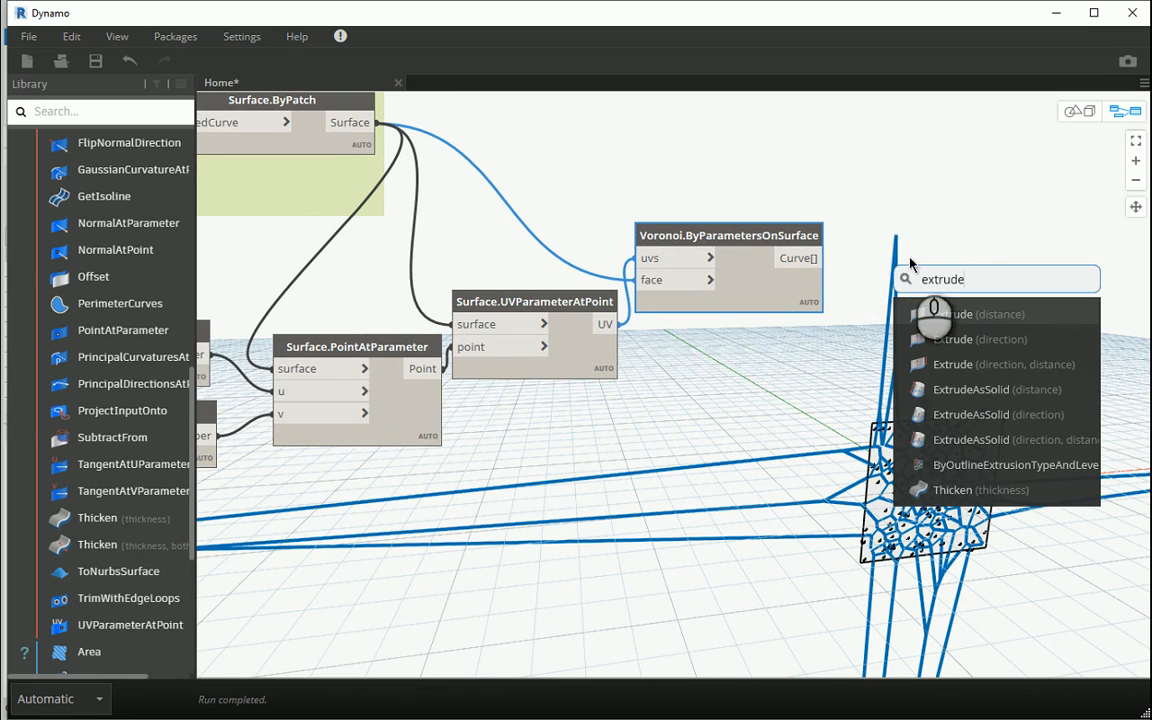
pyautogui.click(972, 314)
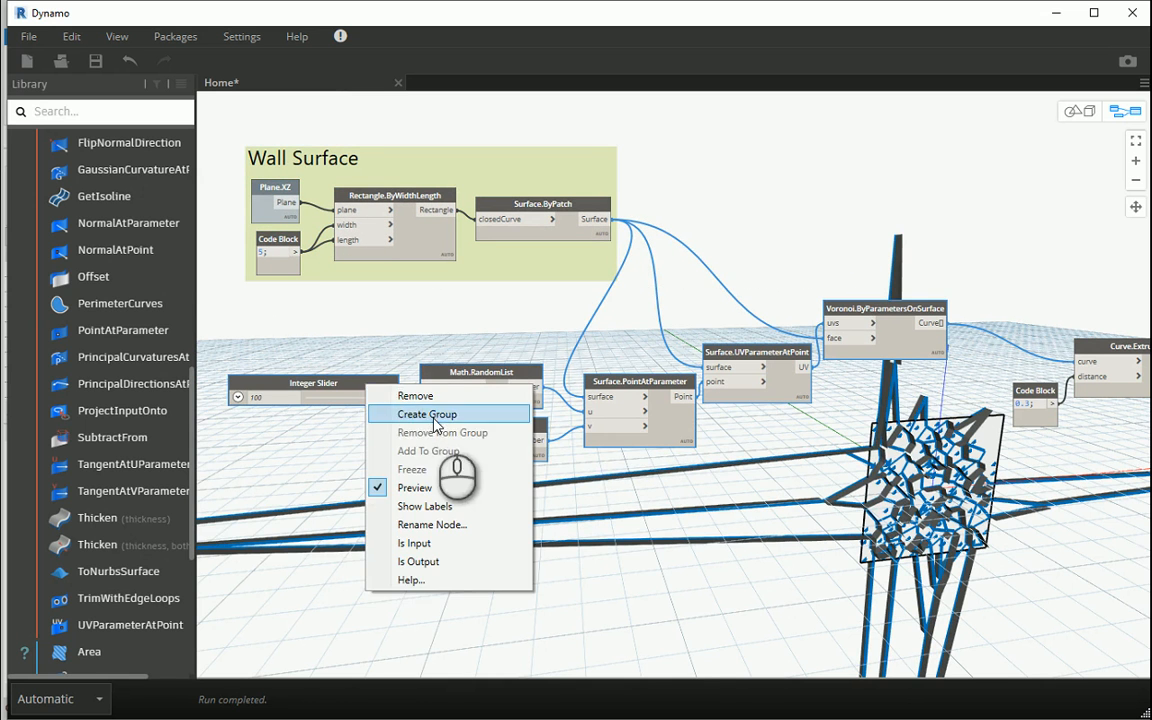
# Step: Group the point and Voronoi nodes as 'Voronoi Curves' and orbit the extruded pattern
pyautogui.click(428, 412)
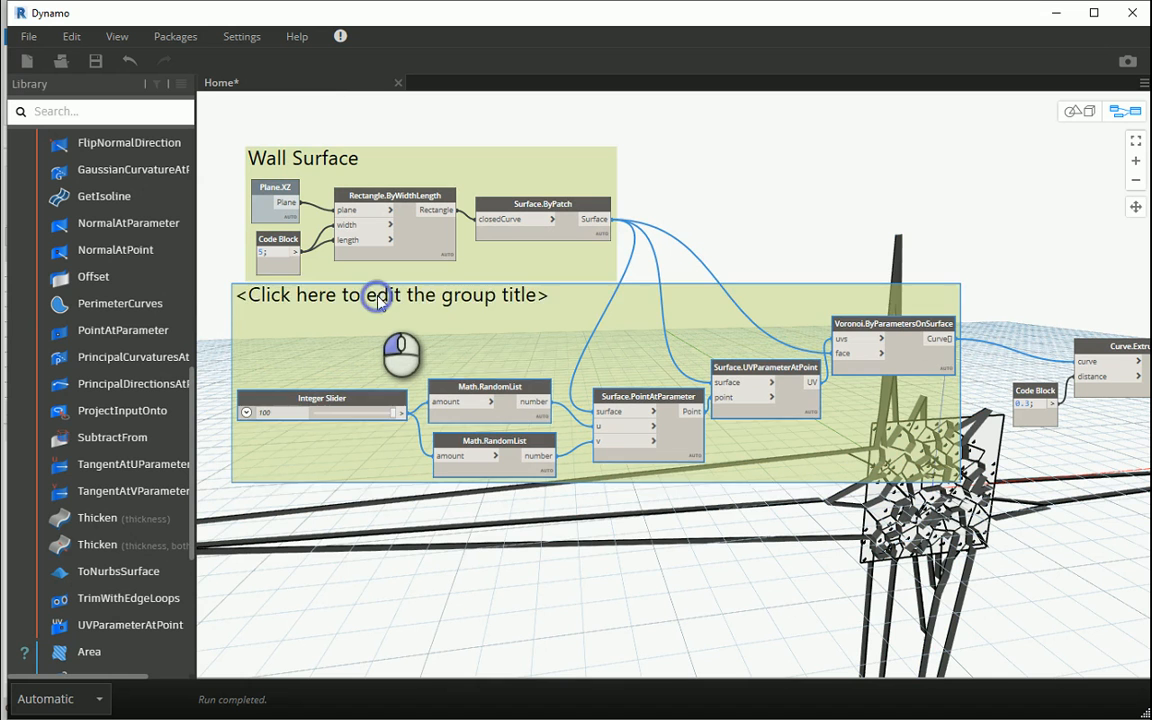
pyautogui.write('Voronoi Curves')
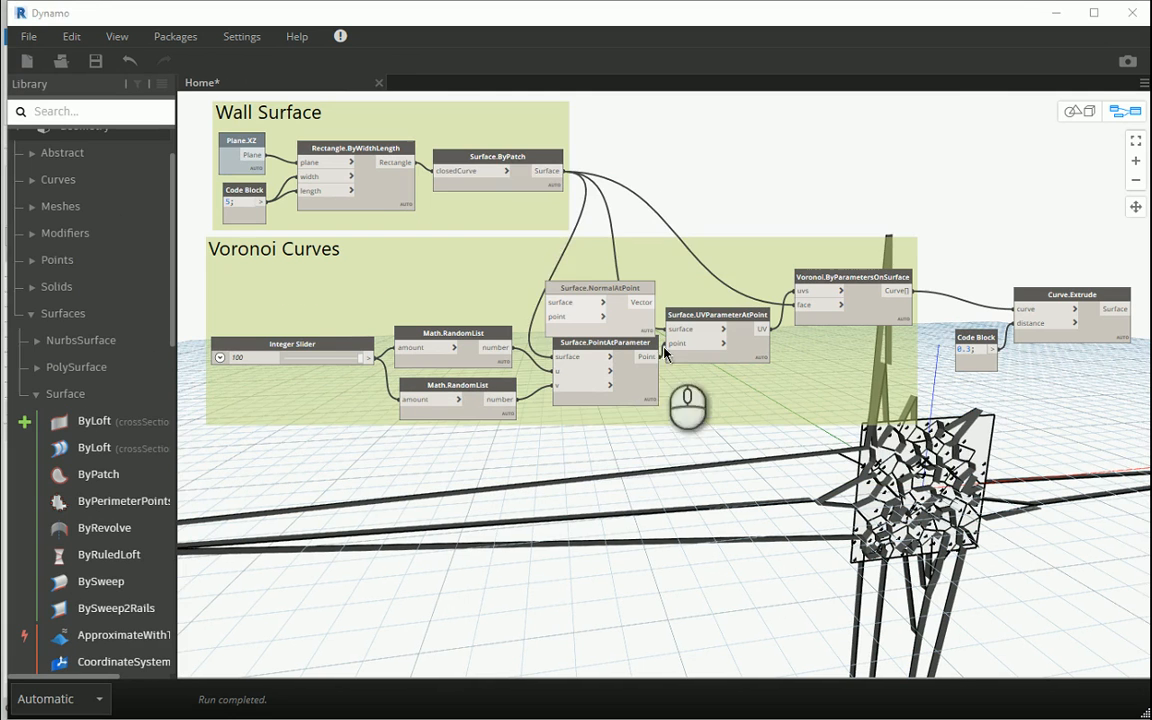
pyautogui.click(516, 156)
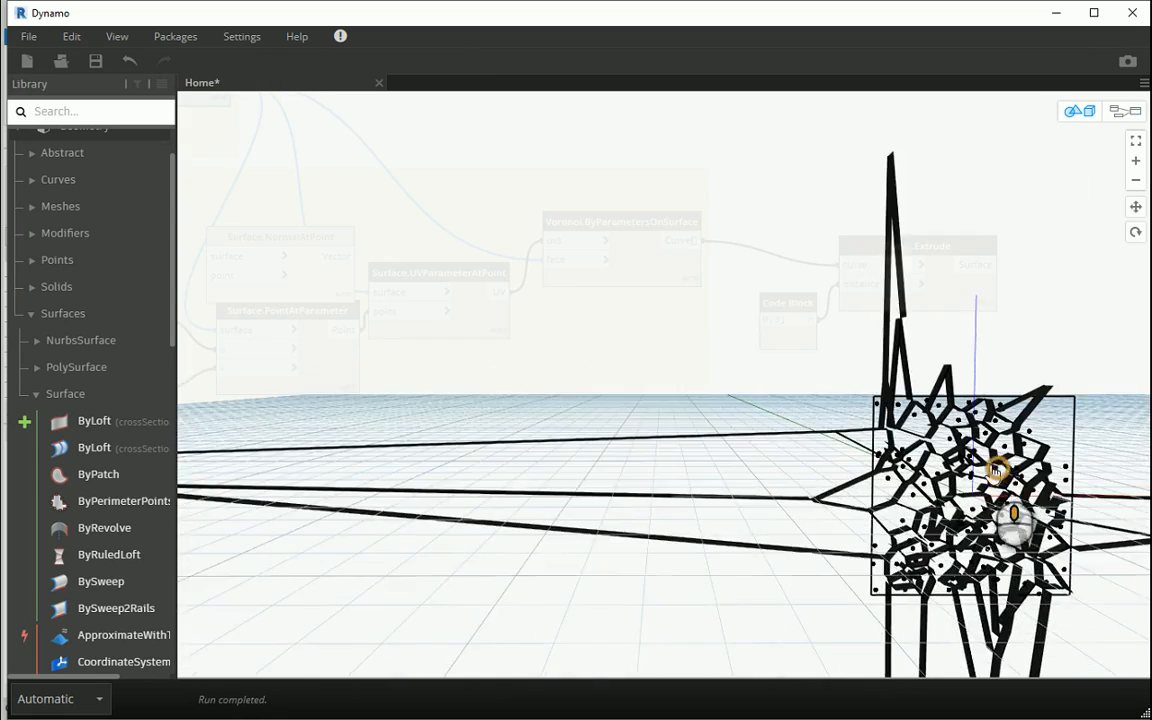
pyautogui.moveTo(996, 470); pyautogui.dragTo(936, 460)
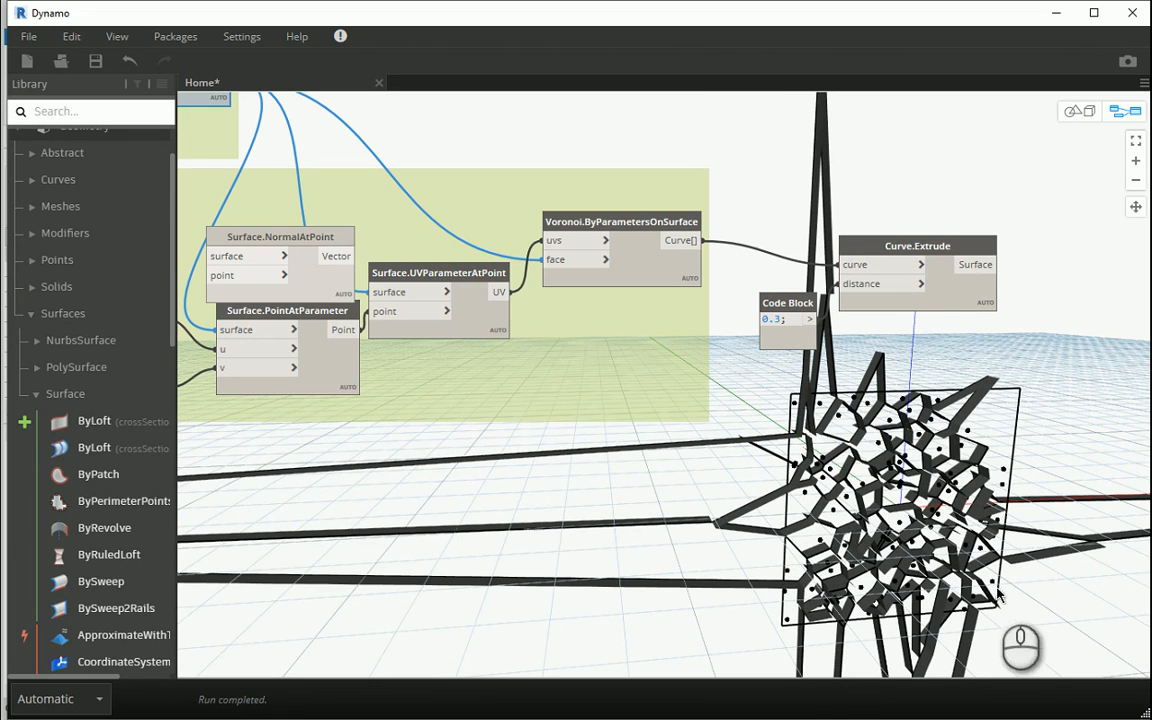
pyautogui.moveTo(1016, 582)
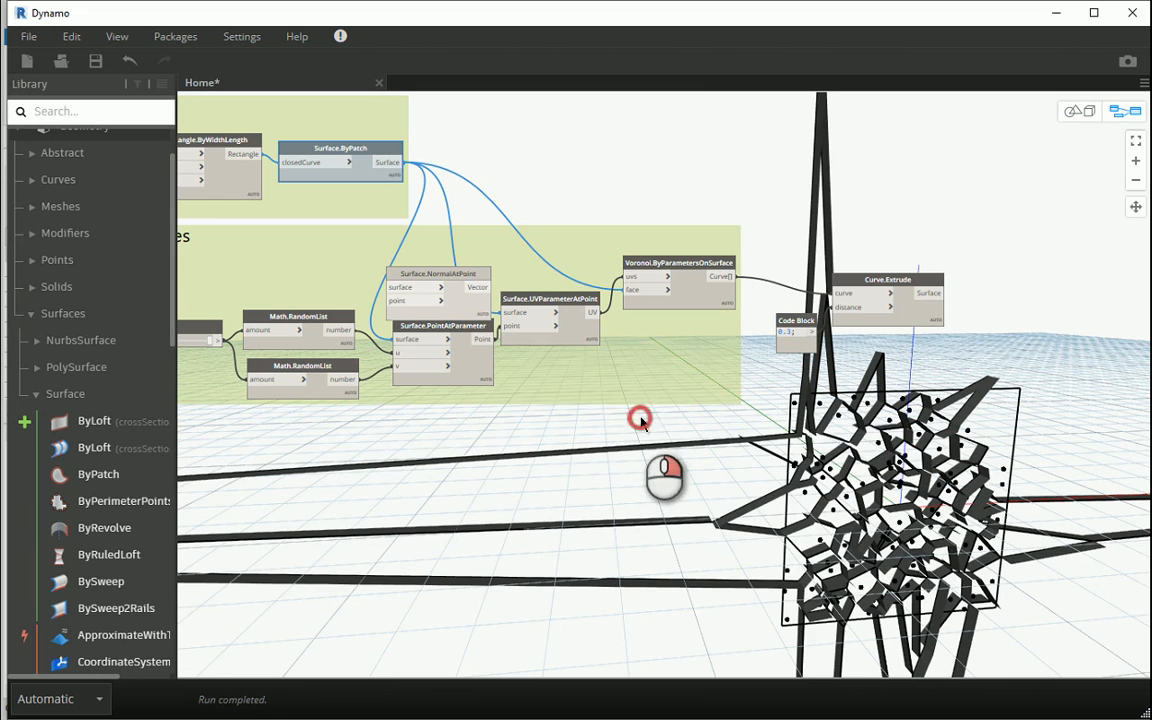
# Step: Add a Geometry.Split node fed by the wall surface and inspect the extruded facade in 3D
pyautogui.write('split')
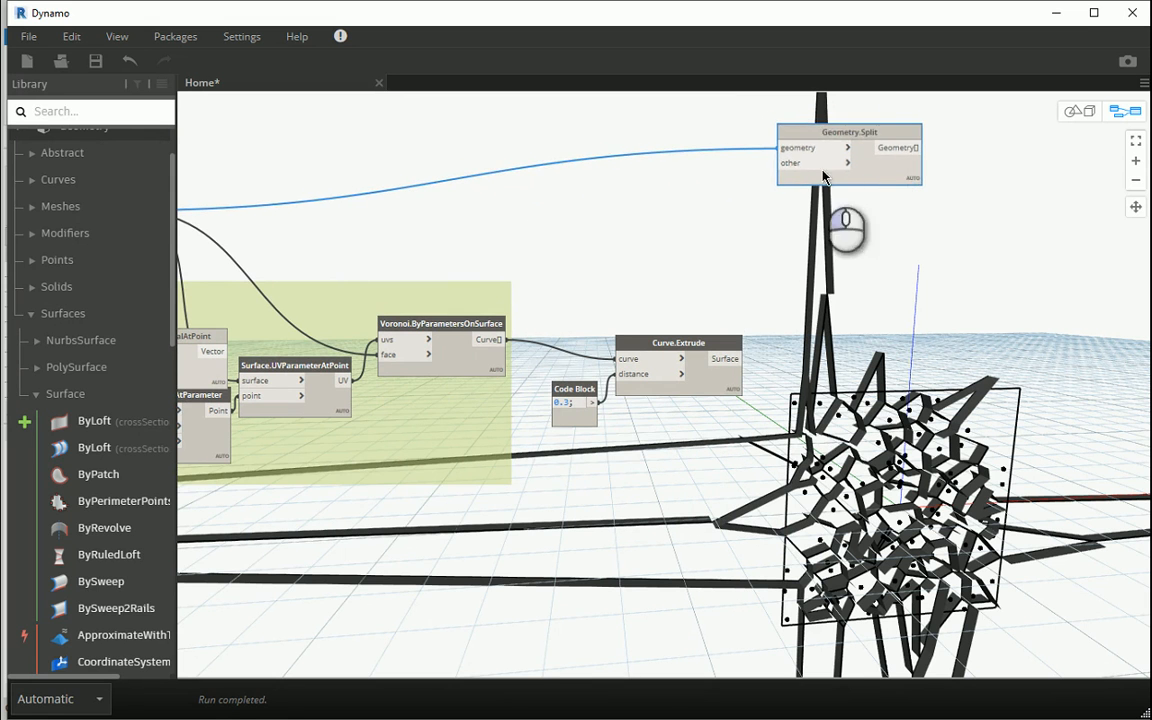
pyautogui.moveTo(600, 300); pyautogui.dragTo(750, 316)
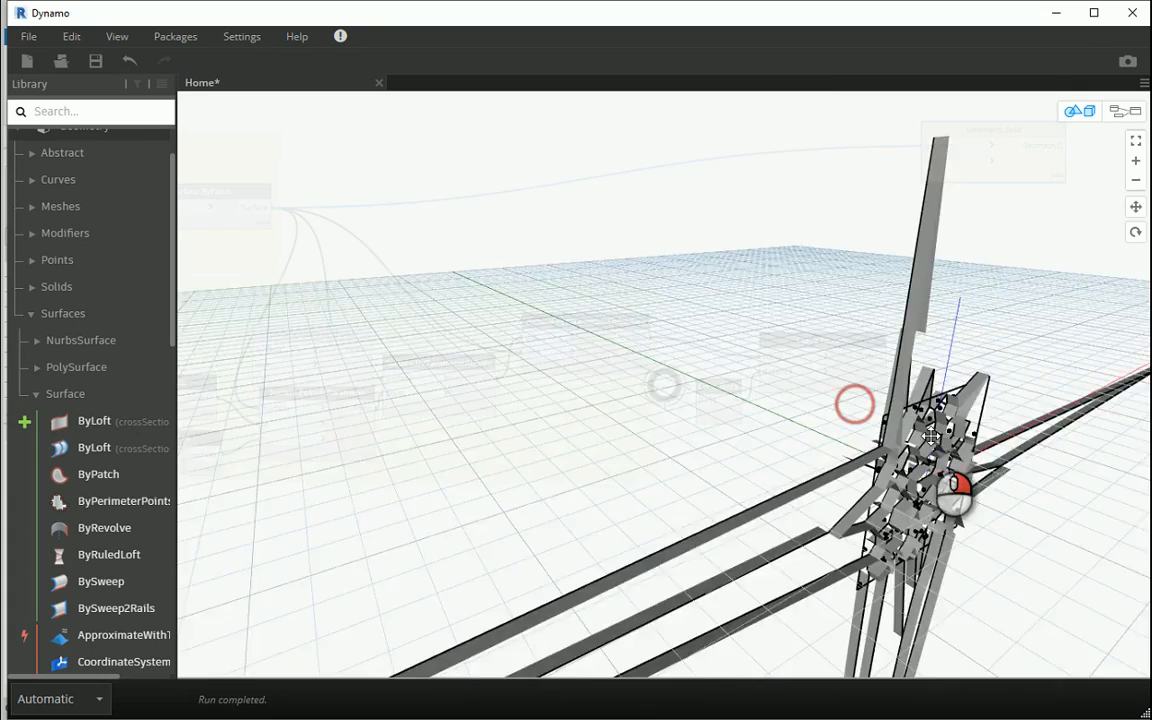
pyautogui.moveTo(930, 436); pyautogui.dragTo(984, 488)
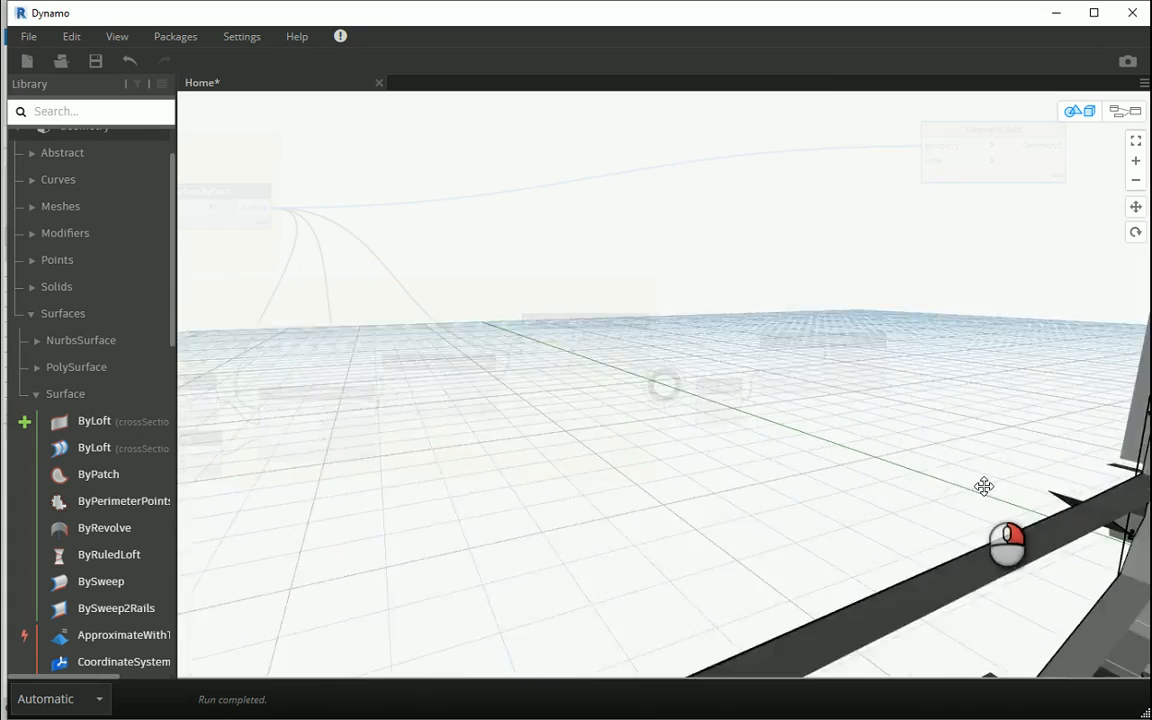
pyautogui.moveTo(984, 488); pyautogui.dragTo(840, 486)
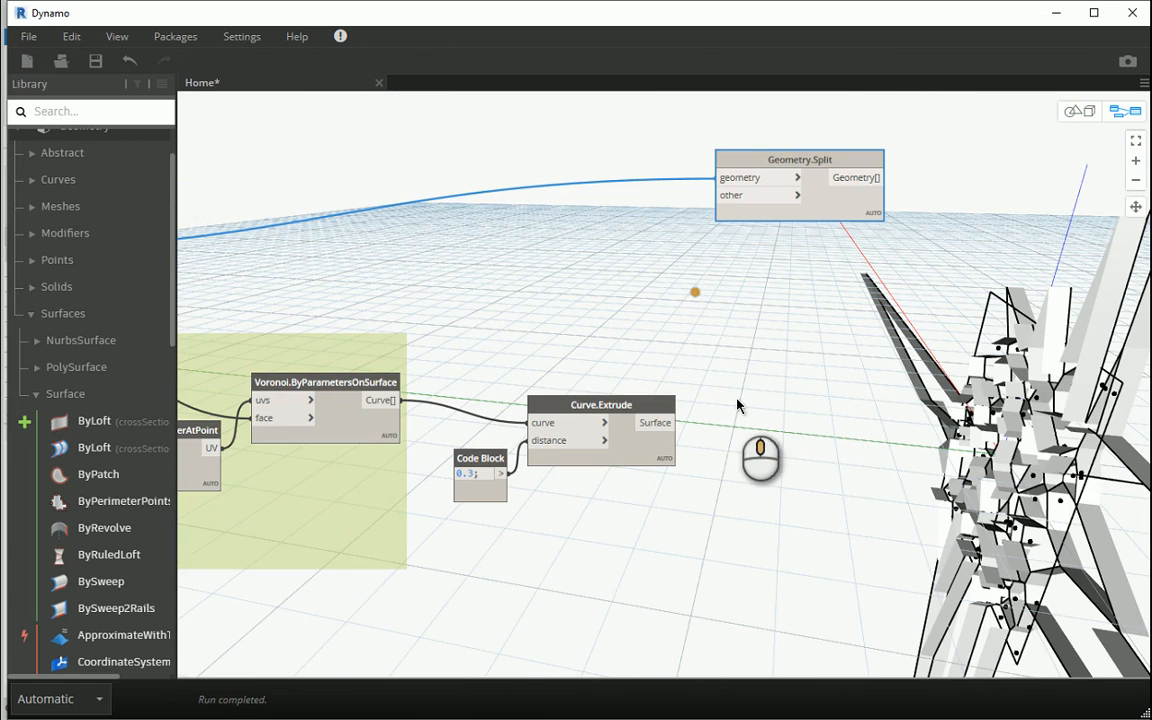
# Step: Add a Geometry.Translate node for the extruded surfaces via a 'move' search
pyautogui.rightClick(760, 404)
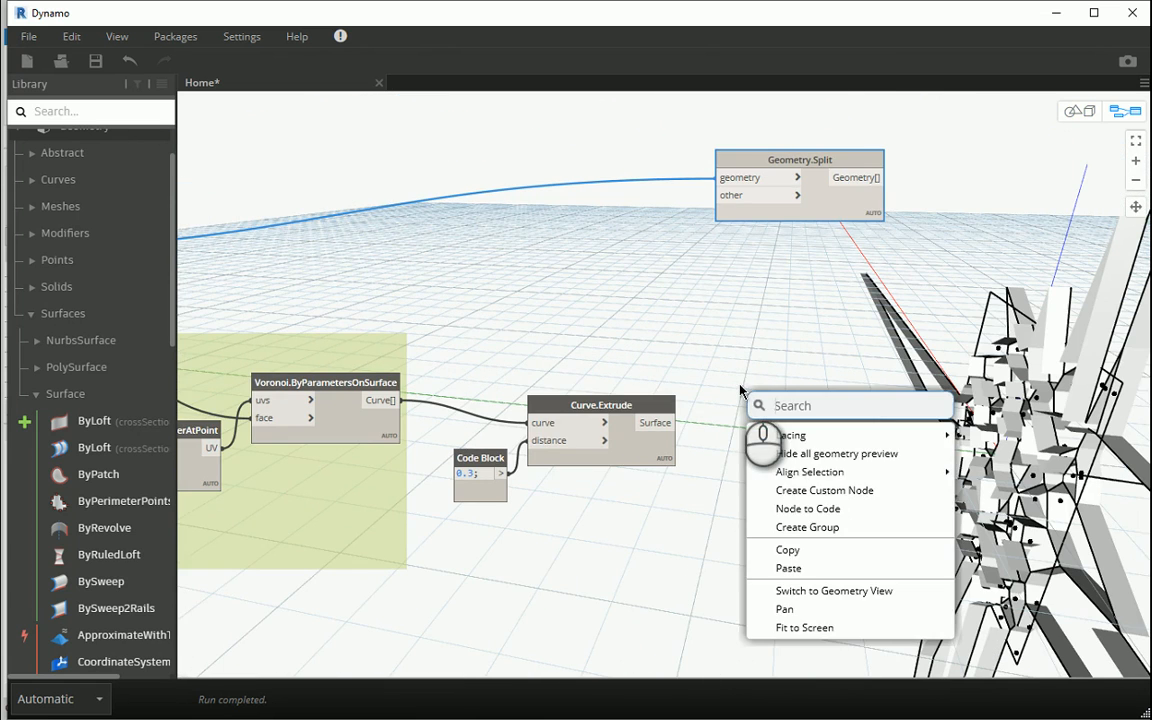
pyautogui.write('move')
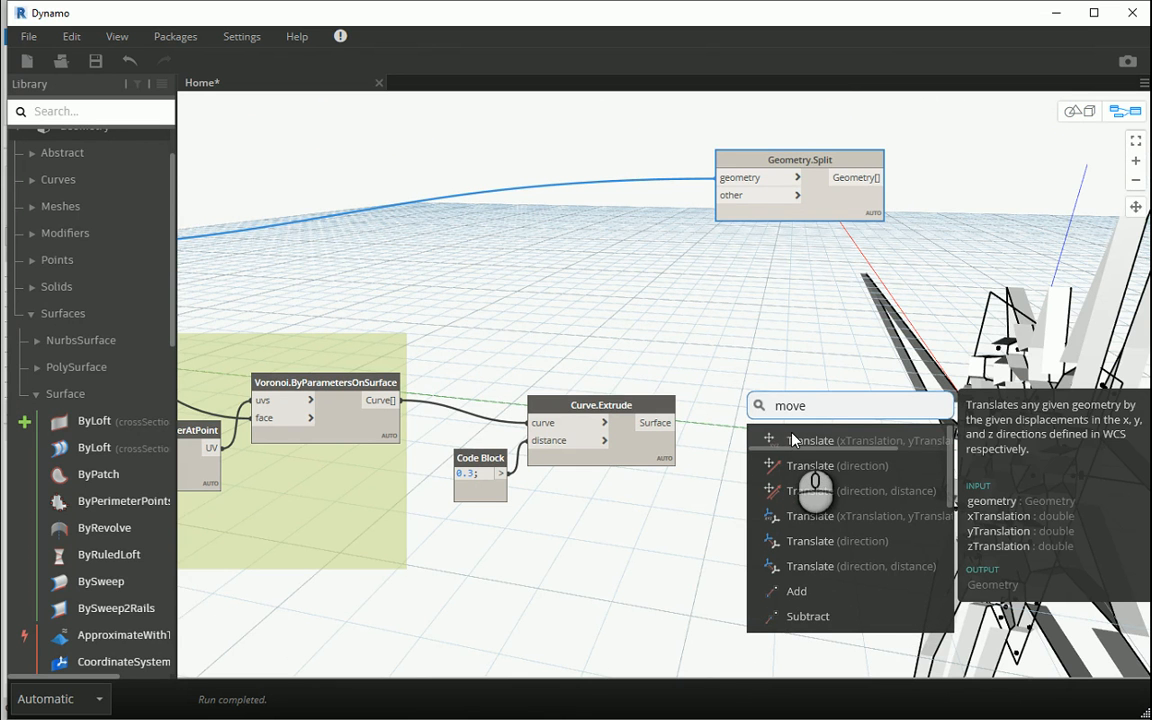
pyautogui.moveTo(796, 442)
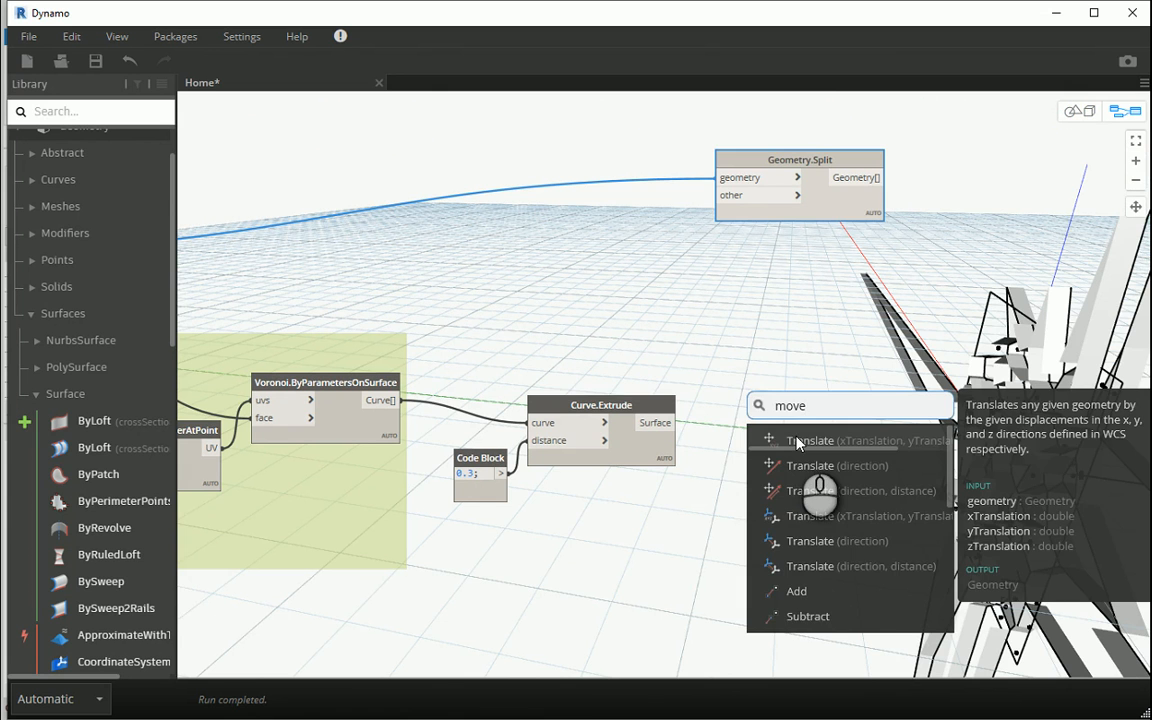
pyautogui.click(810, 440)
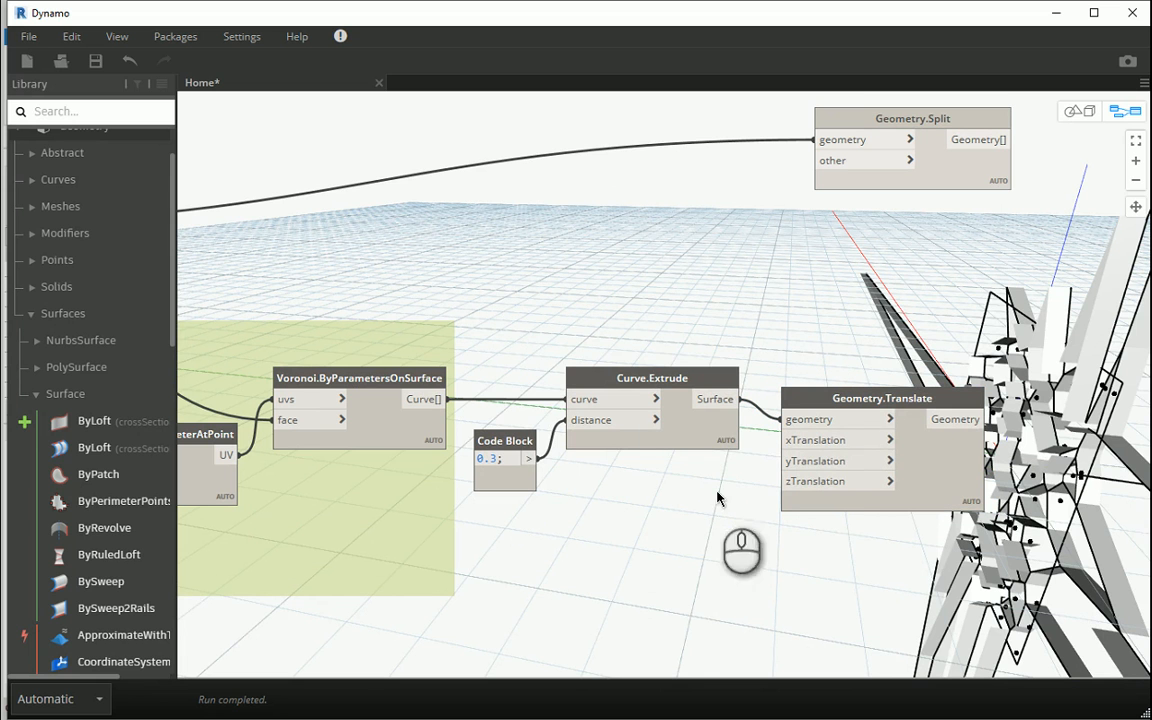
# Step: Create an 'a/2' code block and wire it as the translation distance
pyautogui.doubleClick(692, 496)
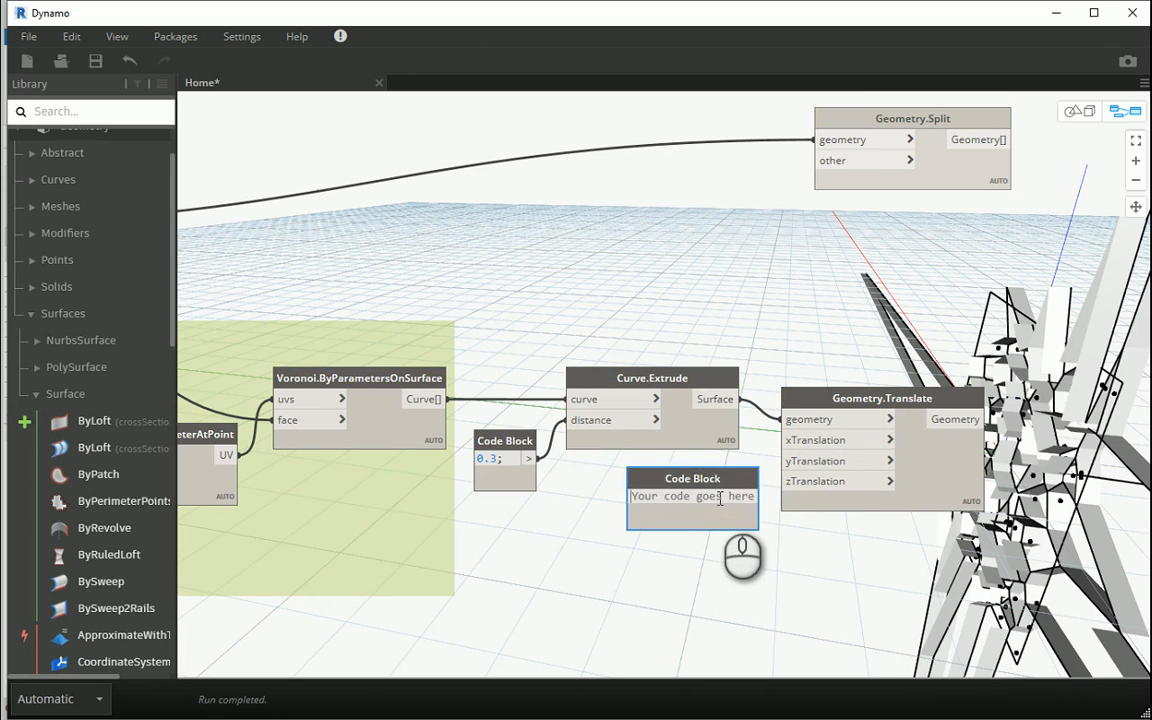
pyautogui.write('a/2;')
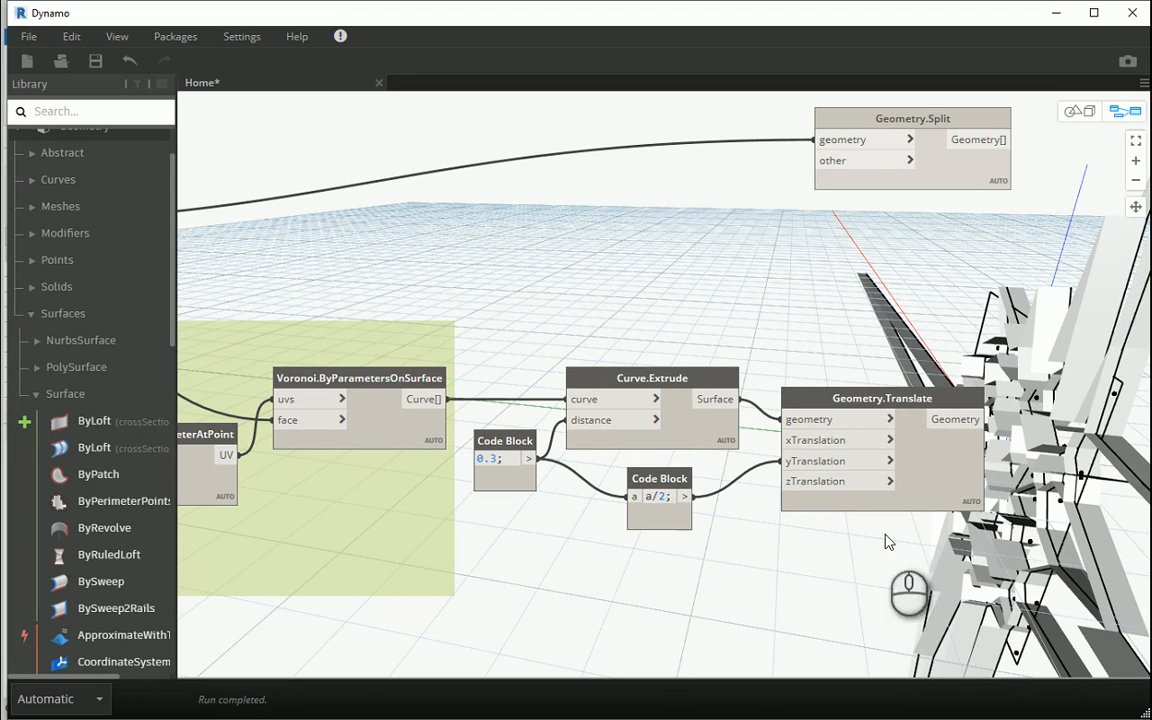
pyautogui.click(652, 378)
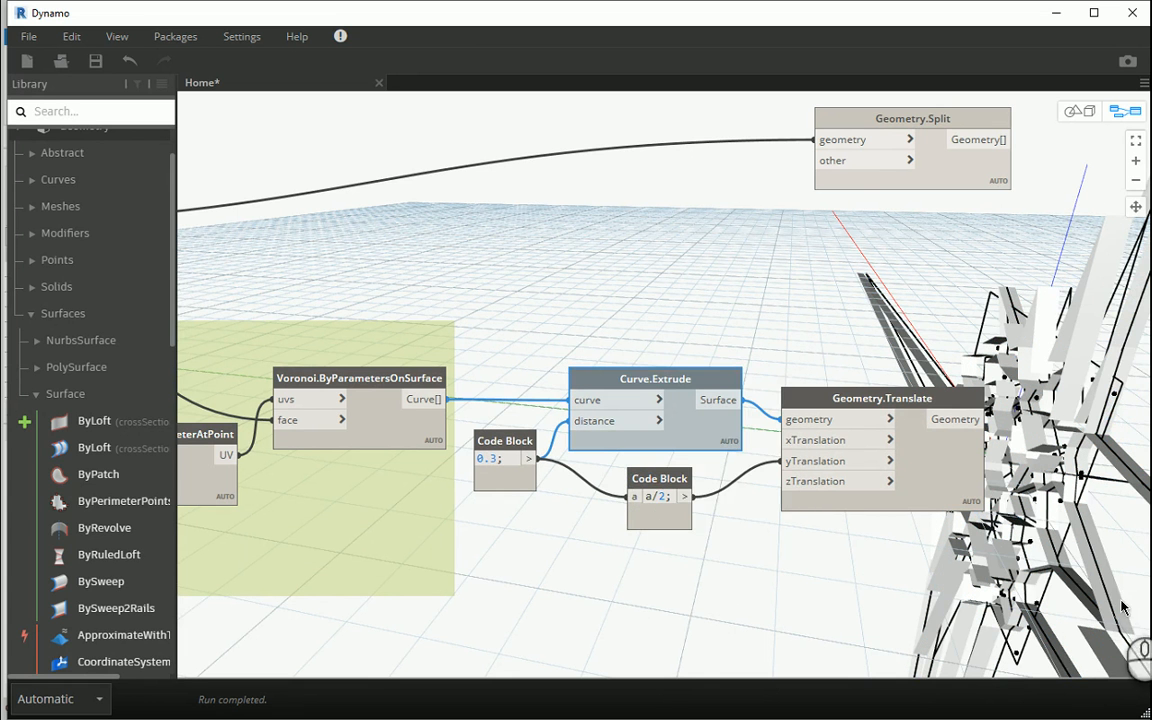
pyautogui.moveTo(660, 400); pyautogui.dragTo(890, 430)
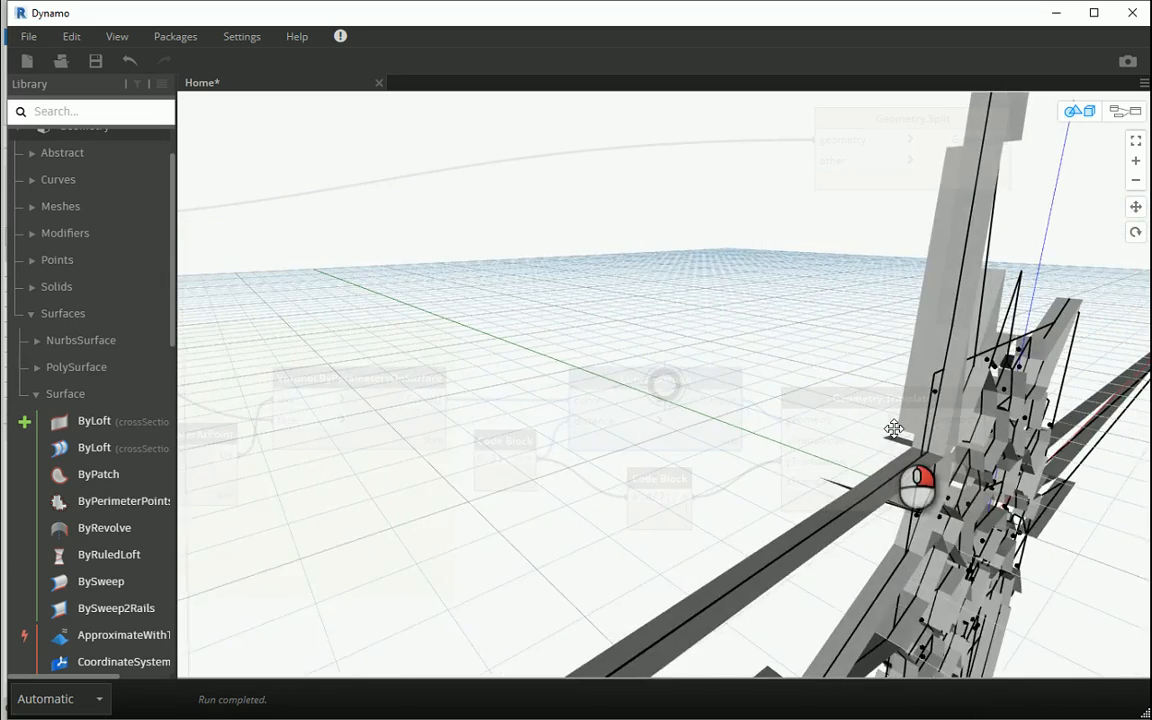
# Step: Orbit around the translated extrusions and closer along the panels
pyautogui.moveTo(896, 430); pyautogui.dragTo(920, 452)
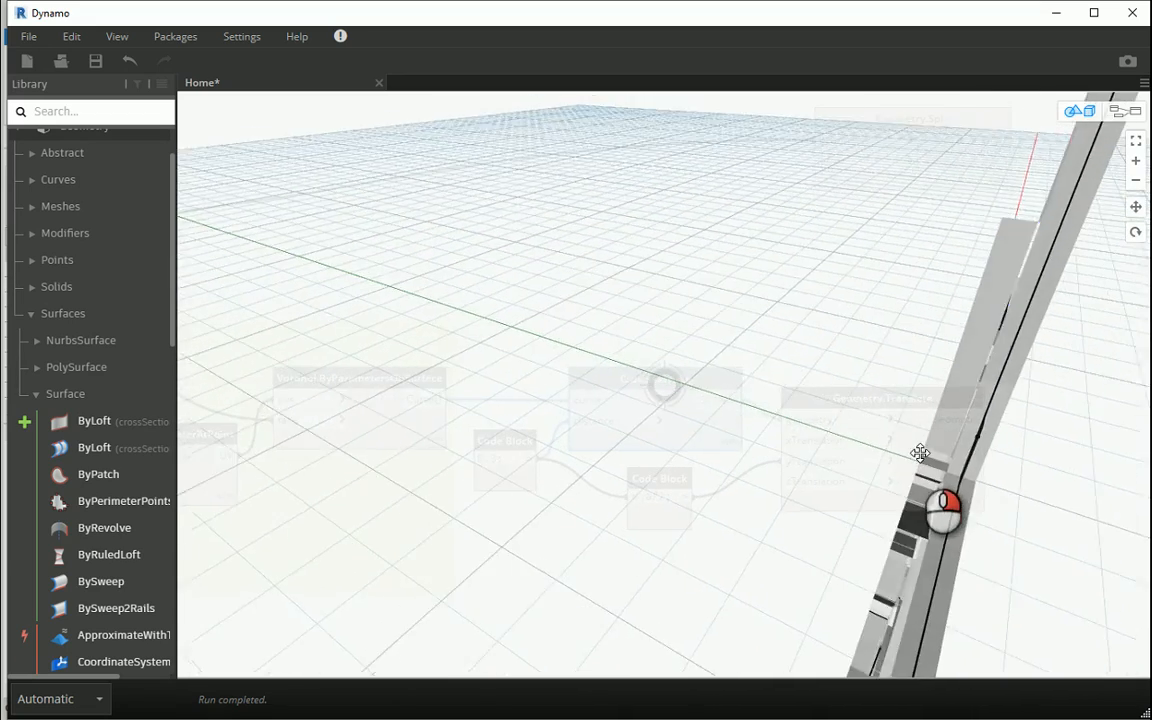
pyautogui.moveTo(918, 454); pyautogui.dragTo(906, 430)
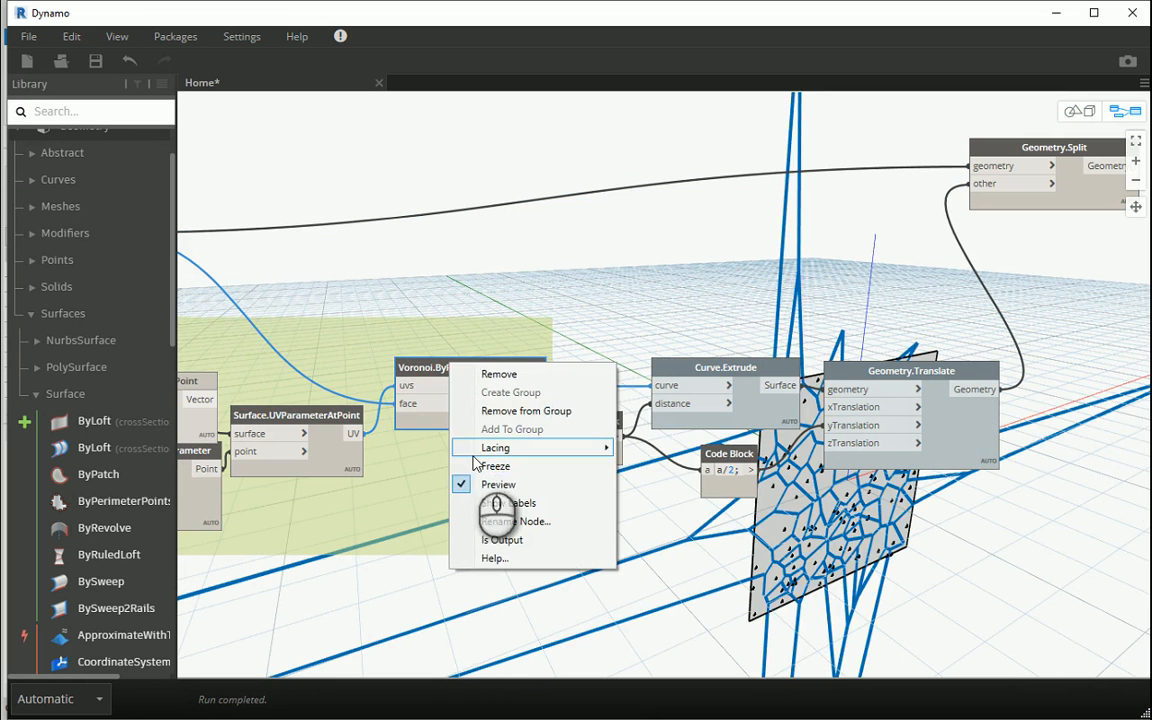
# Step: Add Surface.PerimeterCurves and feed Geometry.Split's wall pieces into it
pyautogui.click(498, 484)
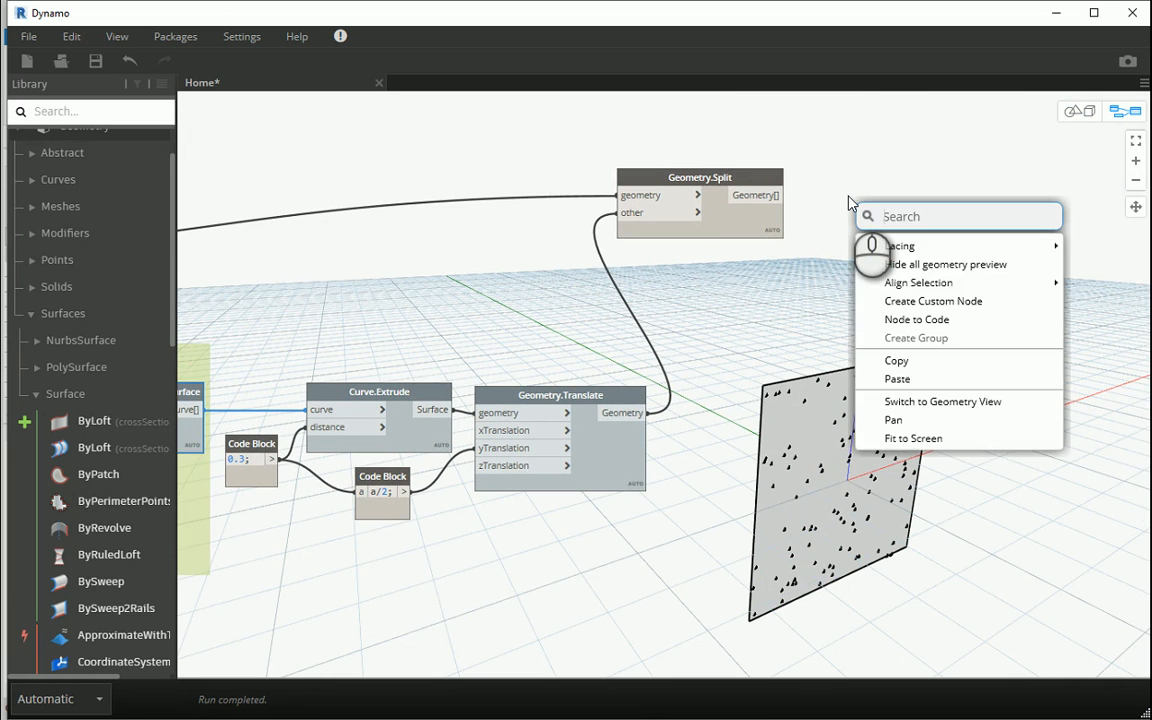
pyautogui.write('perimet')
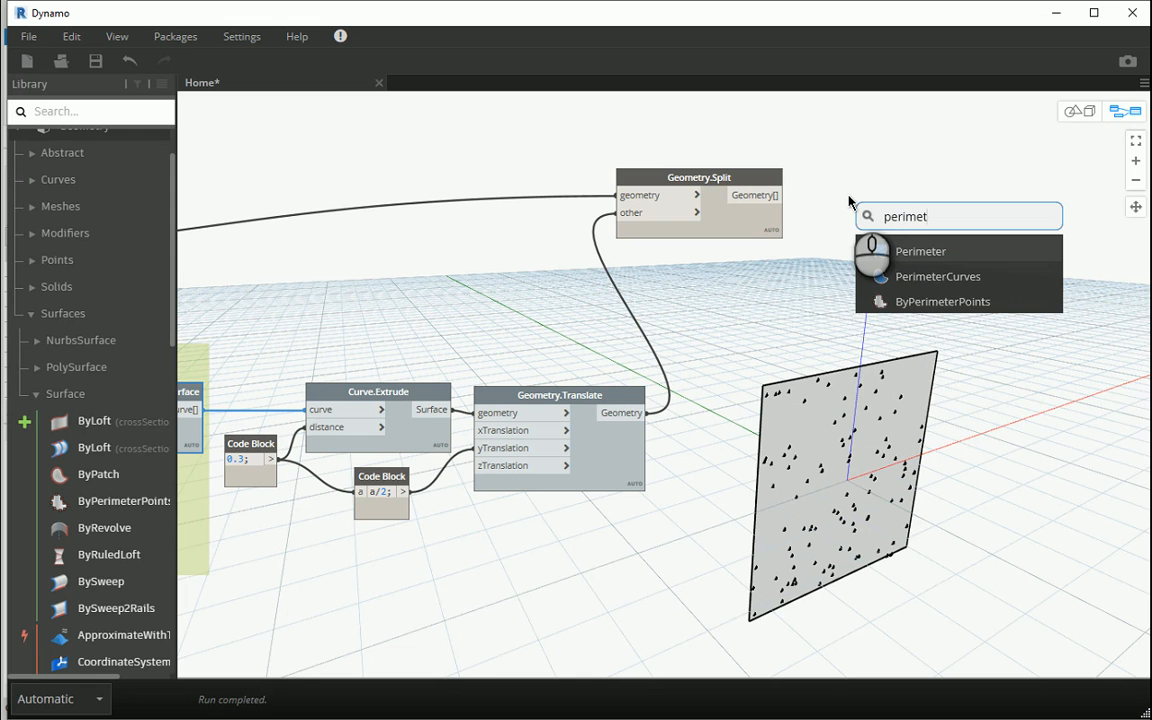
pyautogui.click(938, 276)
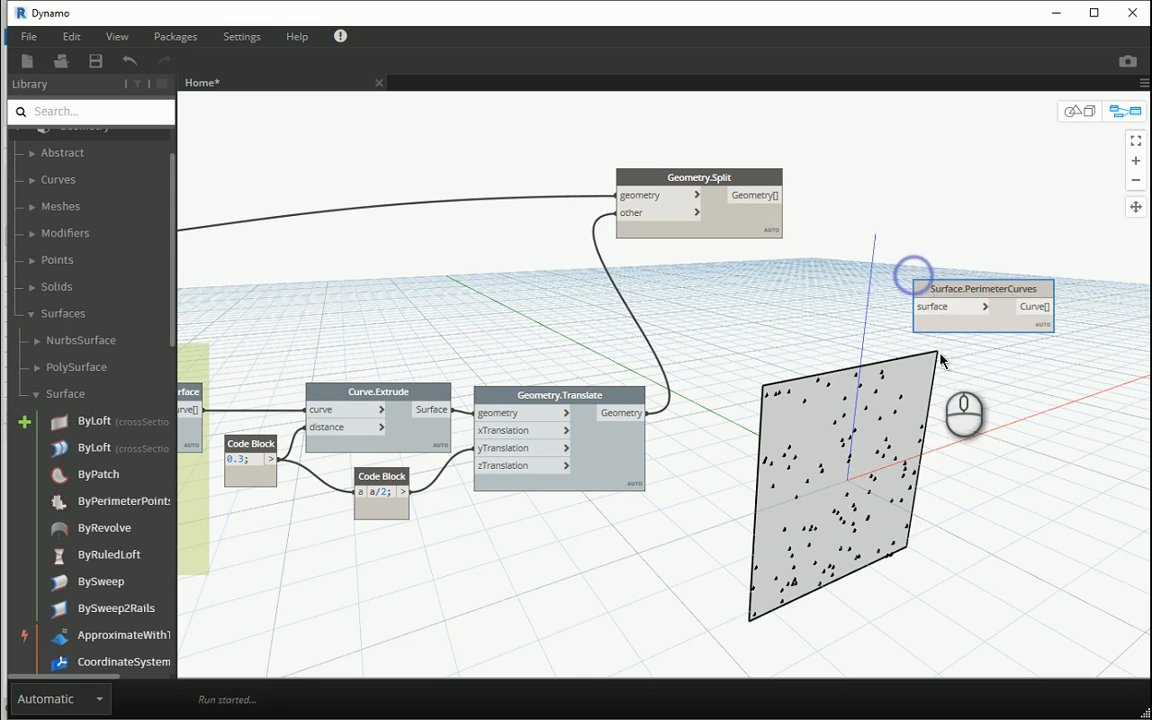
pyautogui.moveTo(984, 288); pyautogui.dragTo(908, 196)
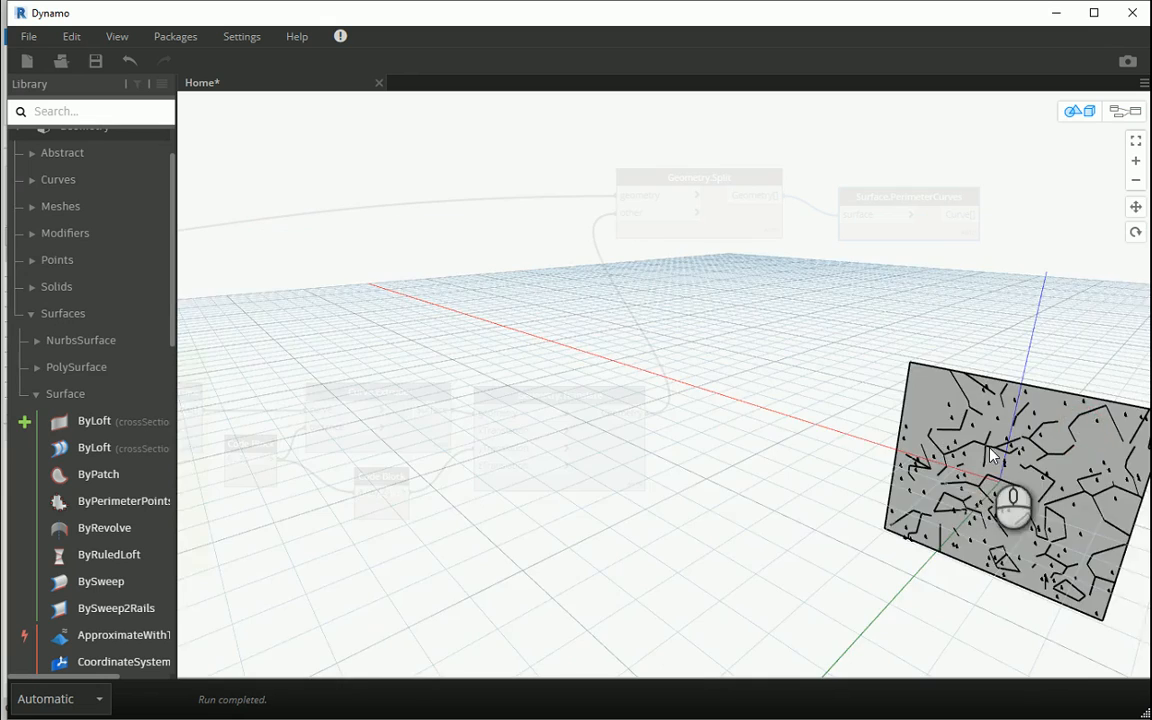
# Step: Hide the Surface.PointAtParameter node's random-point preview after inspecting the wall pattern
pyautogui.moveTo(1000, 456); pyautogui.dragTo(876, 476)
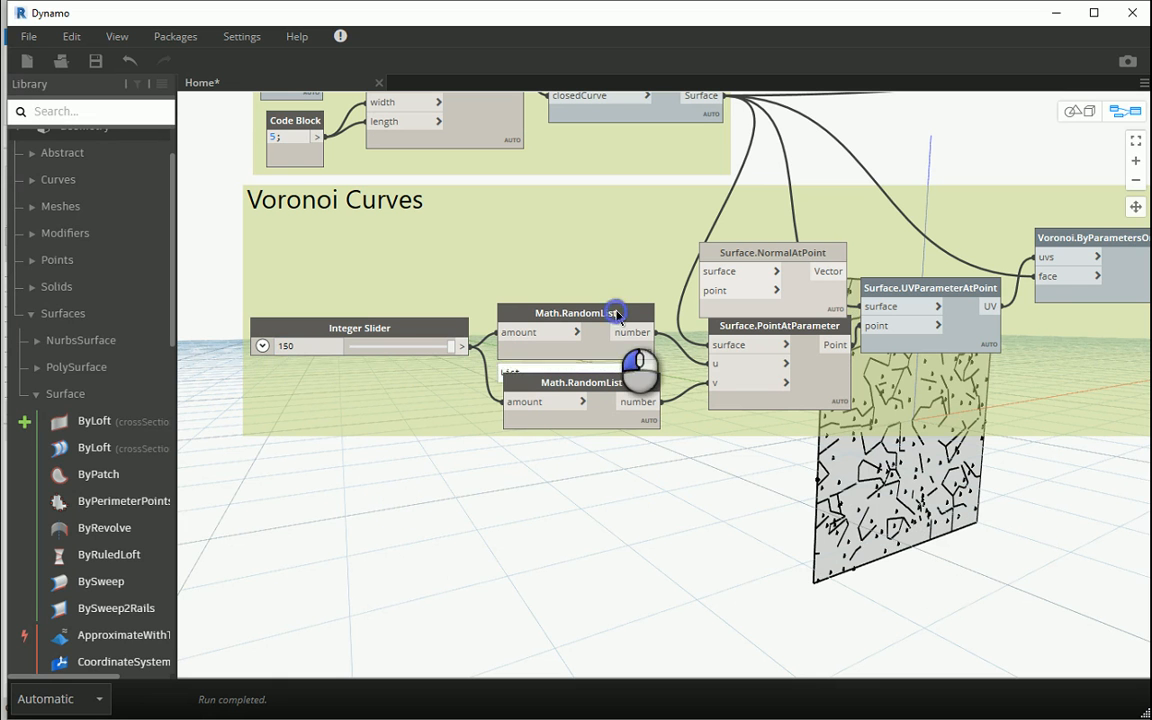
pyautogui.rightClick(780, 340)
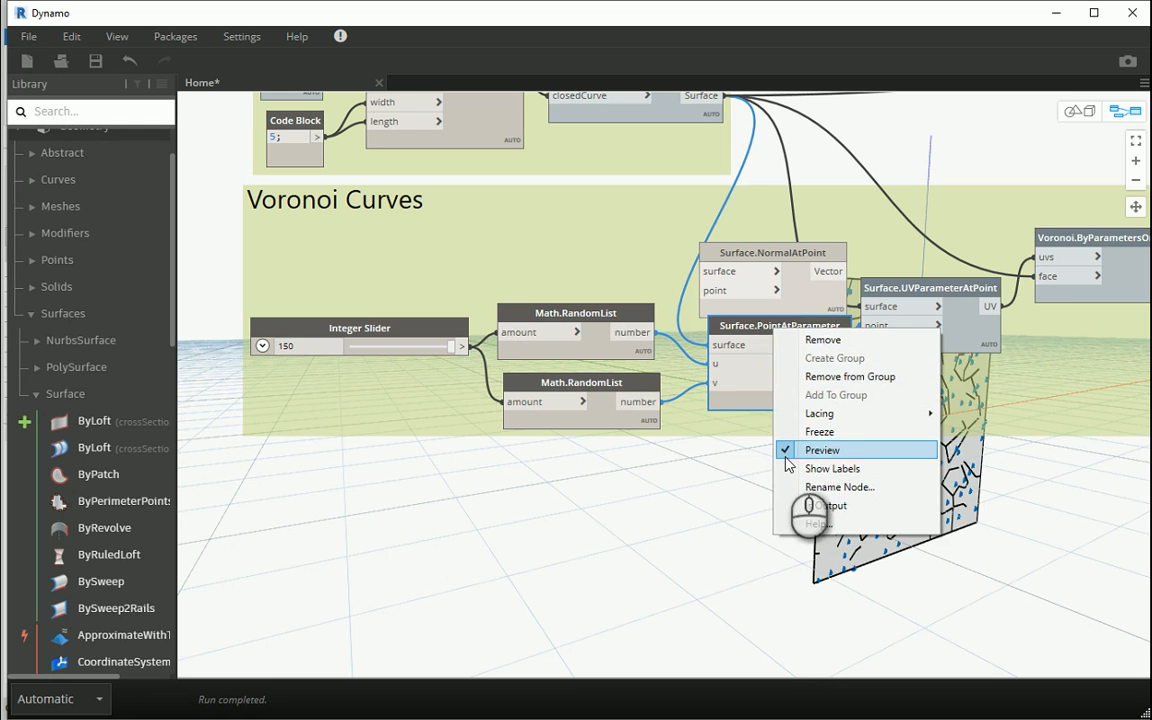
pyautogui.click(822, 448)
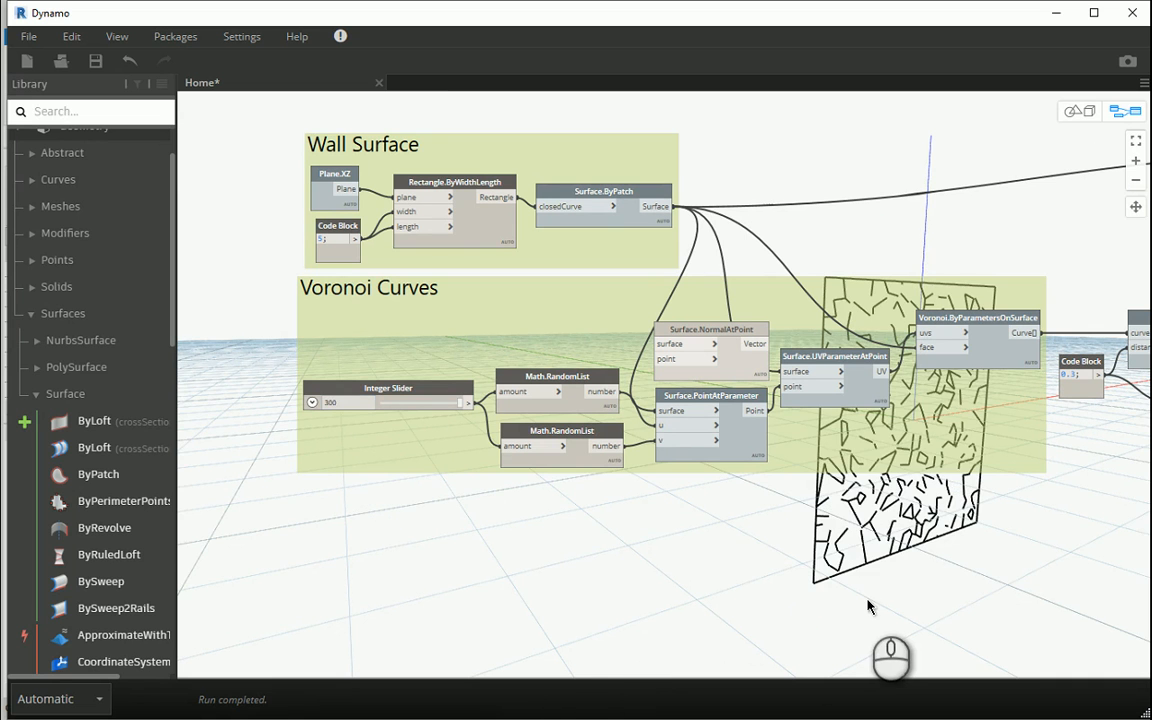
pyautogui.moveTo(868, 556)
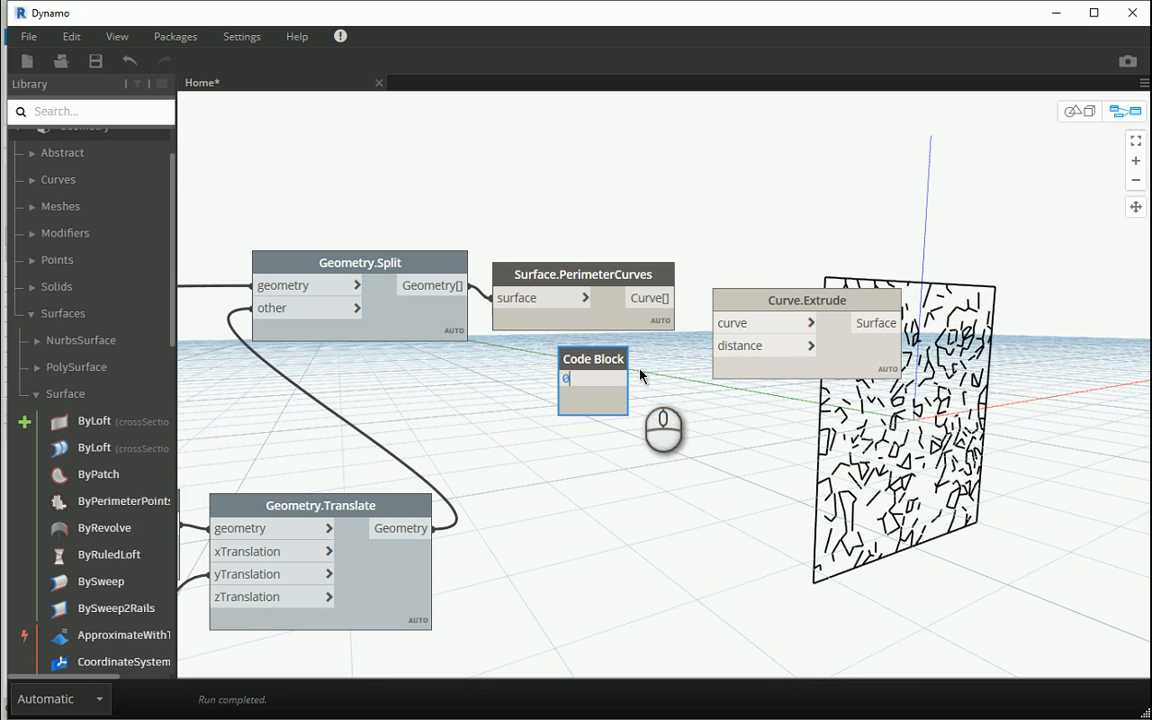
# Step: Set Curve.Extrude distance to 0.2 and add Surface.Thicken with a 0.1 thickness input
pyautogui.write('0.2;')
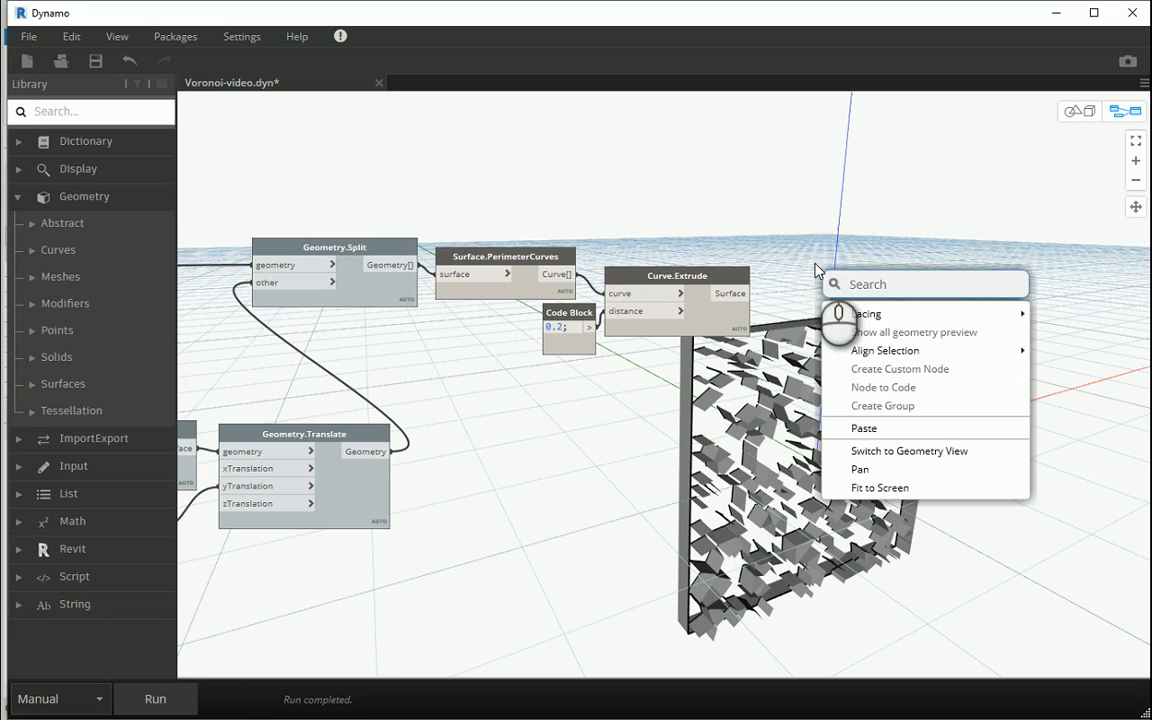
pyautogui.write('thick')
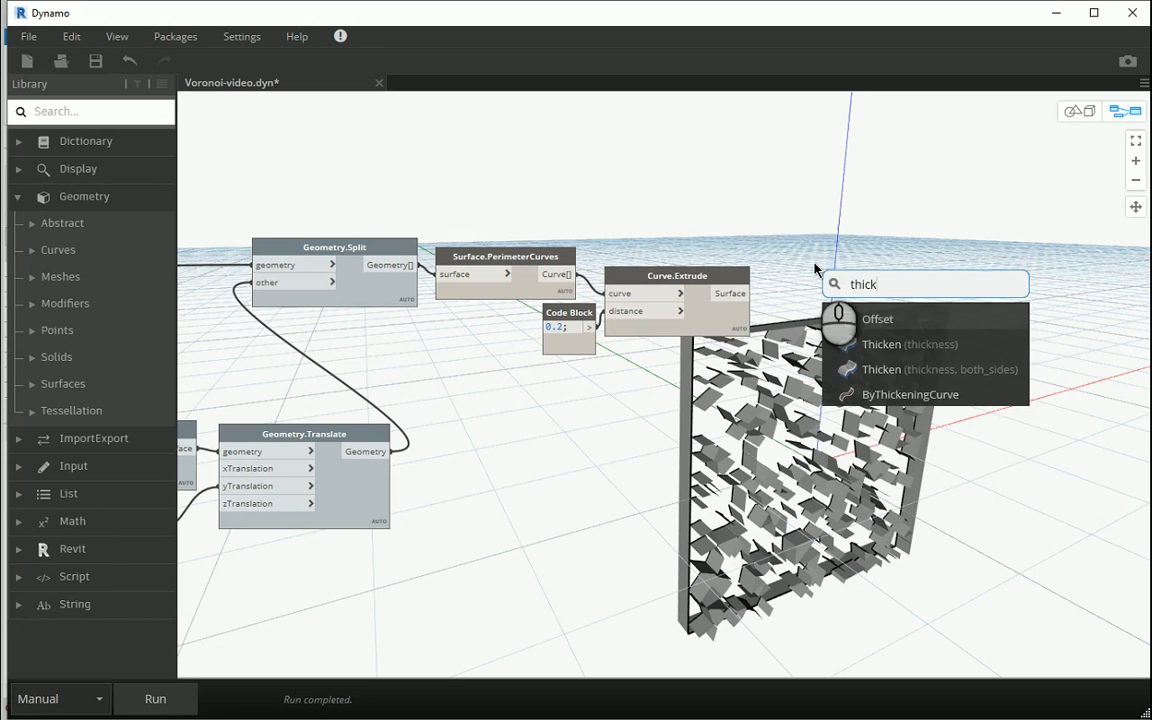
pyautogui.click(880, 344)
pyautogui.write('0.1;')
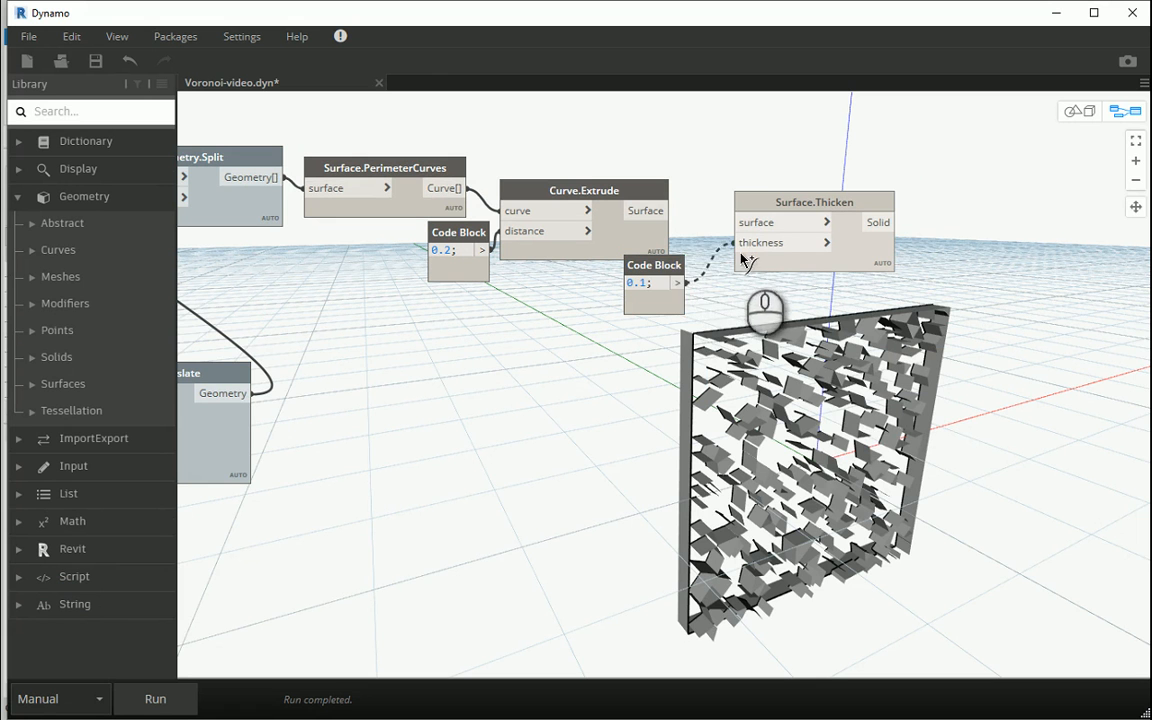
pyautogui.moveTo(654, 282); pyautogui.dragTo(688, 282)
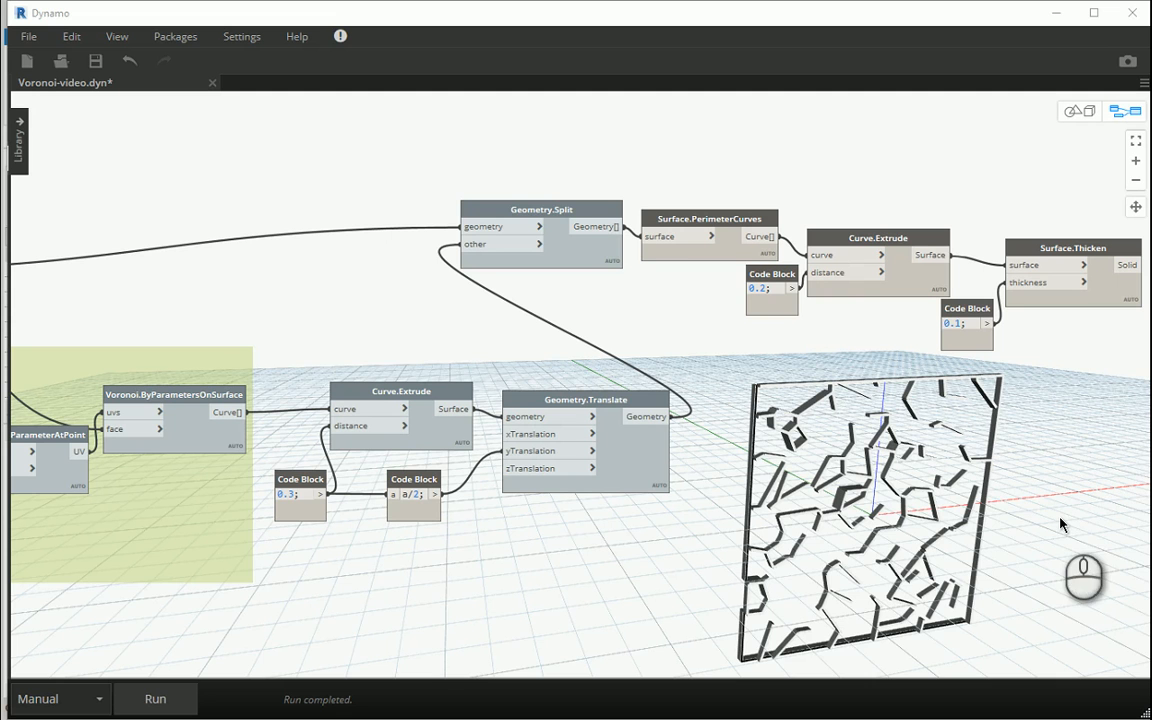
pyautogui.moveTo(856, 612)
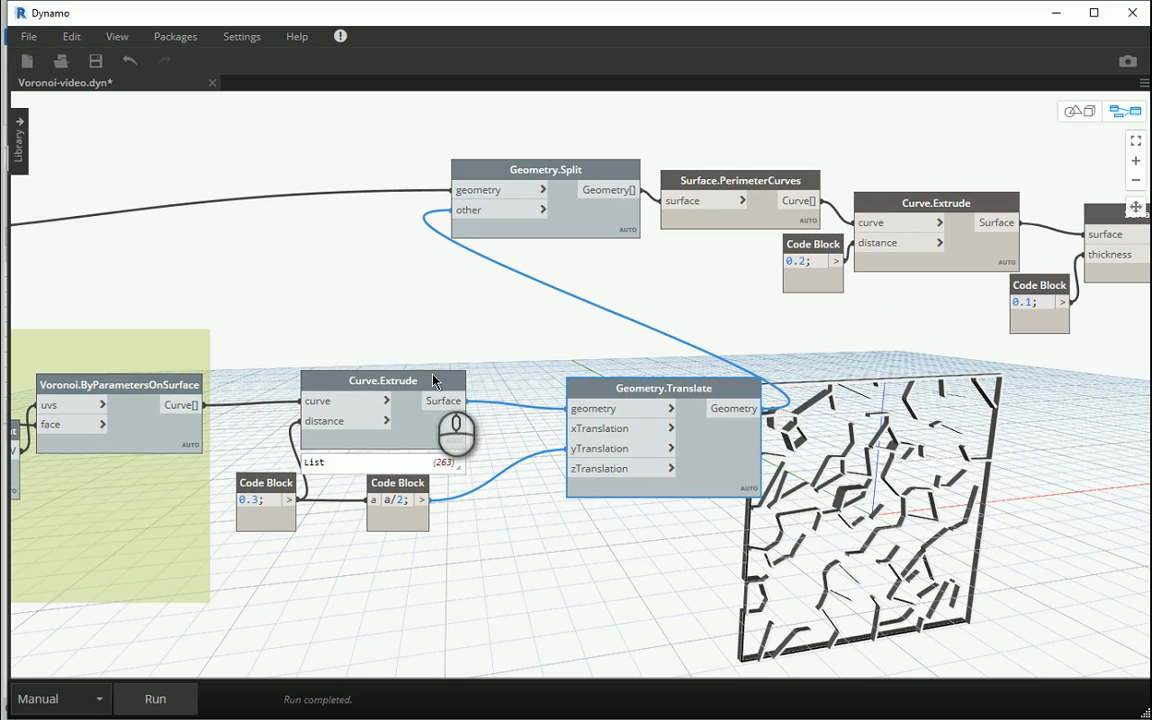
# Step: Move Curve.Extrude aside, add PolySurface.ByJoinedSurfaces and feed it into Geometry.Translate's geometry
pyautogui.click(452, 462)
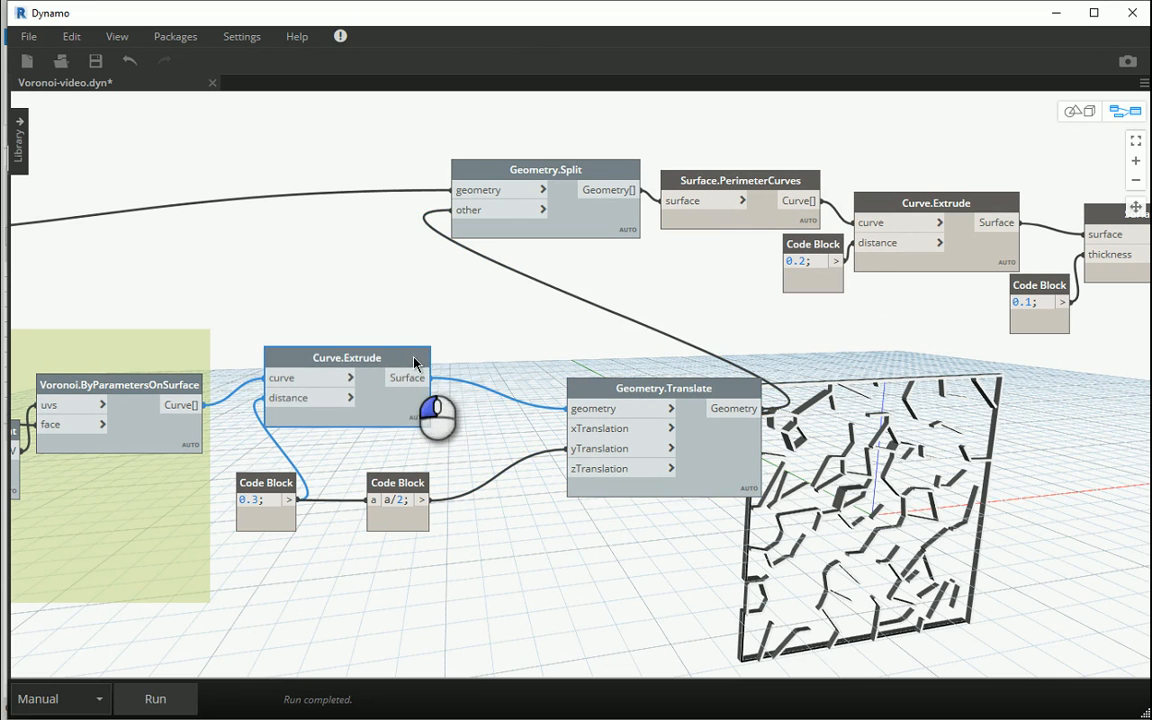
pyautogui.moveTo(664, 388); pyautogui.dragTo(688, 370)
pyautogui.write('polysurface')
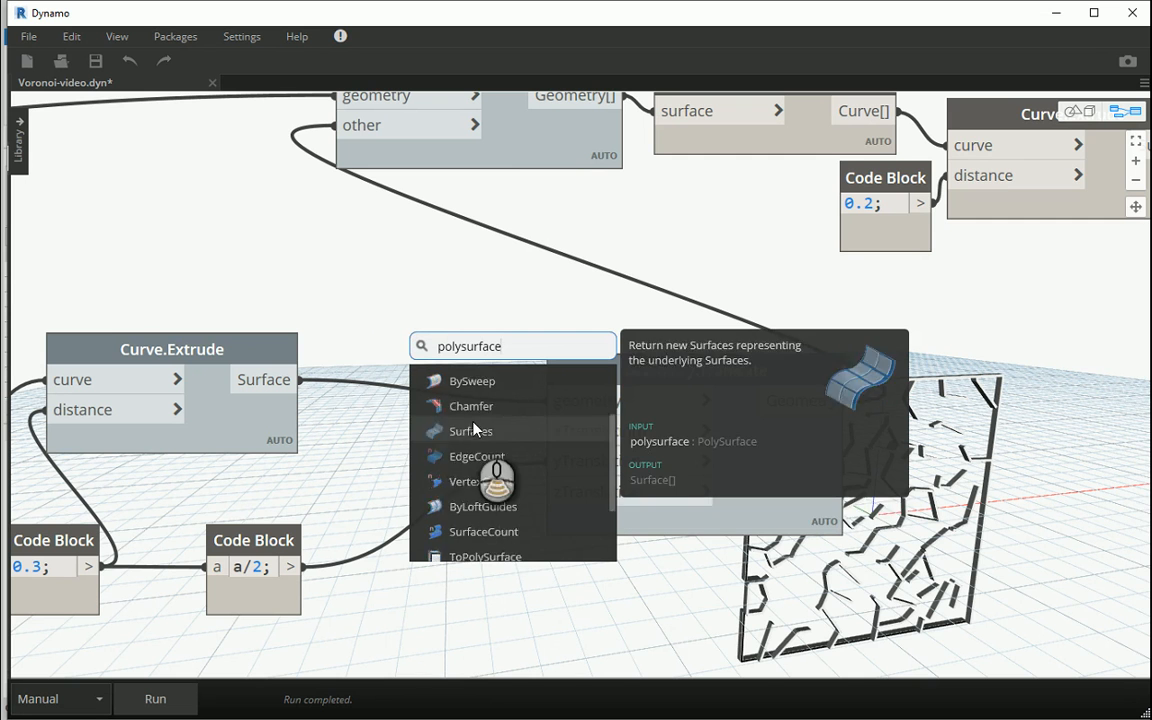
pyautogui.scroll(-3)
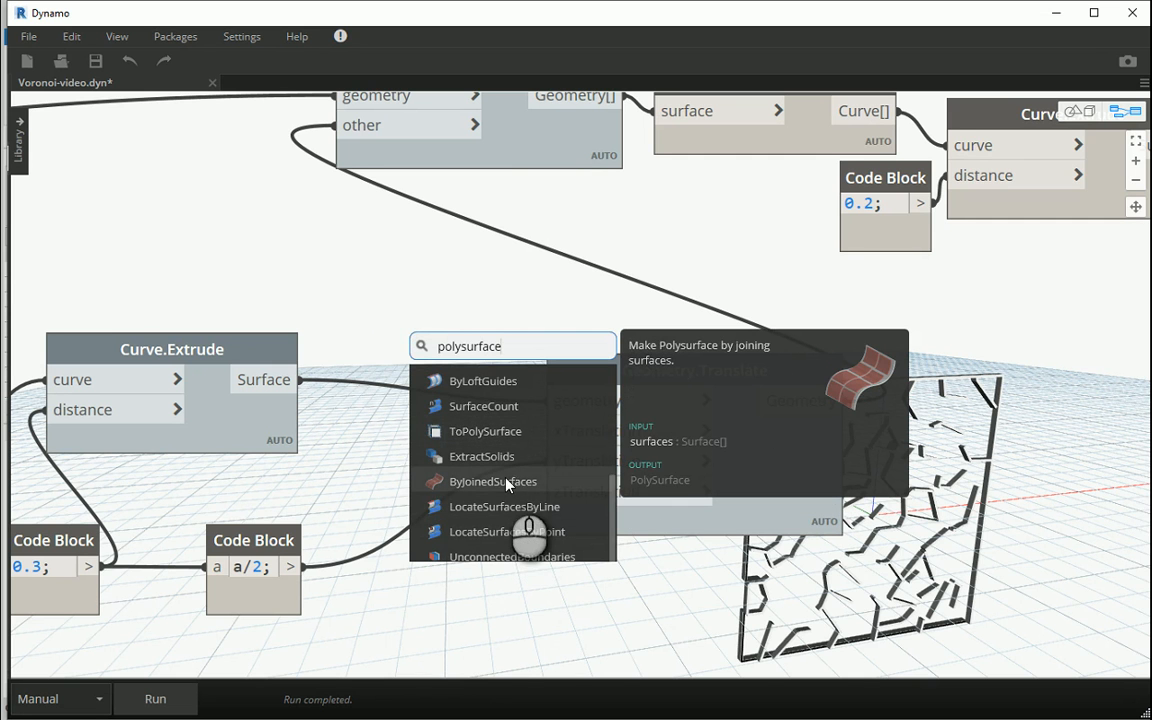
pyautogui.click(492, 480)
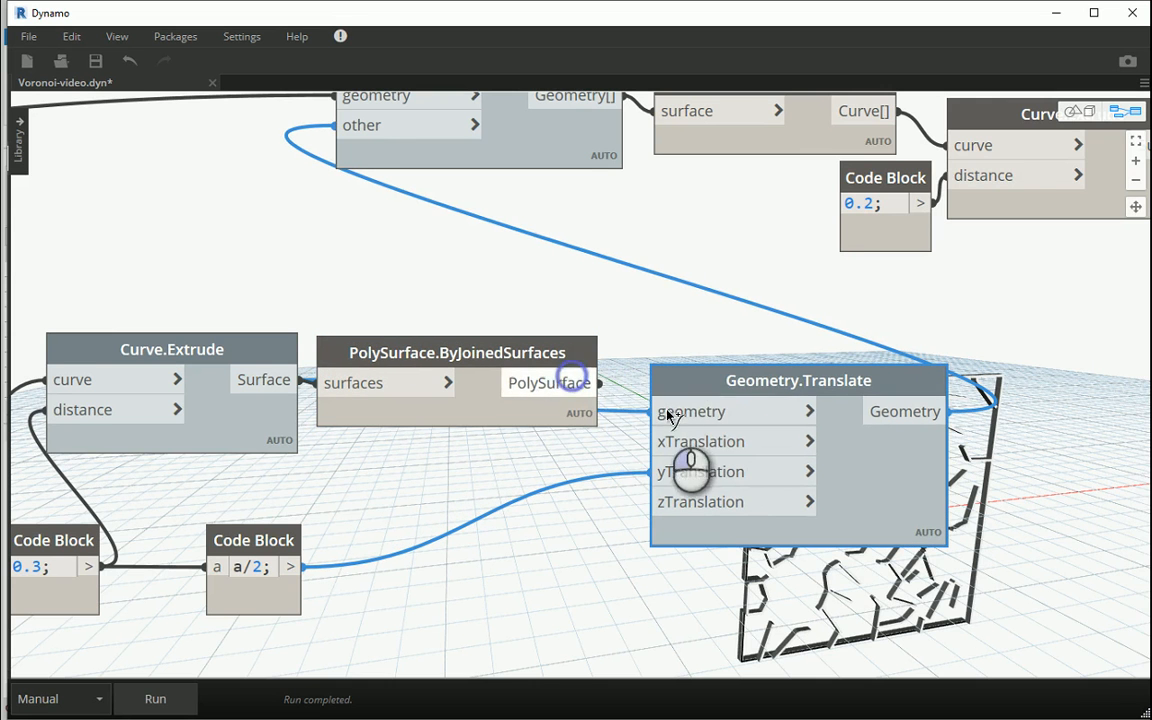
pyautogui.click(156, 698)
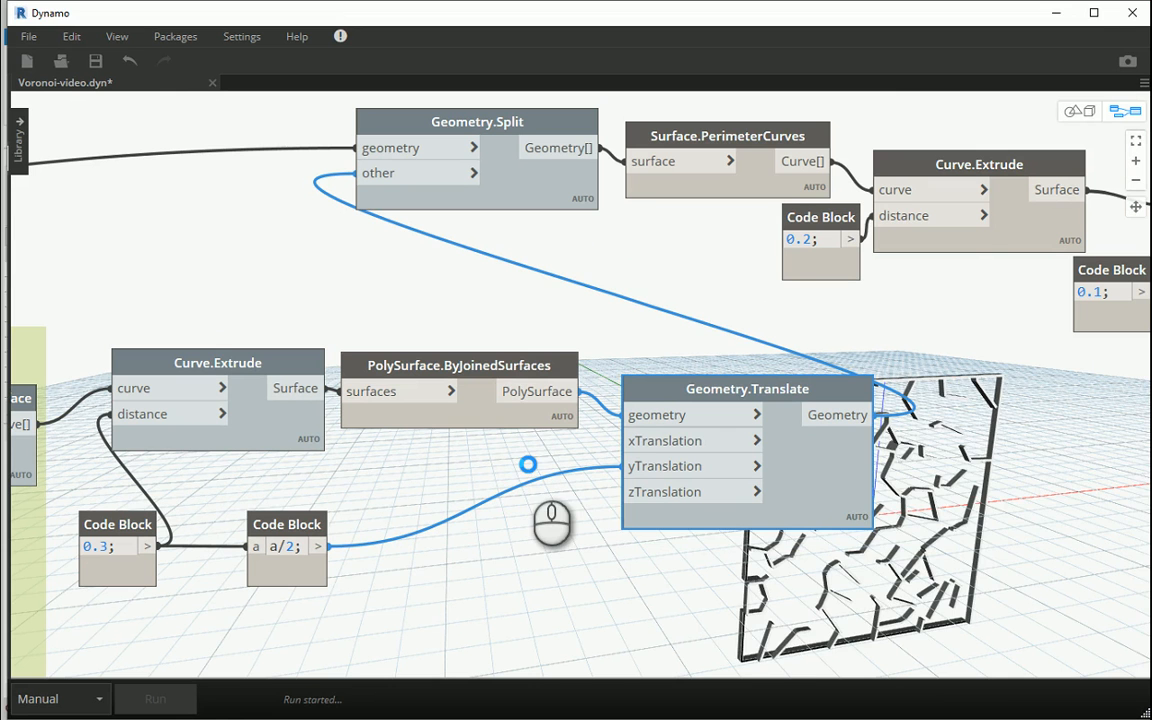
# Step: Turn off the PolySurface.ByJoinedSurfaces node's geometry preview
pyautogui.rightClick(478, 364)
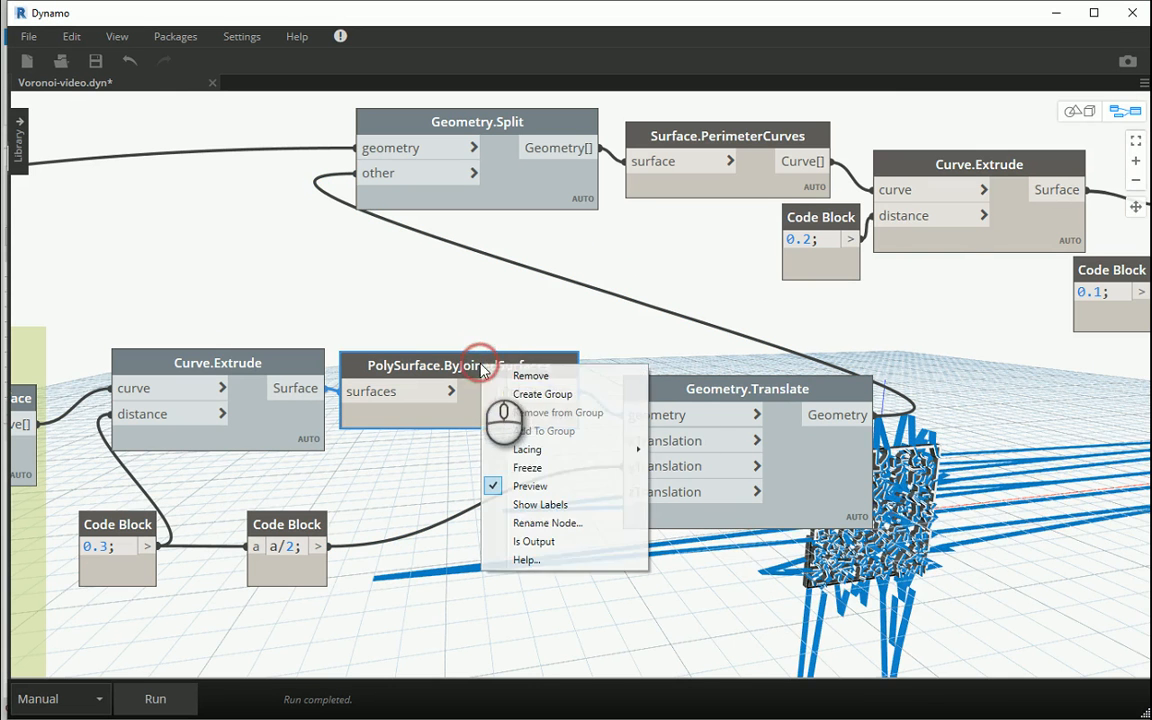
pyautogui.click(530, 486)
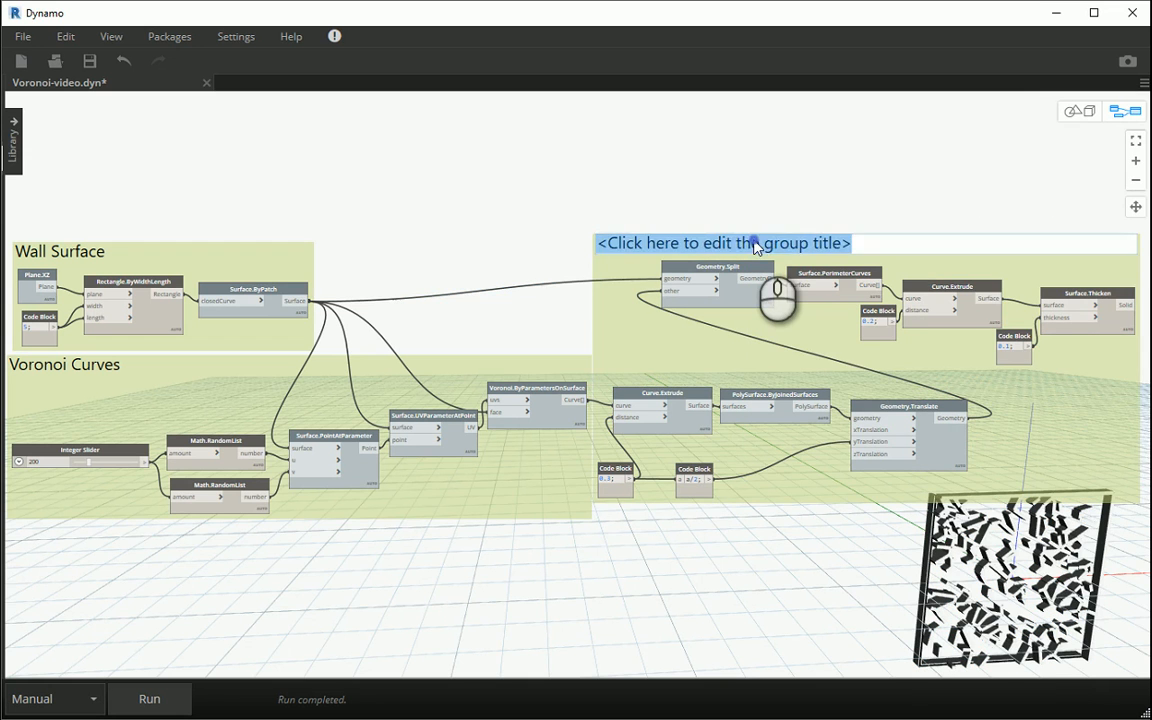
# Step: Title the new group 'Facade Pattern'
pyautogui.write('Facade Pattern')
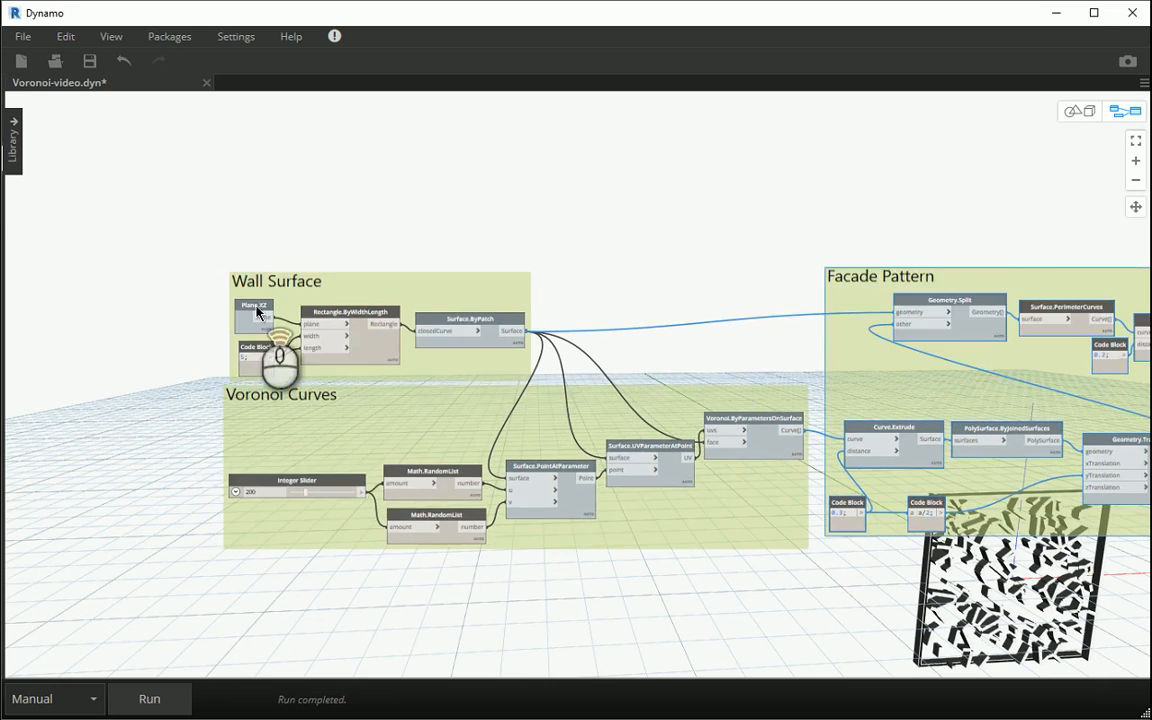
# Step: Add a Plane.XY node and place it beside the Wall Surface group
pyautogui.rightClick(184, 304)
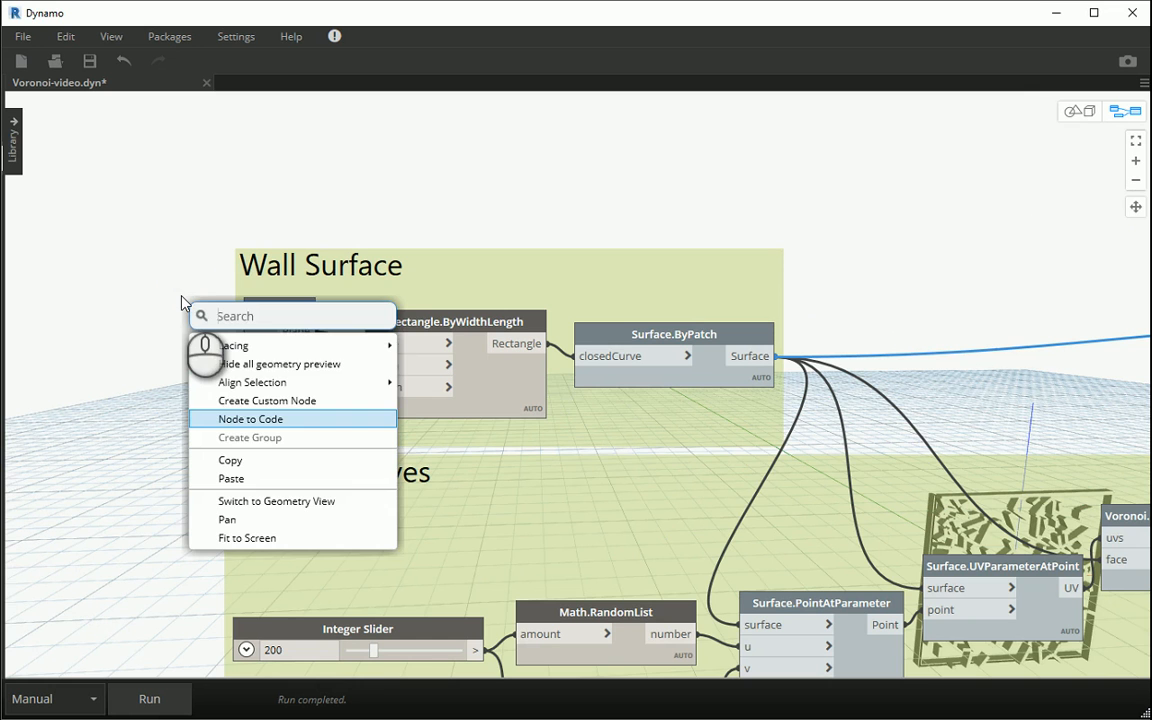
pyautogui.write('x')
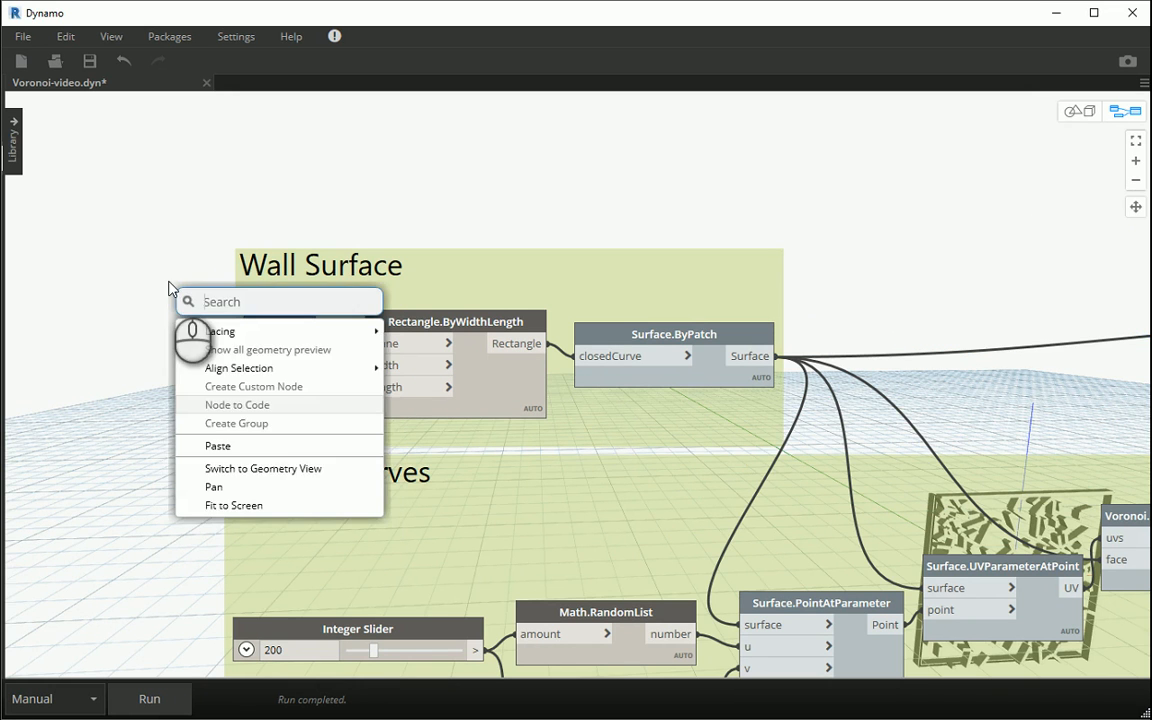
pyautogui.write('xy')
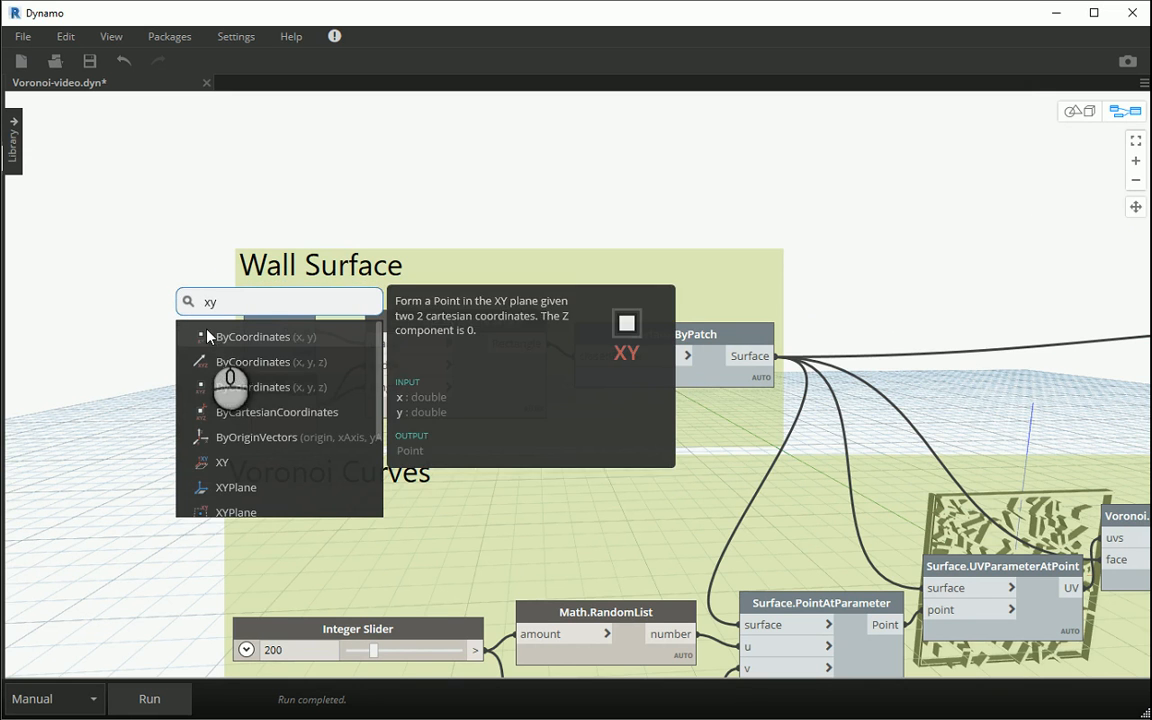
pyautogui.click(222, 462)
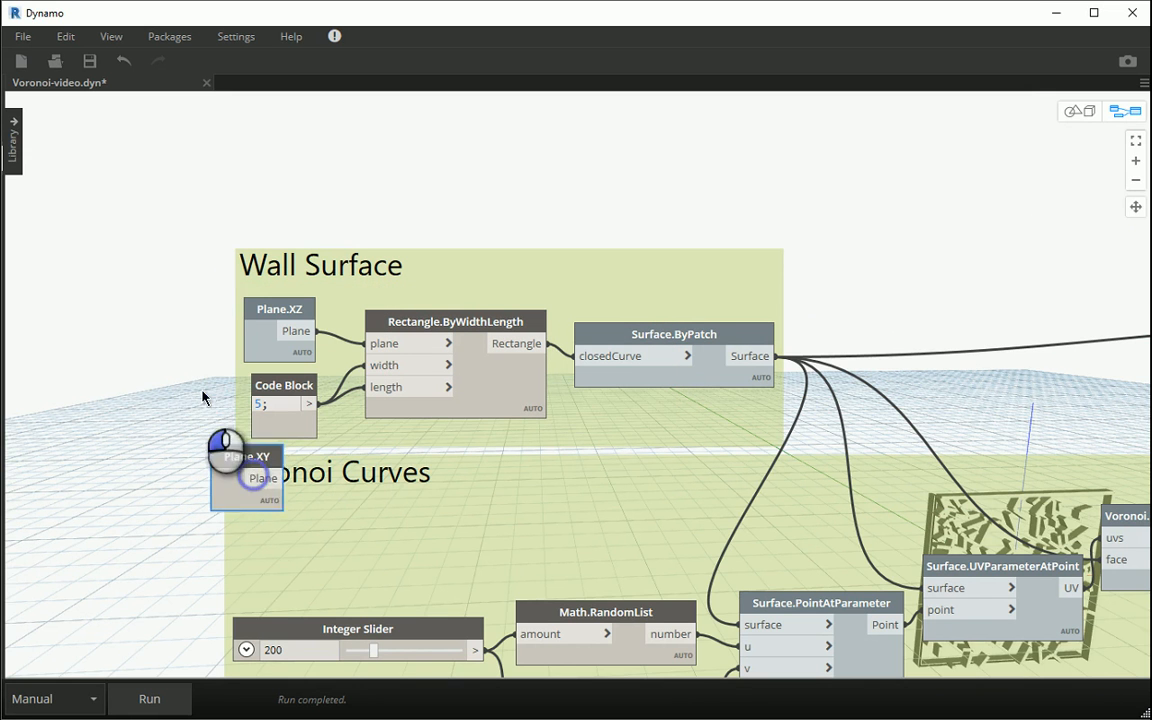
pyautogui.moveTo(246, 456); pyautogui.dragTo(276, 178)
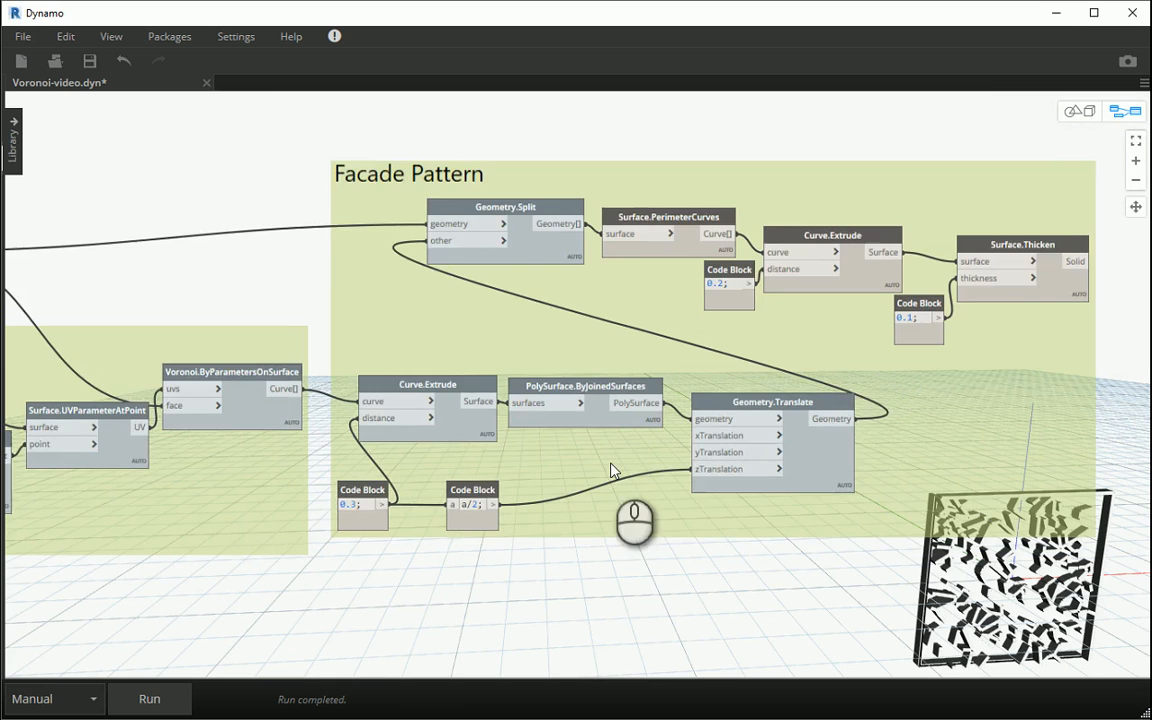
pyautogui.click(148, 698)
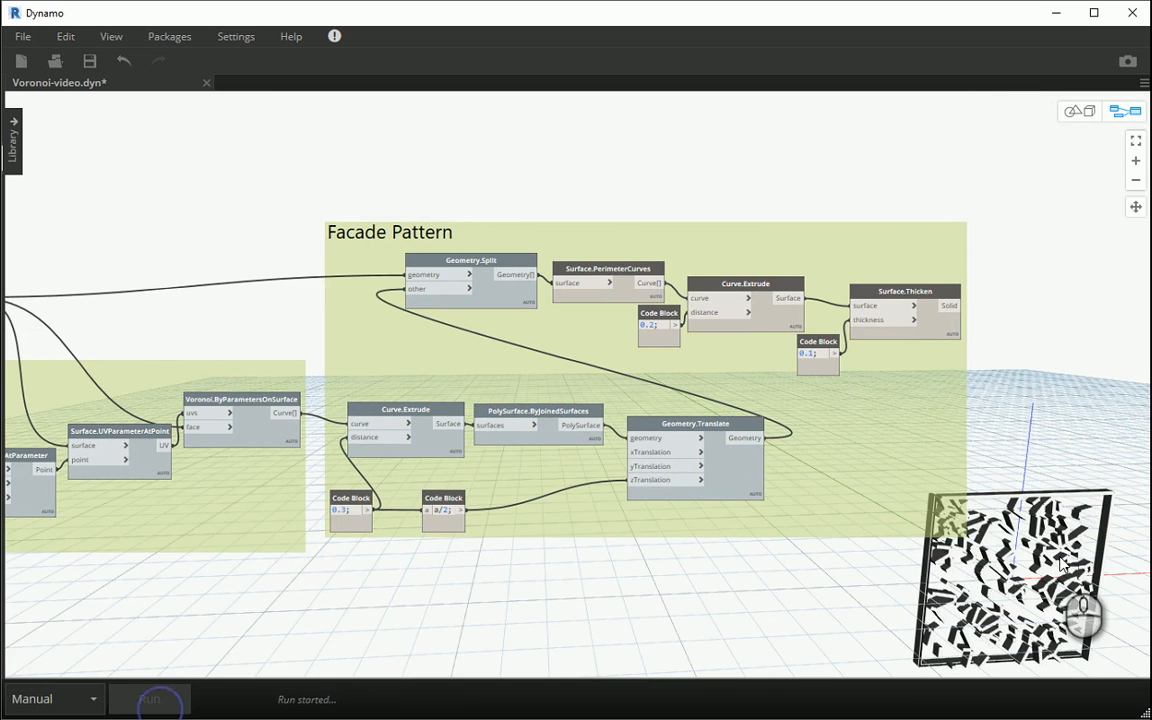